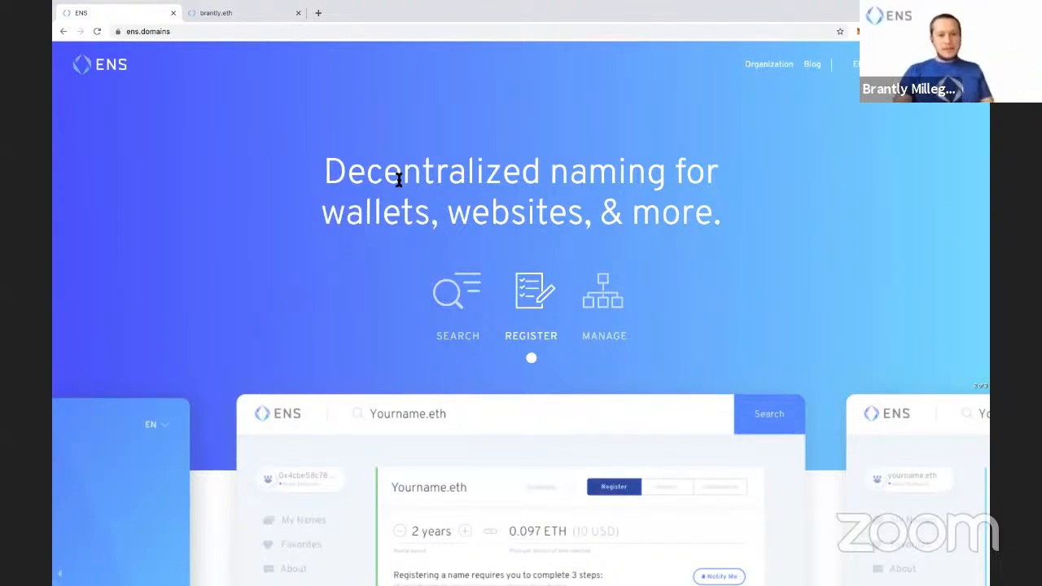
{"action": "mouse_move", "coordinate": [643, 271]}
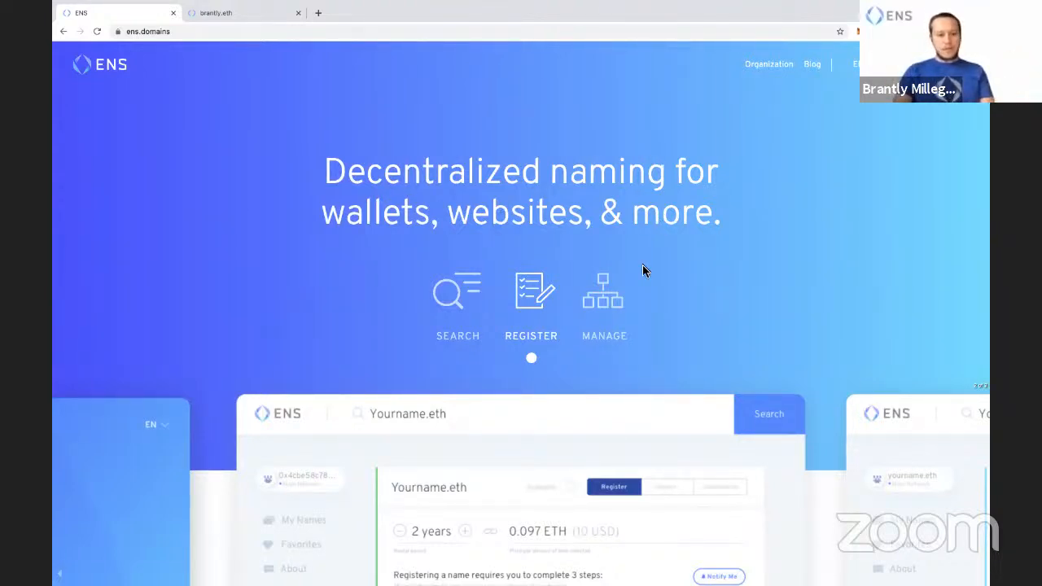
Step: Scroll through the expanded wallets, apps and browsers lists, ending back at the top
{"action": "scroll", "scroll_direction": "down", "scroll_amount": 3}
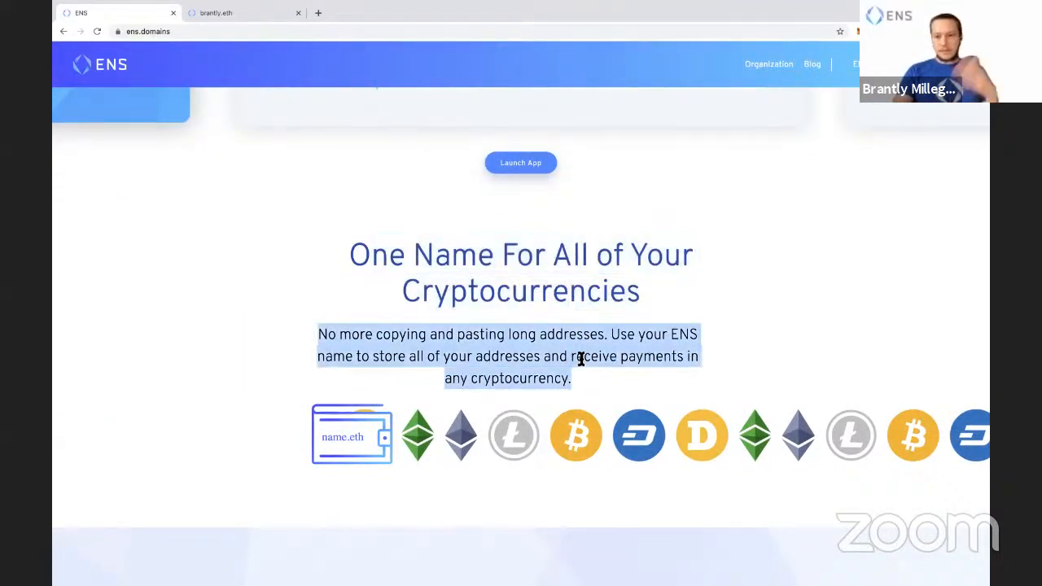
{"action": "scroll", "scroll_direction": "down", "scroll_amount": 3}
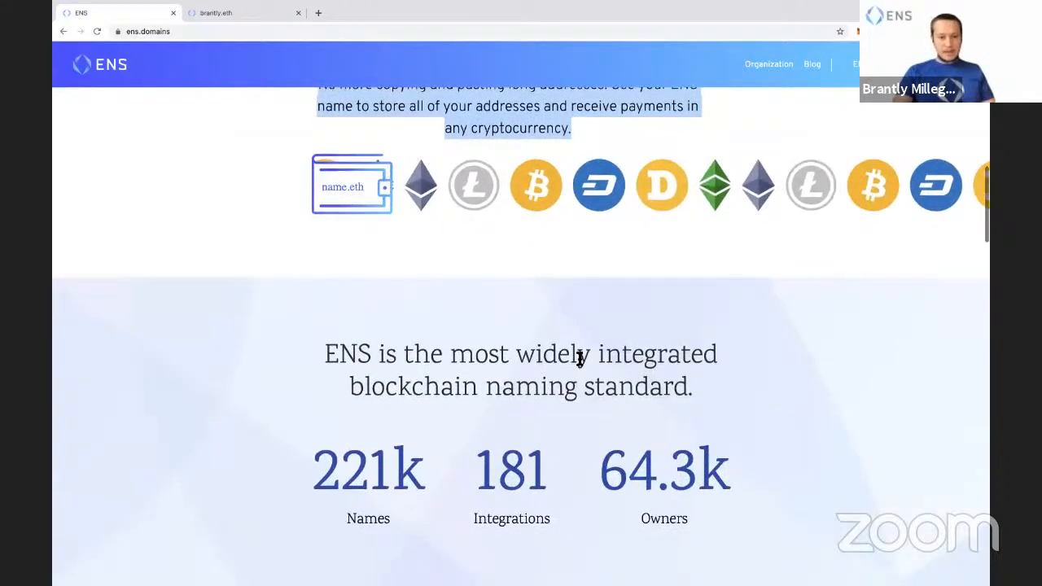
{"action": "scroll", "scroll_direction": "down", "scroll_amount": 3}
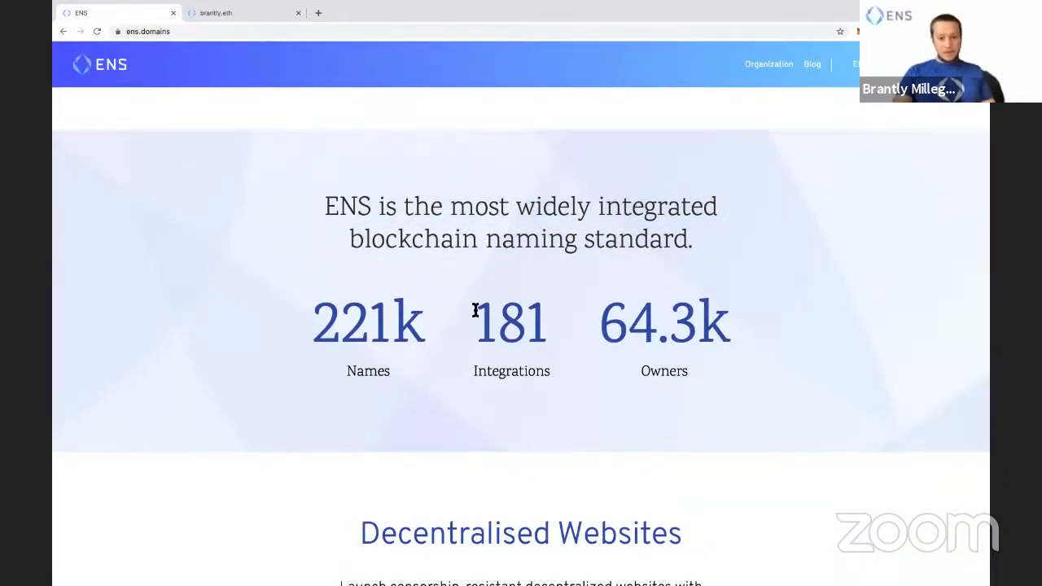
{"action": "scroll", "scroll_direction": "down", "scroll_amount": 3}
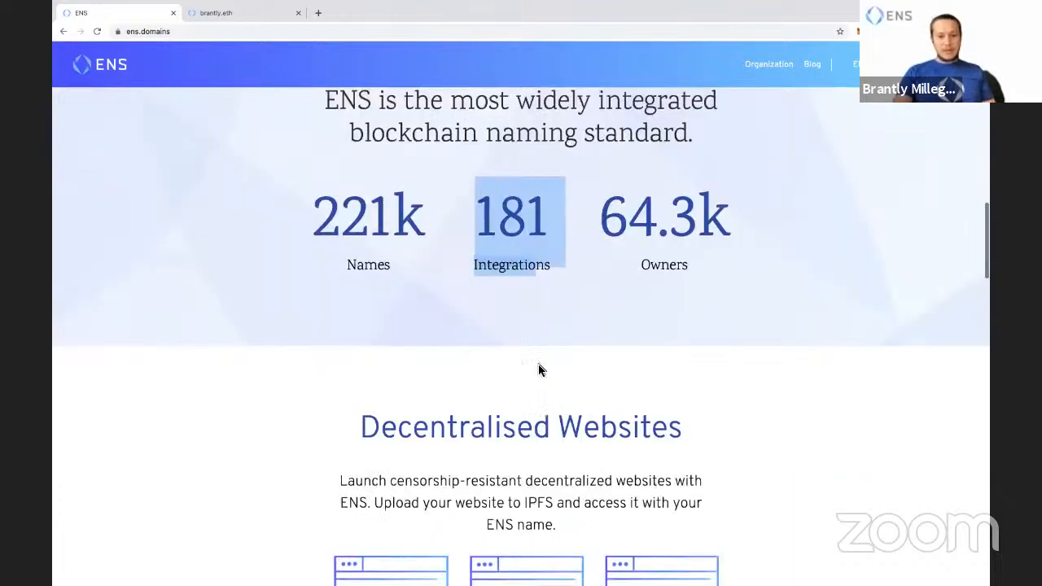
{"action": "scroll", "scroll_direction": "down", "scroll_amount": 3}
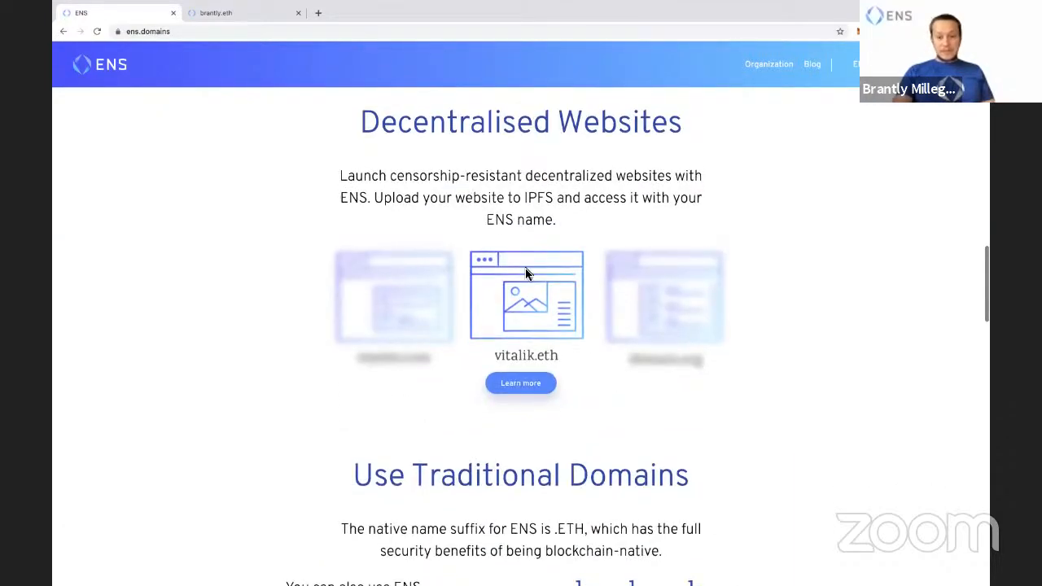
{"action": "scroll", "scroll_direction": "down", "scroll_amount": 3}
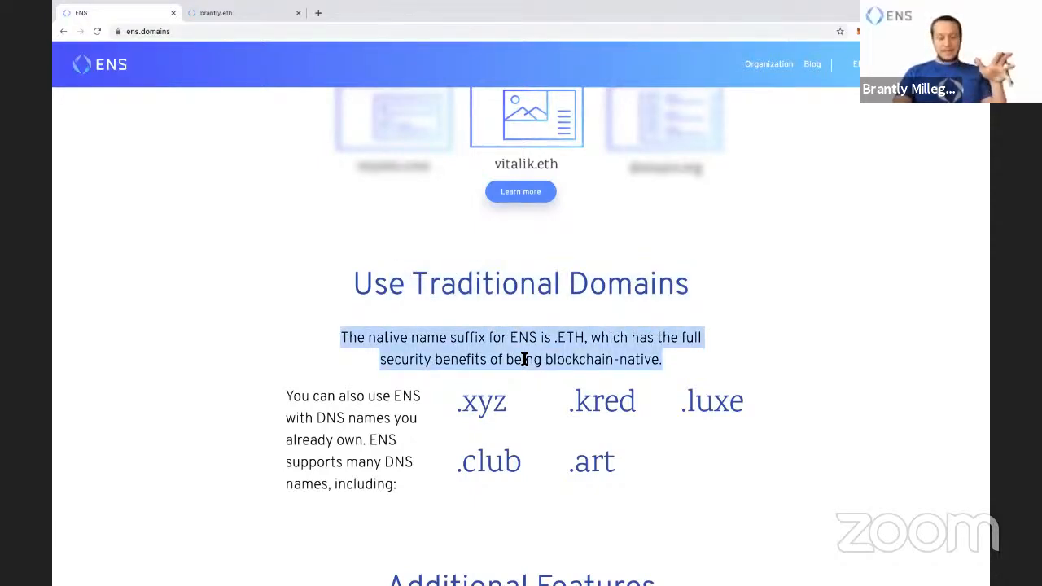
{"action": "mouse_move", "coordinate": [458, 412]}
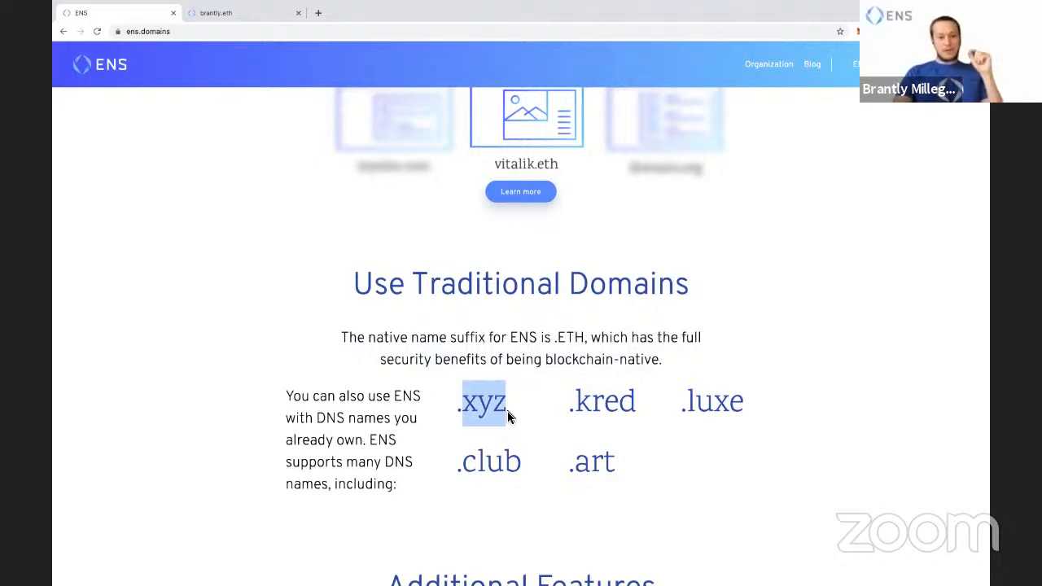
{"action": "scroll", "scroll_direction": "down", "scroll_amount": 3}
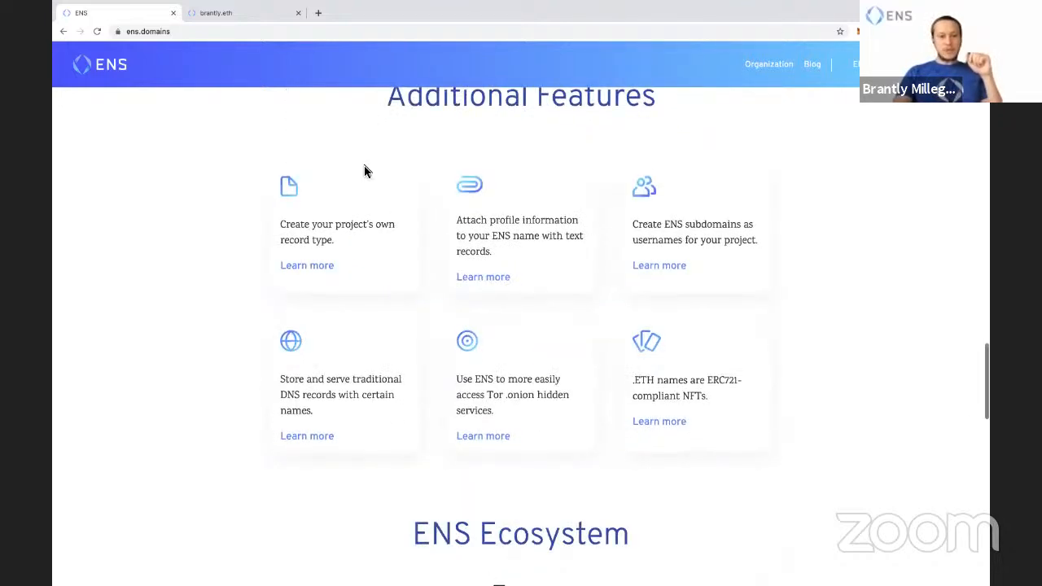
{"action": "scroll", "scroll_direction": "down", "scroll_amount": 3}
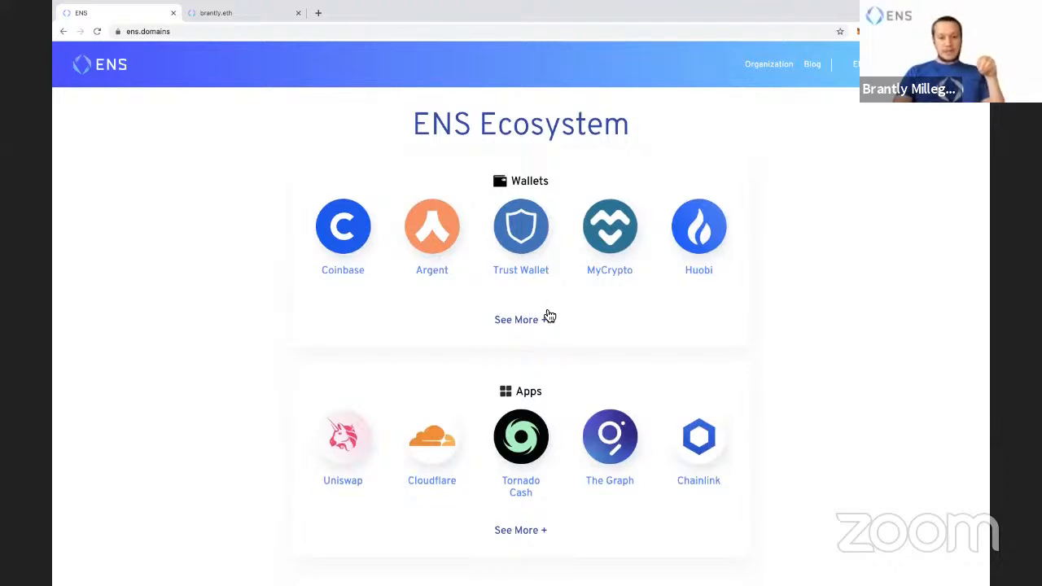
{"action": "mouse_move", "coordinate": [545, 410]}
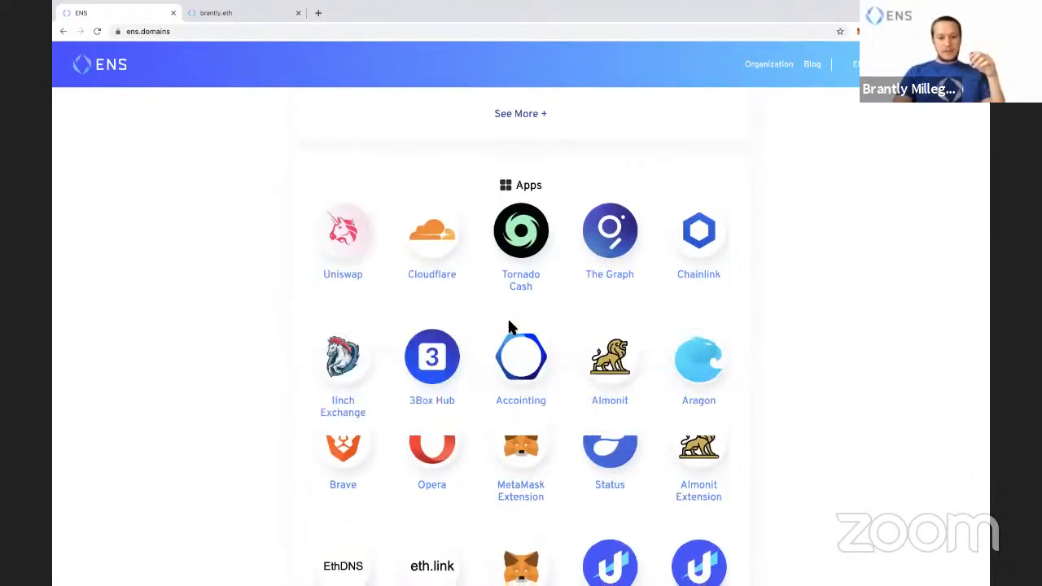
{"action": "scroll", "scroll_direction": "up", "scroll_amount": 3}
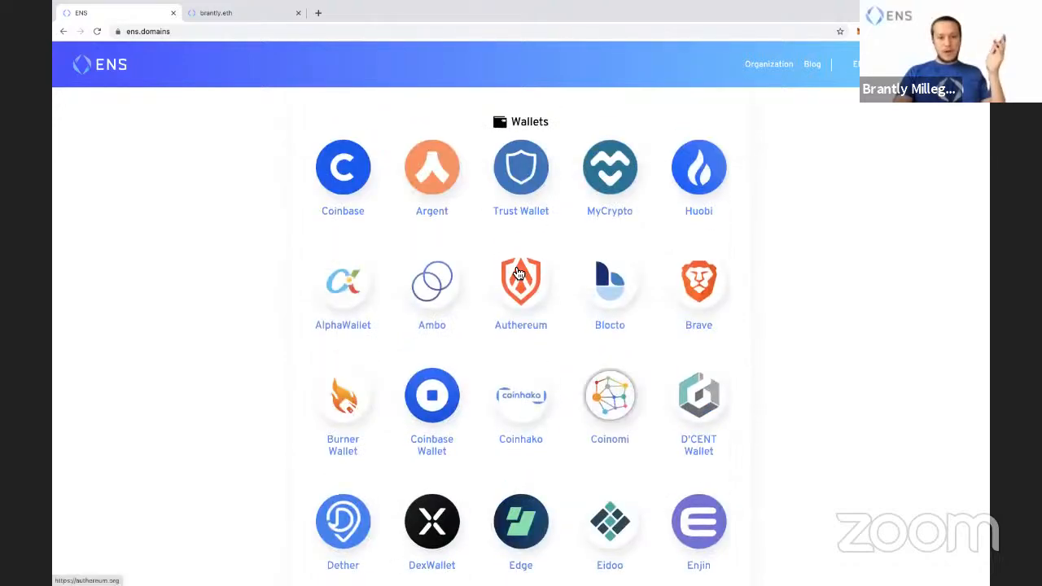
{"action": "scroll", "scroll_direction": "down", "scroll_amount": 3}
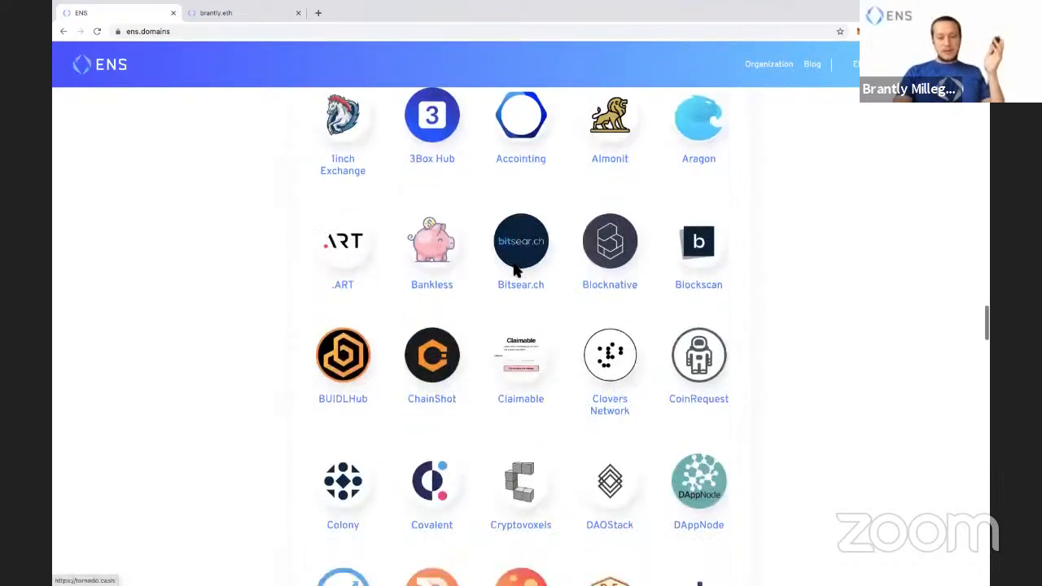
{"action": "scroll", "scroll_direction": "down", "scroll_amount": 3}
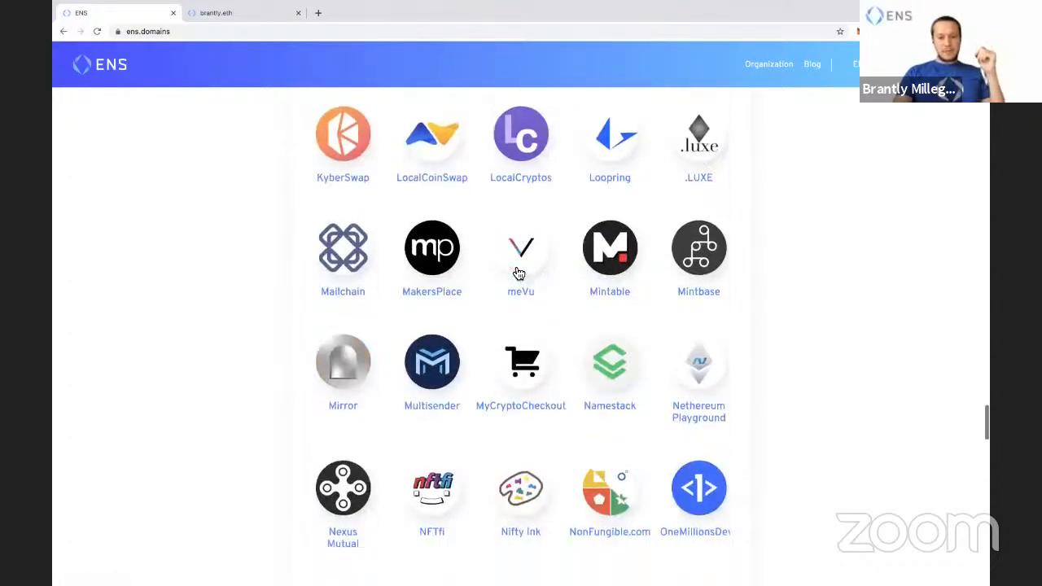
{"action": "scroll", "scroll_direction": "down", "scroll_amount": 3}
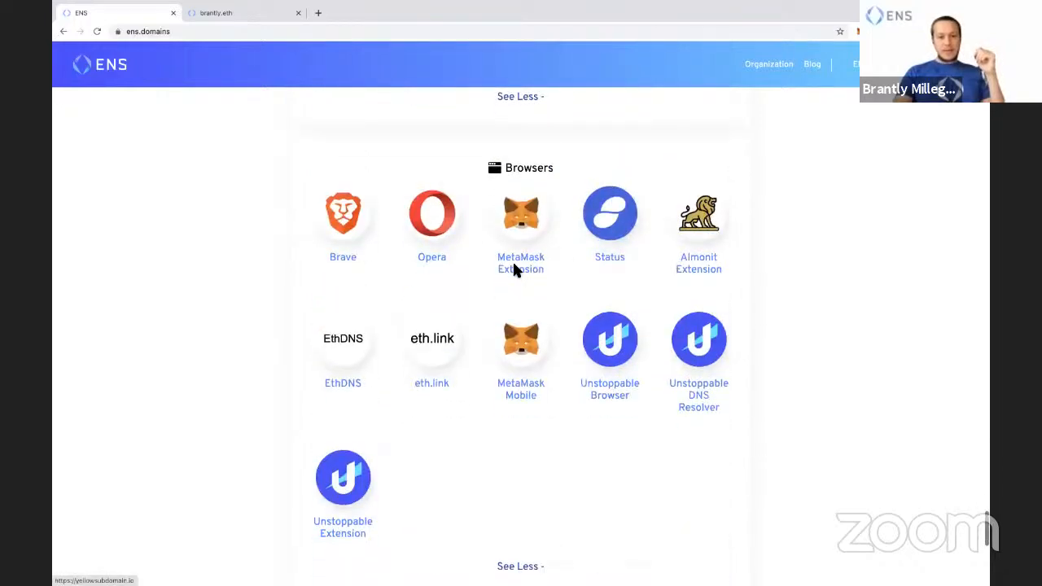
{"action": "scroll", "scroll_direction": "up", "scroll_amount": 3}
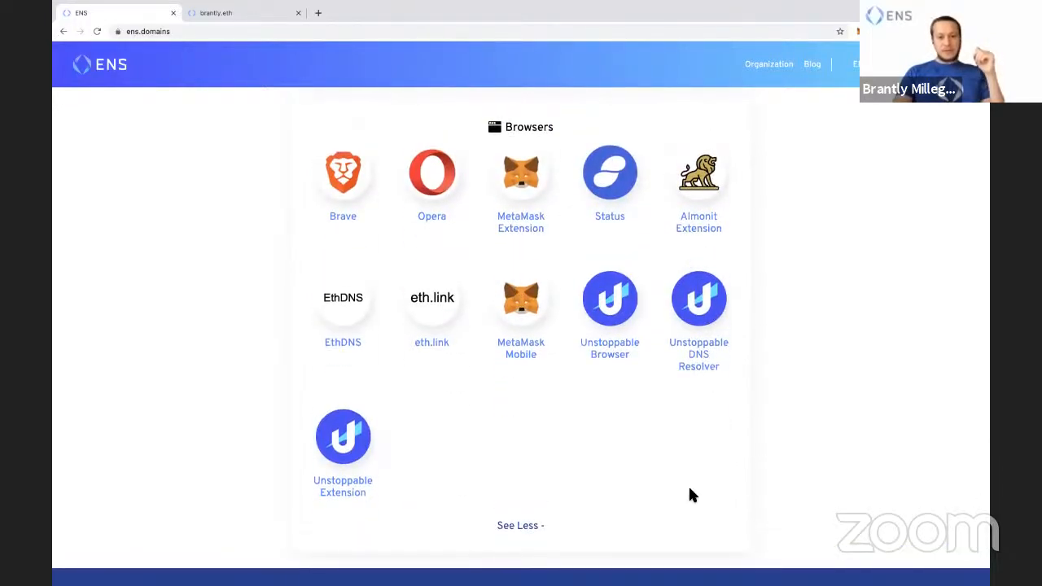
{"action": "scroll", "scroll_direction": "down", "scroll_amount": 3}
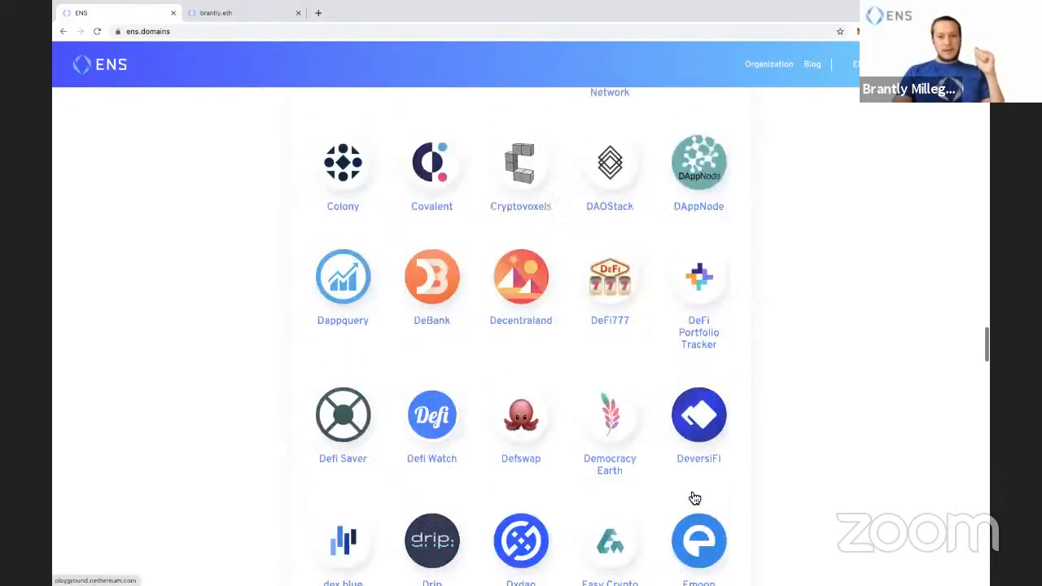
{"action": "scroll", "scroll_direction": "up", "scroll_amount": 3}
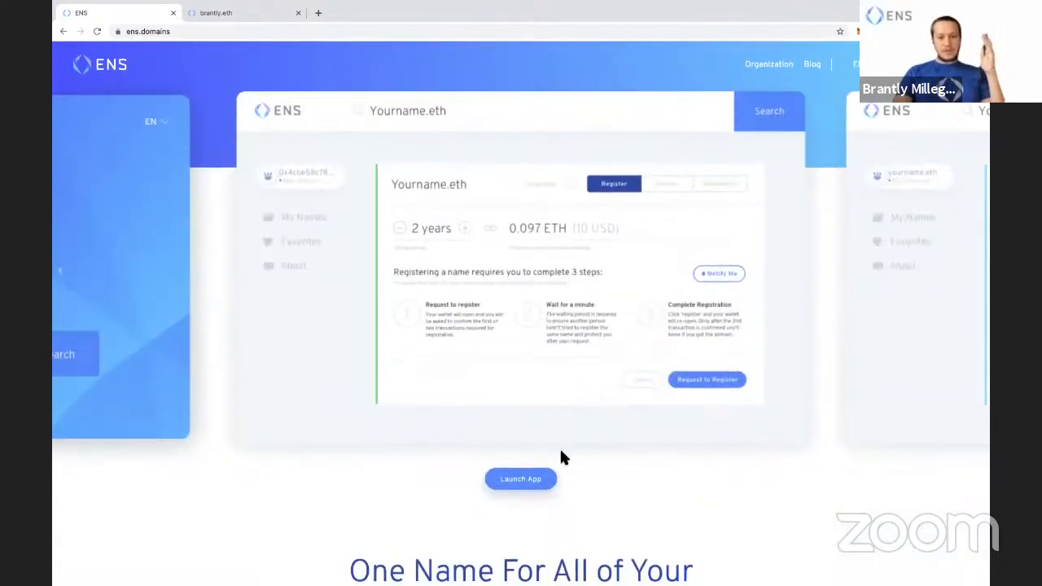
Step: Launch the ENS App and connect it to the MetaMask wallet
{"action": "left_click", "coordinate": [520, 478]}
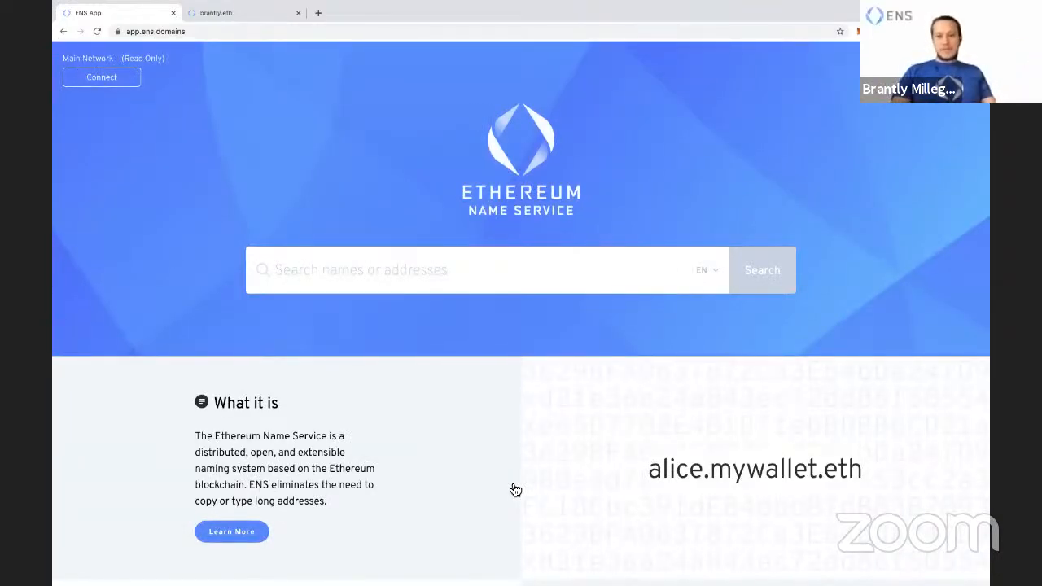
{"action": "mouse_move", "coordinate": [278, 139]}
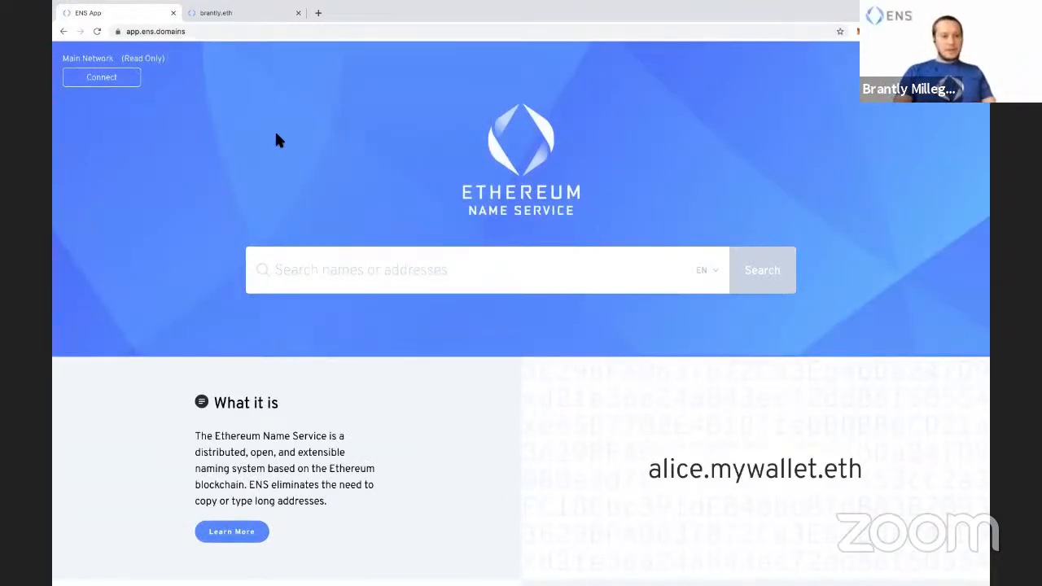
{"action": "mouse_move", "coordinate": [908, 114]}
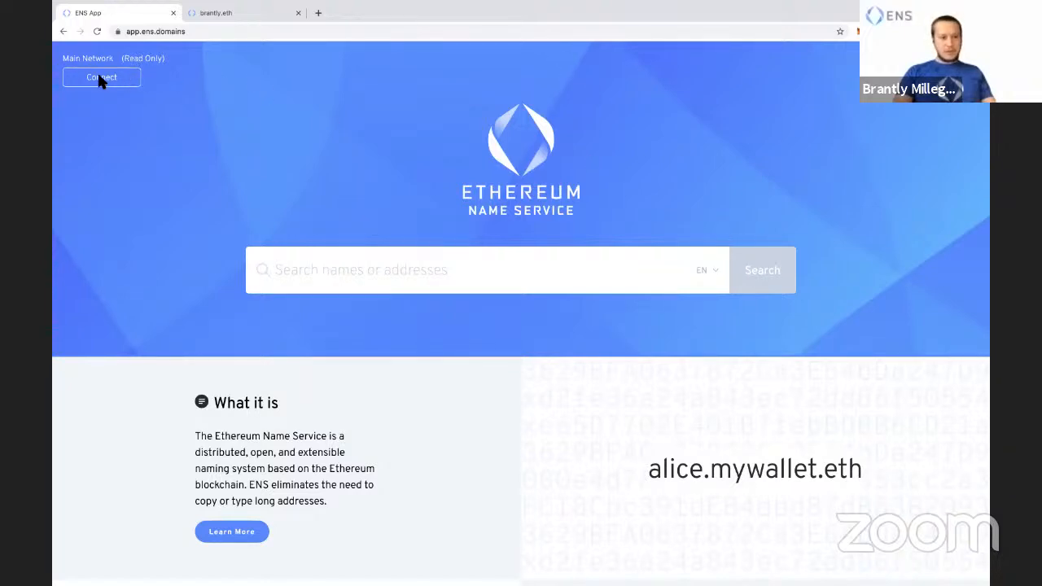
{"action": "left_click", "coordinate": [101, 76]}
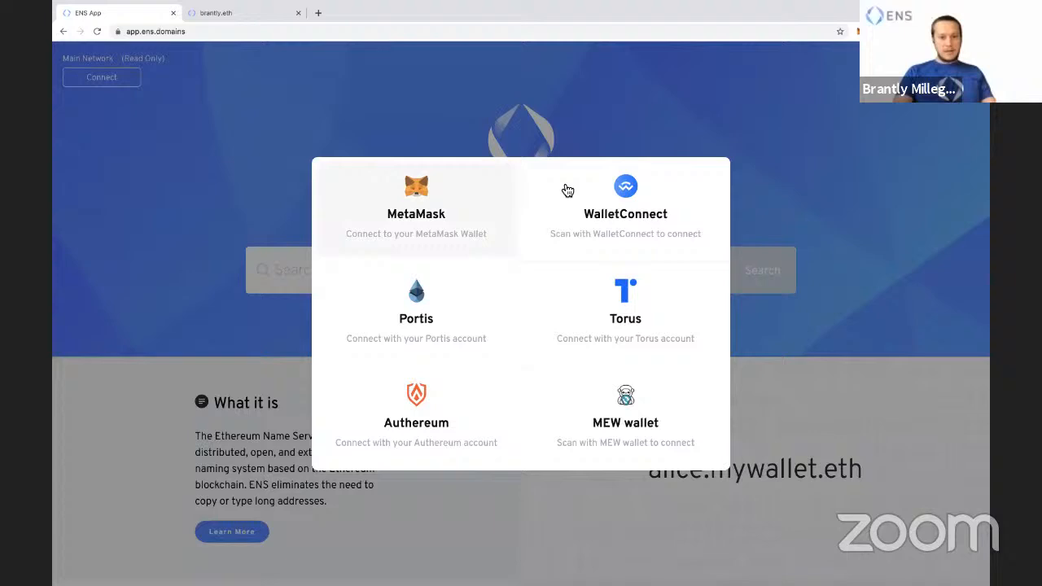
{"action": "mouse_move", "coordinate": [515, 297]}
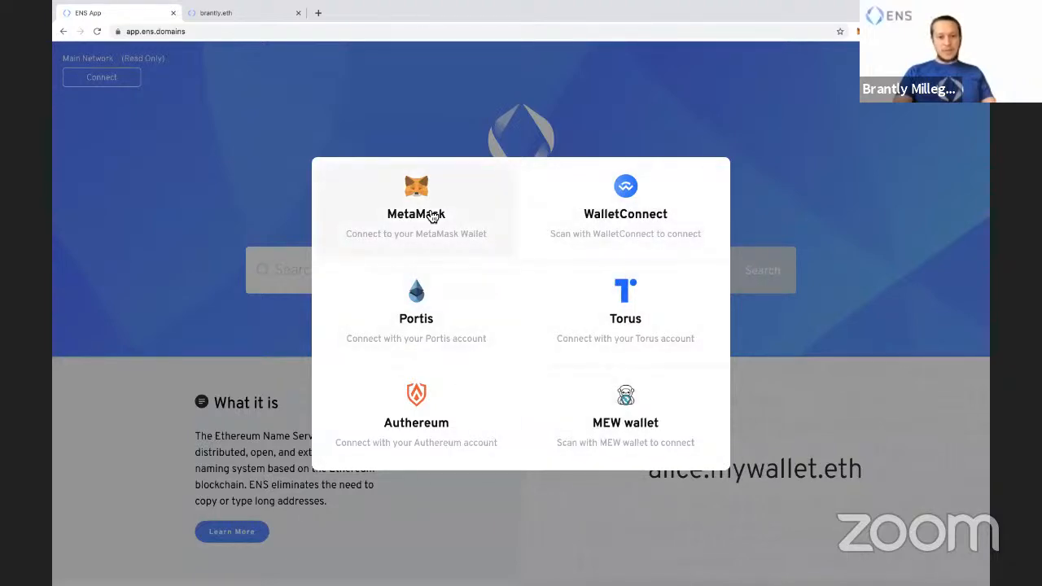
{"action": "left_click", "coordinate": [416, 203]}
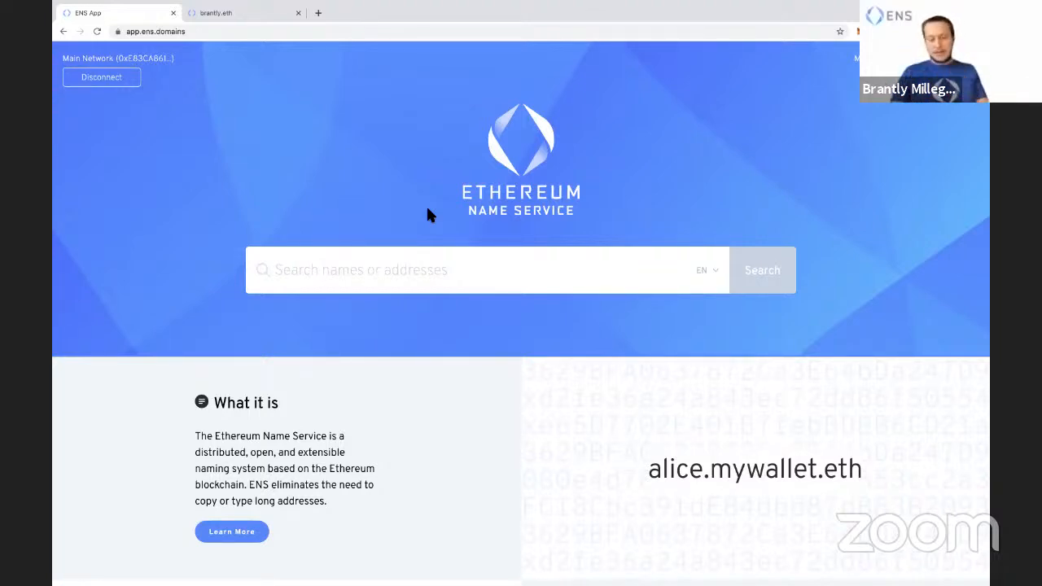
{"action": "mouse_move", "coordinate": [379, 256]}
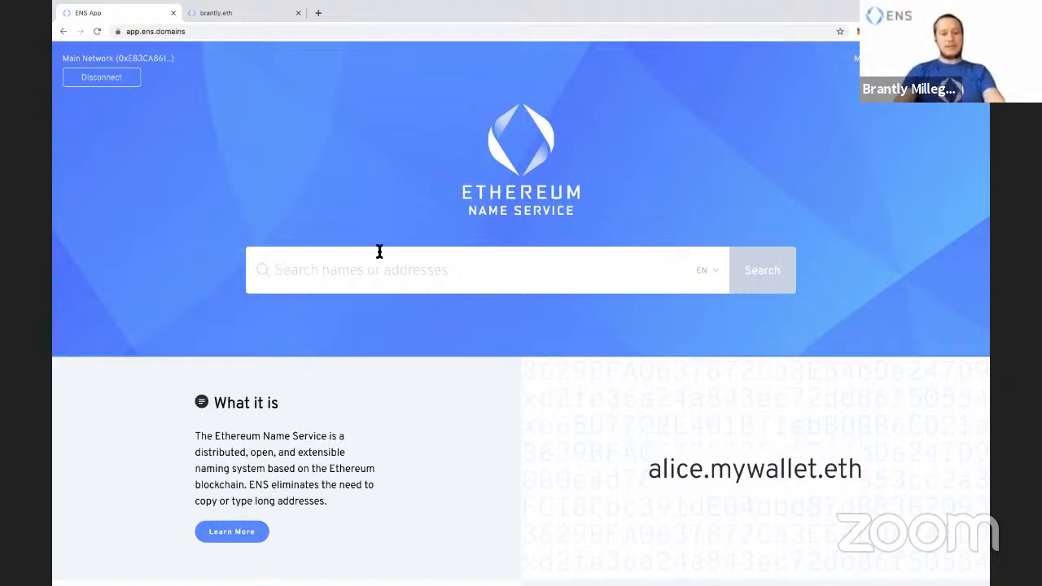
{"action": "mouse_move", "coordinate": [362, 266]}
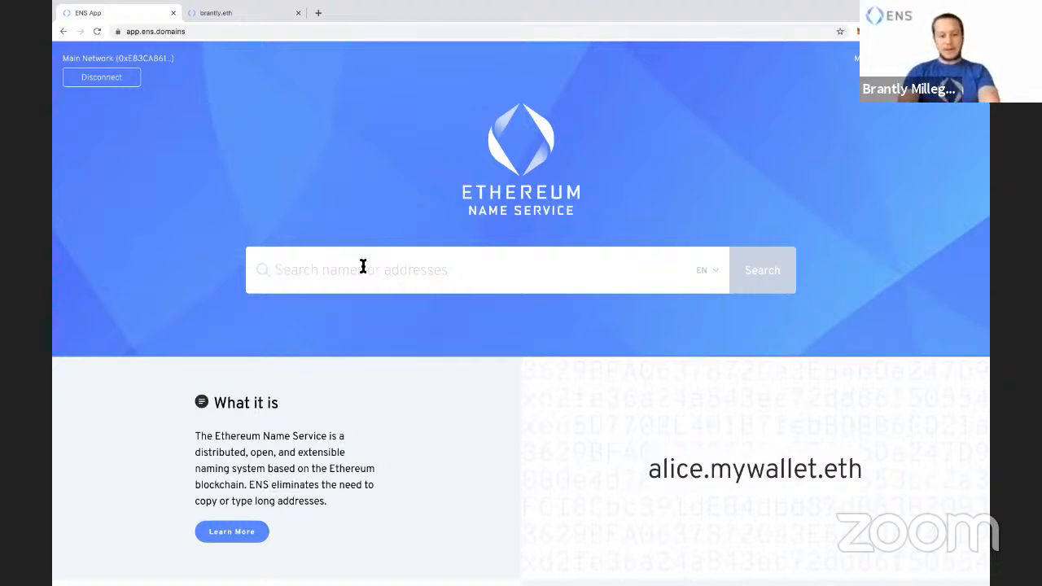
Step: Search for ensguruguy.eth and open its name registration page
{"action": "type", "text": "test"}
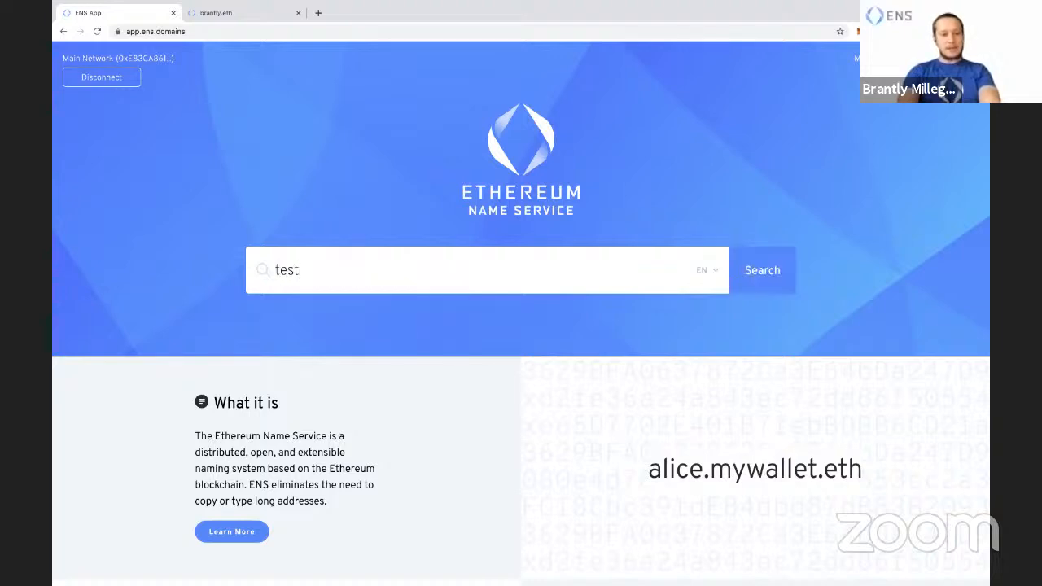
{"action": "type", "text": "testtestnam"}
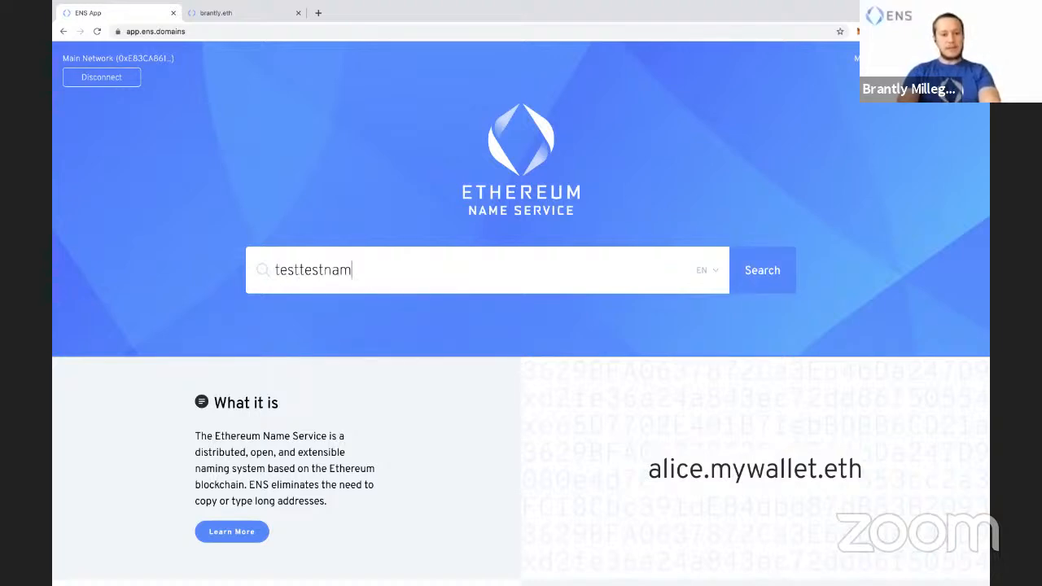
{"action": "type", "text": "e.eth"}
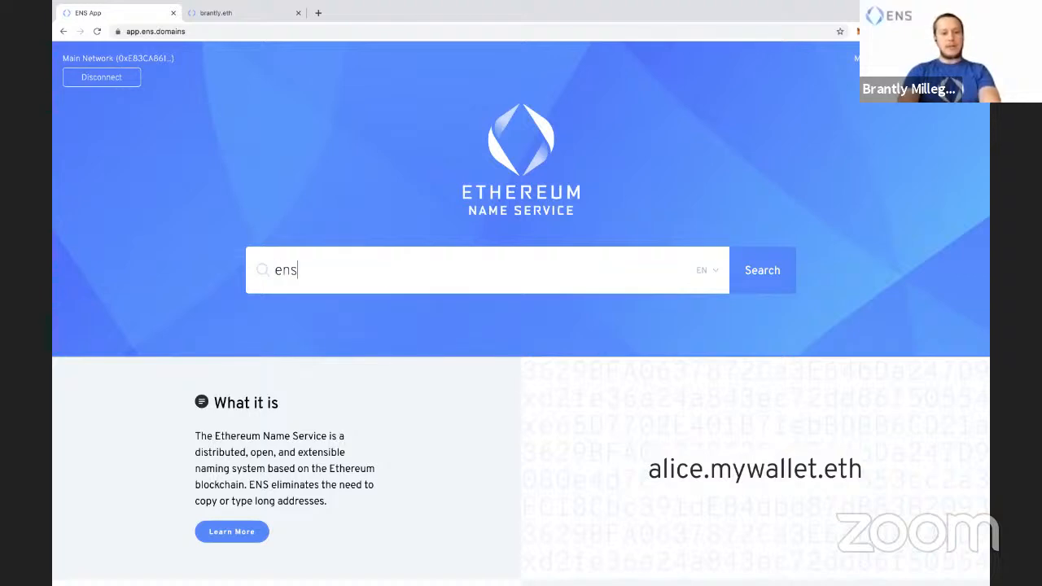
{"action": "type", "text": "guruguy"}
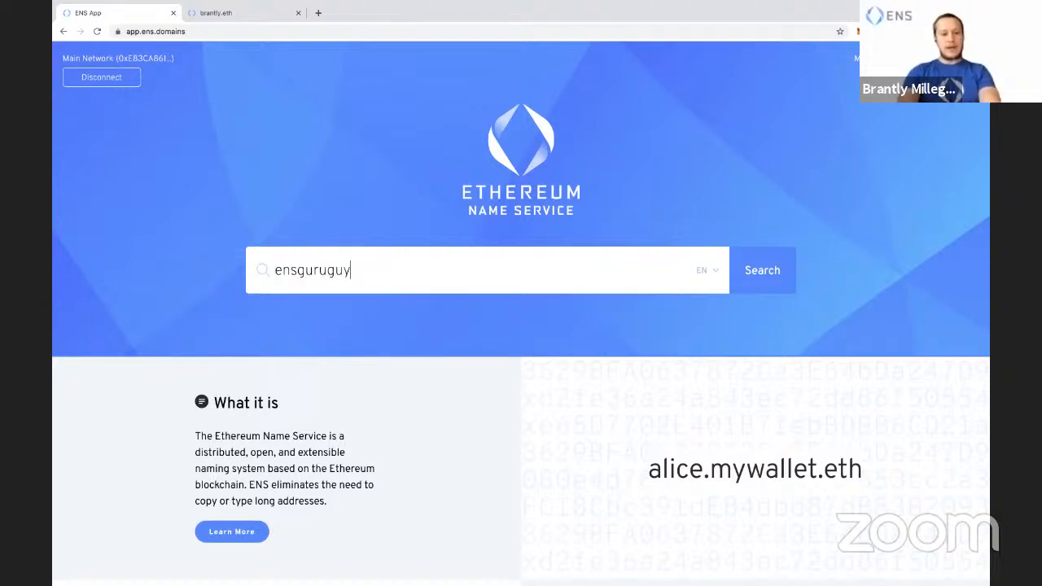
{"action": "left_click", "coordinate": [762, 270]}
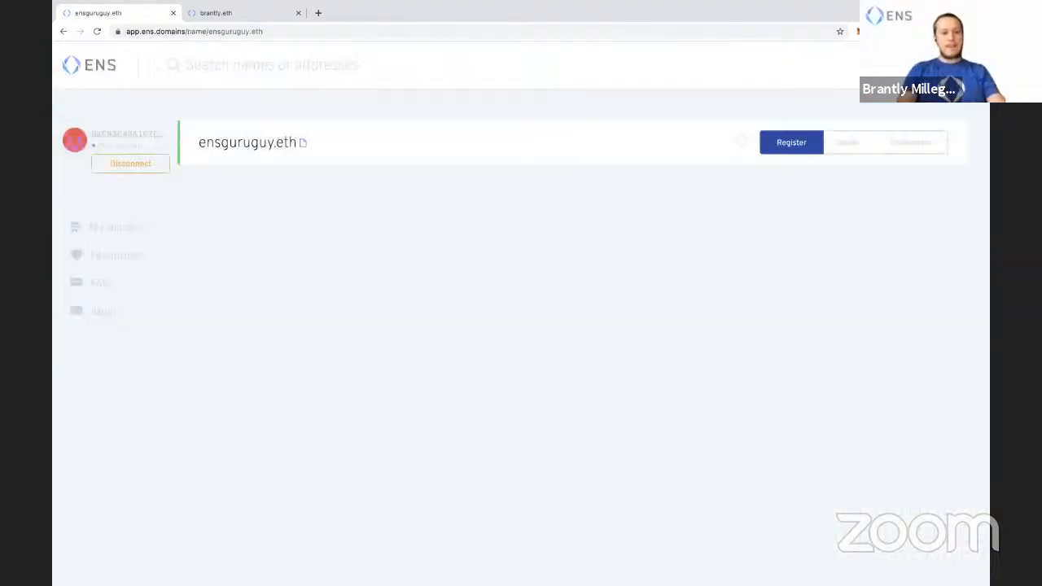
Step: Adjust the ensguruguy.eth registration period with the year plus and minus buttons
{"action": "left_click", "coordinate": [790, 142]}
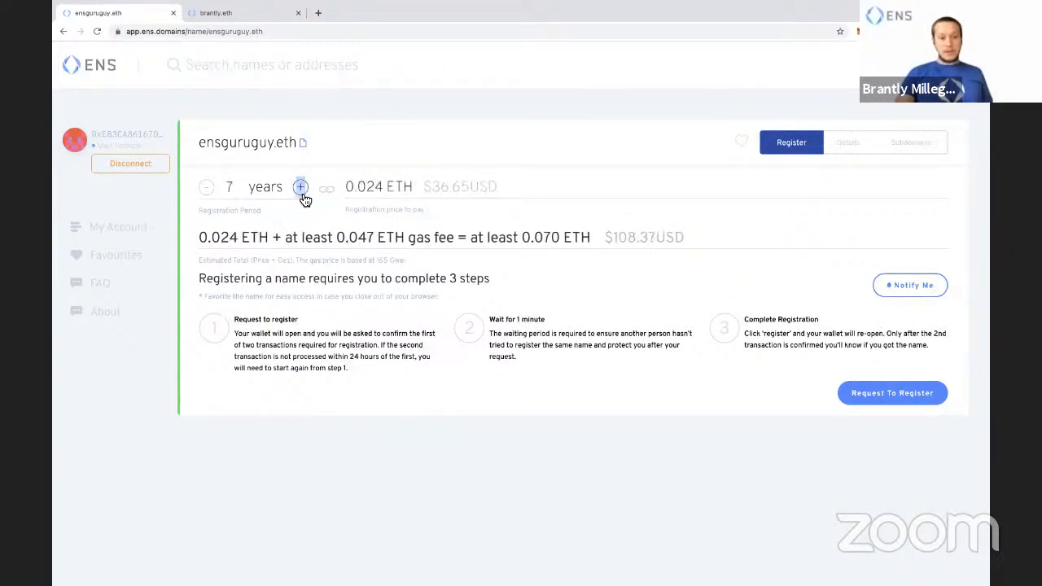
{"action": "left_click", "coordinate": [301, 187]}
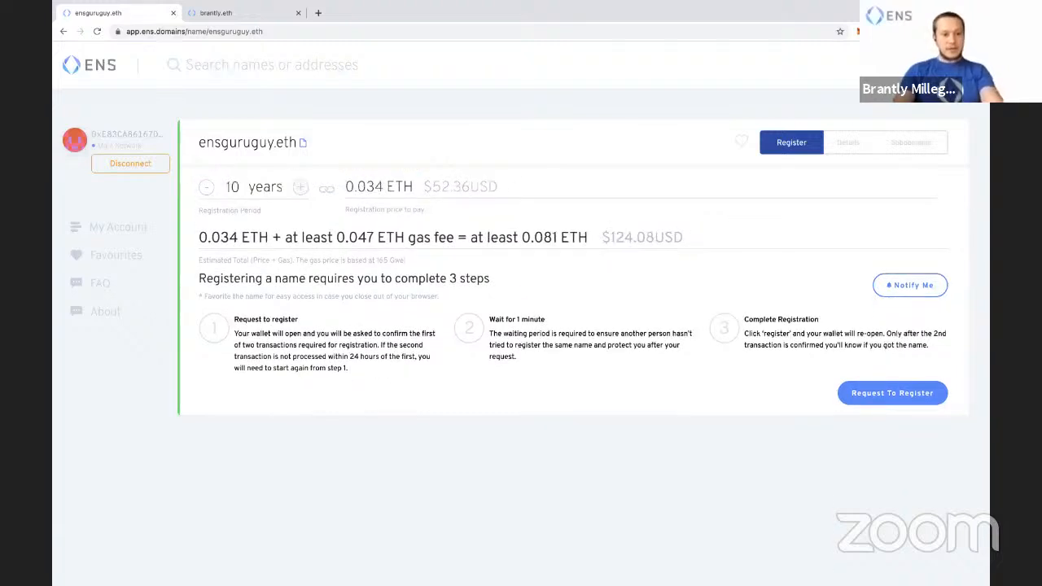
{"action": "left_click", "coordinate": [206, 187]}
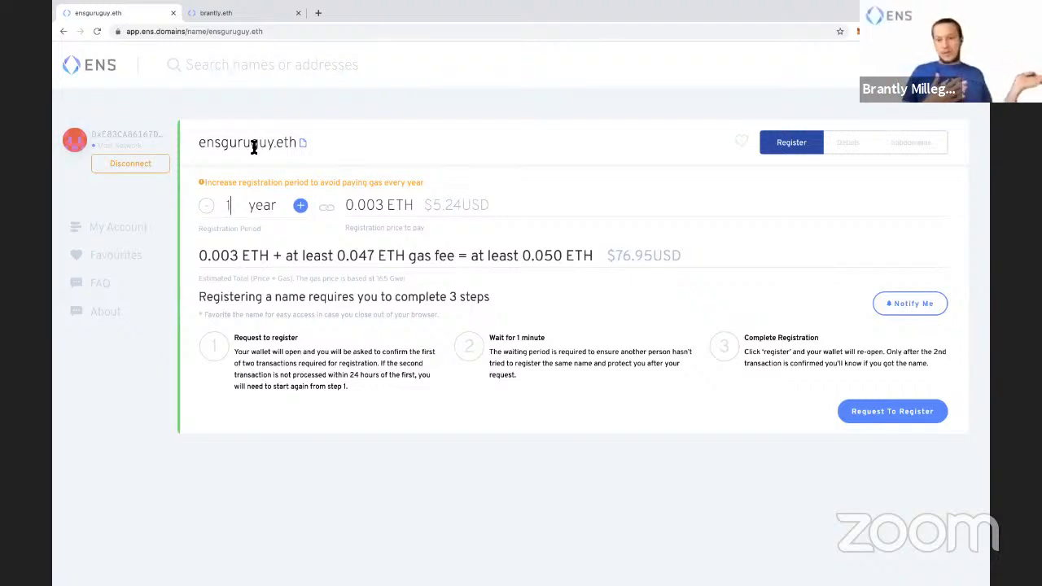
{"action": "mouse_move", "coordinate": [263, 127]}
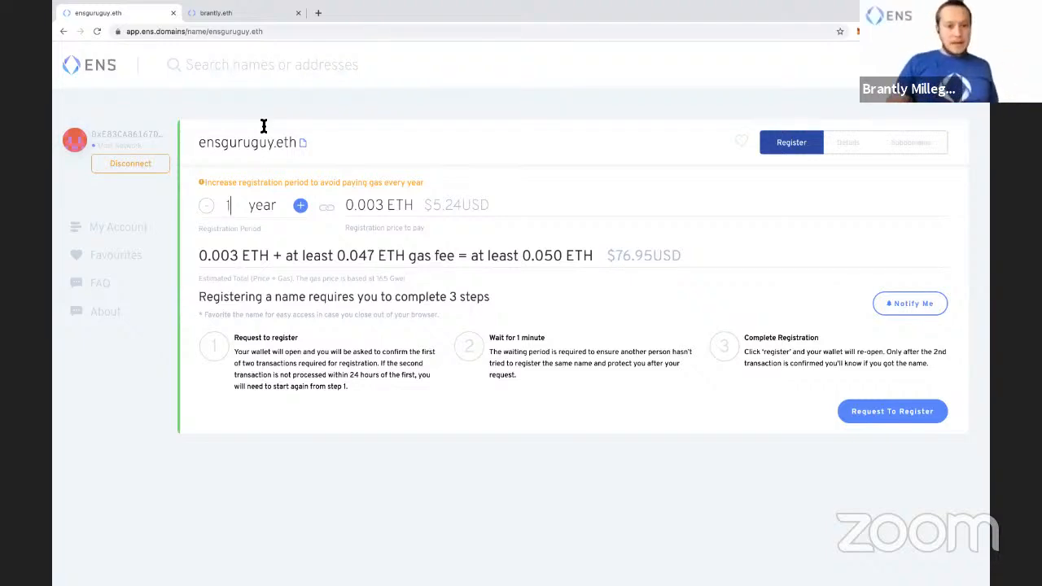
{"action": "mouse_move", "coordinate": [427, 206]}
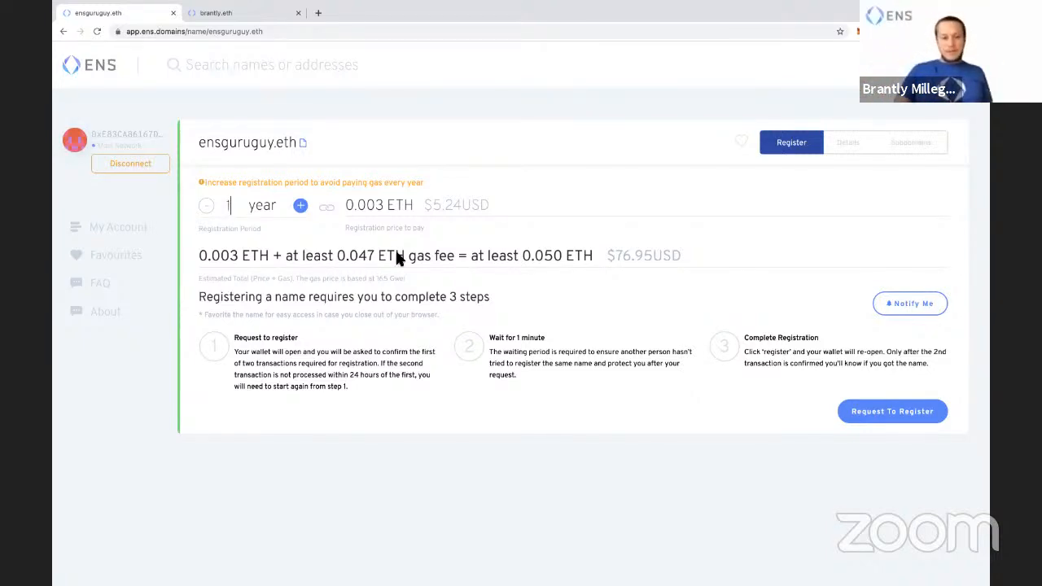
{"action": "mouse_move", "coordinate": [406, 244]}
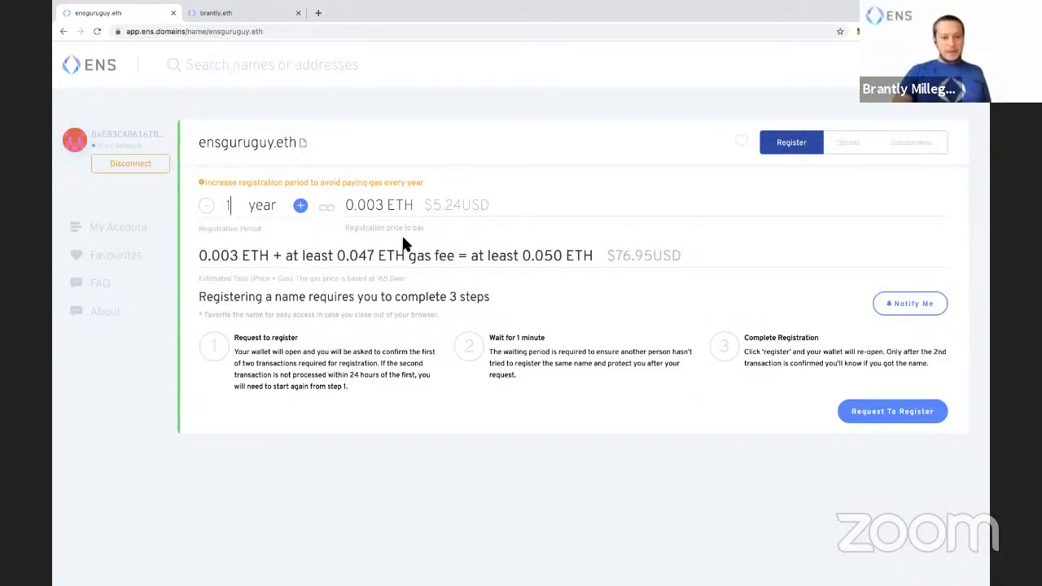
{"action": "mouse_move", "coordinate": [616, 255]}
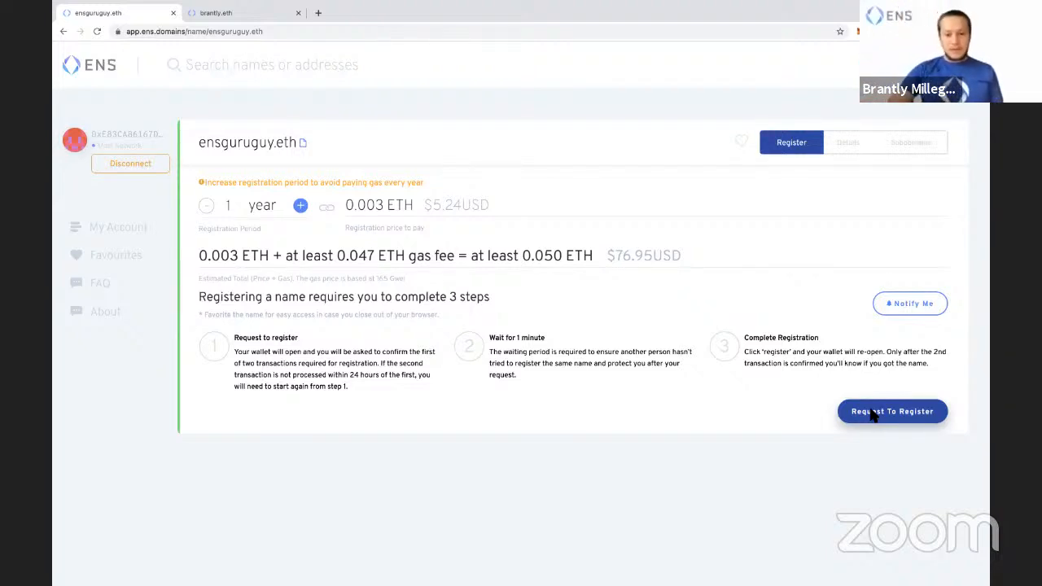
Step: Request to register ensguruguy.eth and start the waiting period
{"action": "left_click", "coordinate": [892, 411]}
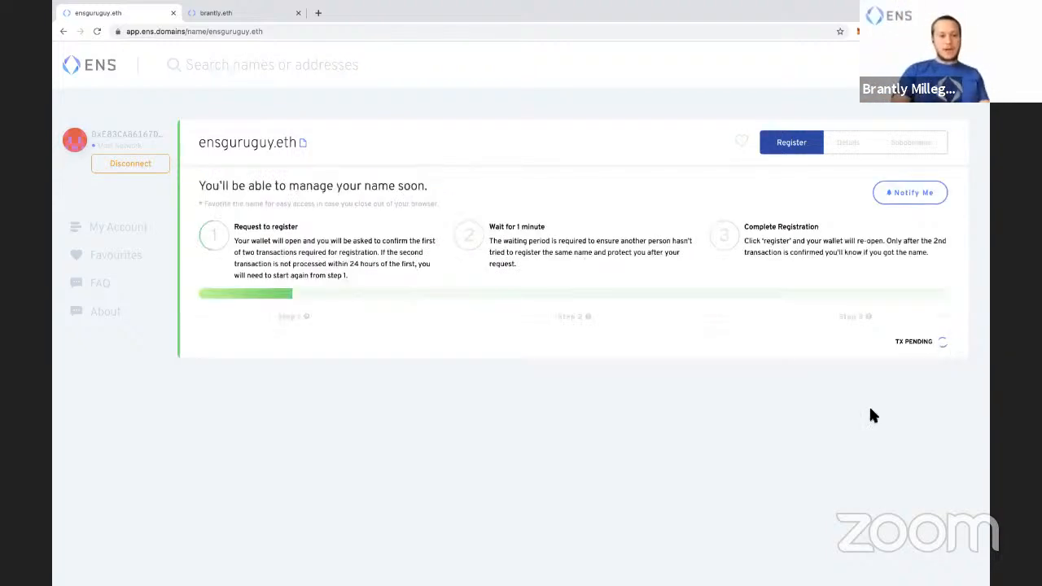
{"action": "mouse_move", "coordinate": [581, 461]}
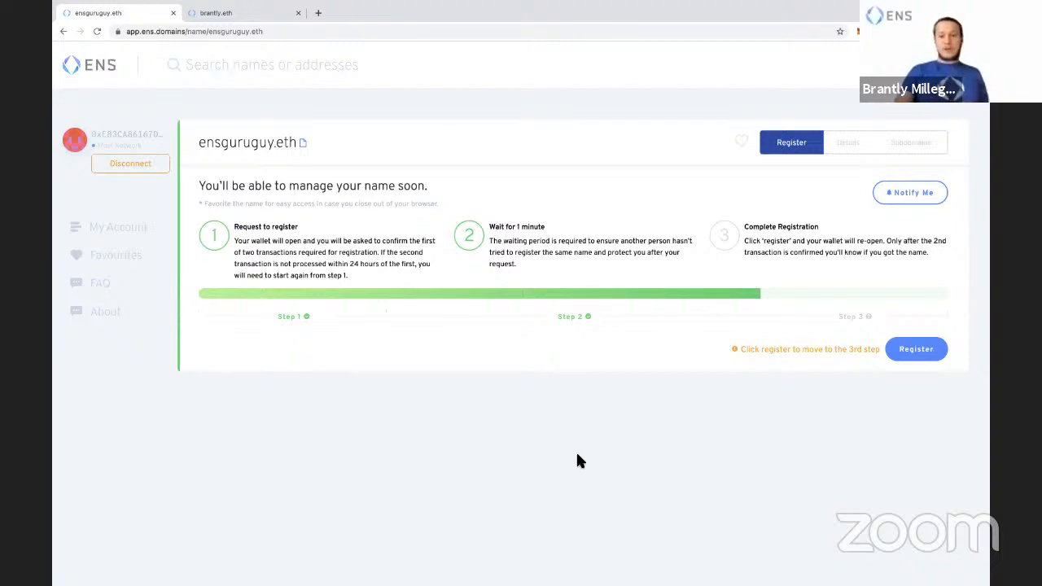
{"action": "mouse_move", "coordinate": [915, 354]}
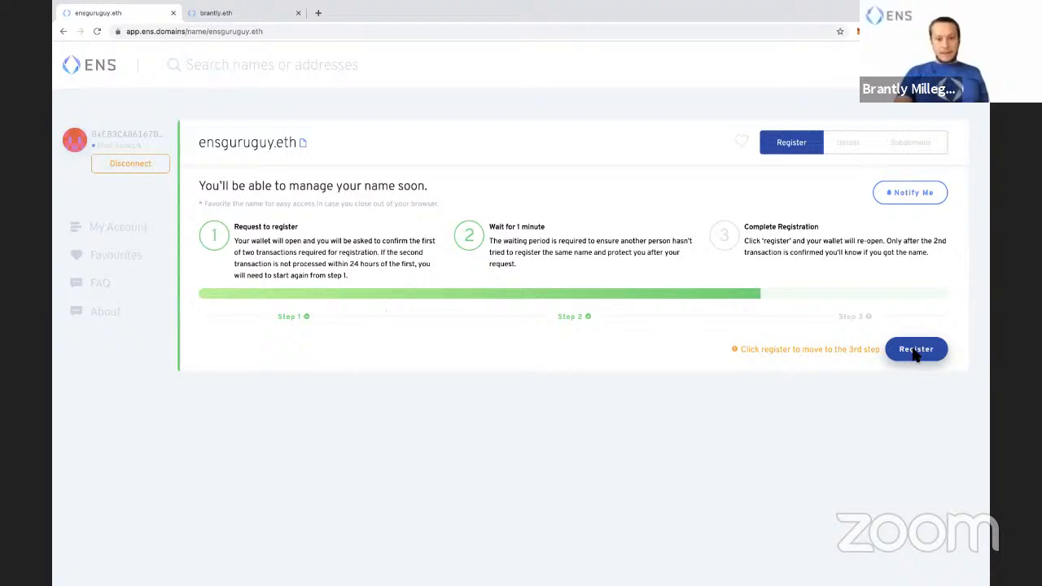
Step: Submit the final Register transaction for ensguruguy.eth
{"action": "left_click", "coordinate": [915, 349]}
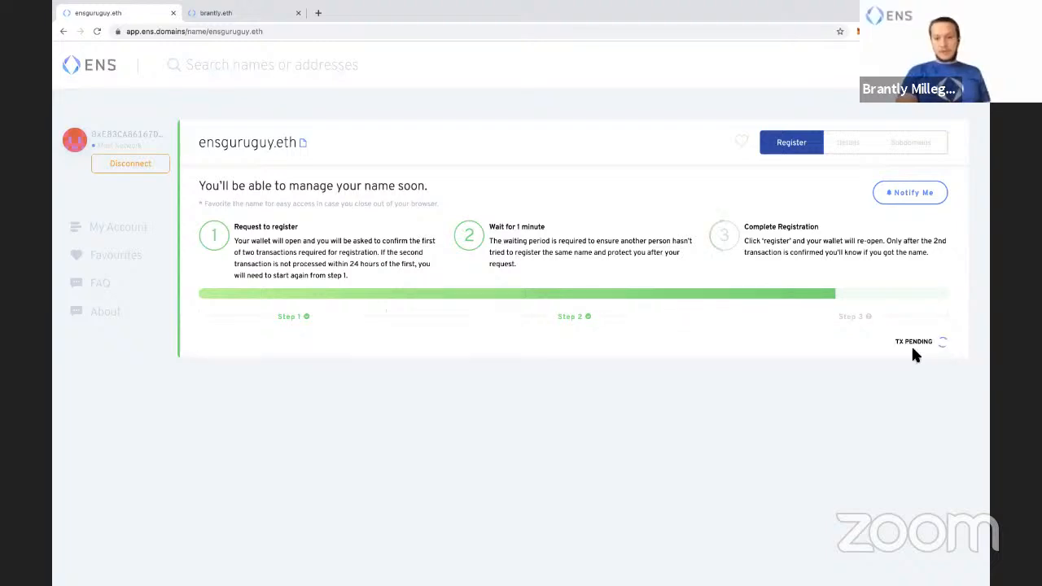
{"action": "mouse_move", "coordinate": [594, 464]}
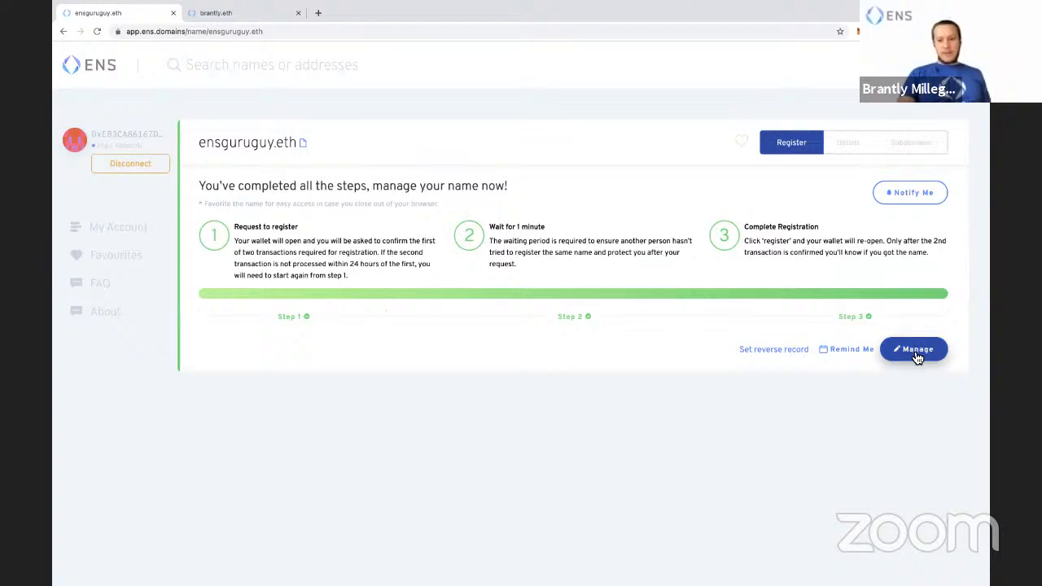
Step: Open ensguruguy.eth's details and inspect the resolver address and ETH address record
{"action": "left_click", "coordinate": [913, 348]}
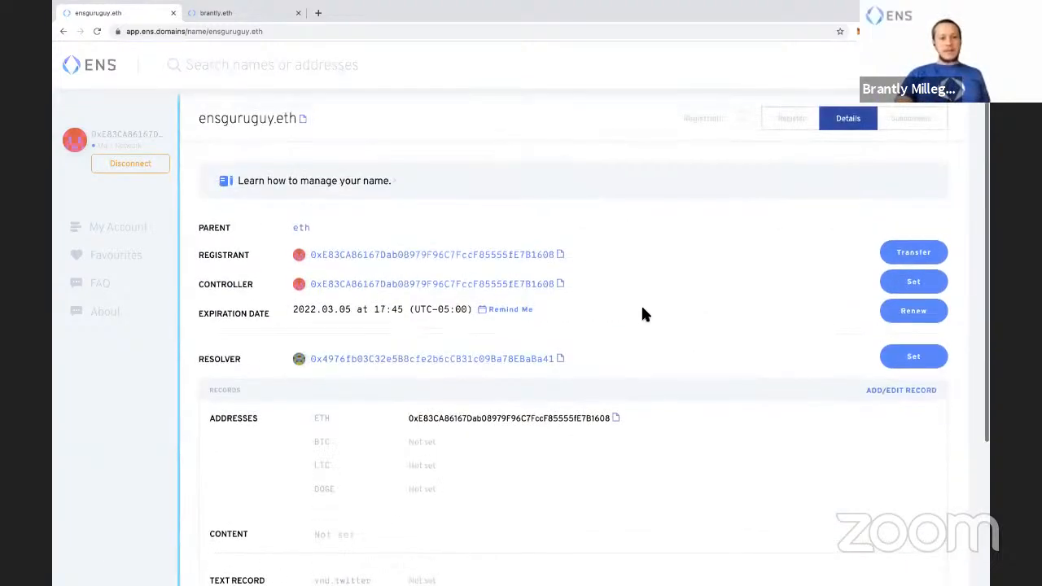
{"action": "scroll", "scroll_direction": "down", "scroll_amount": 3}
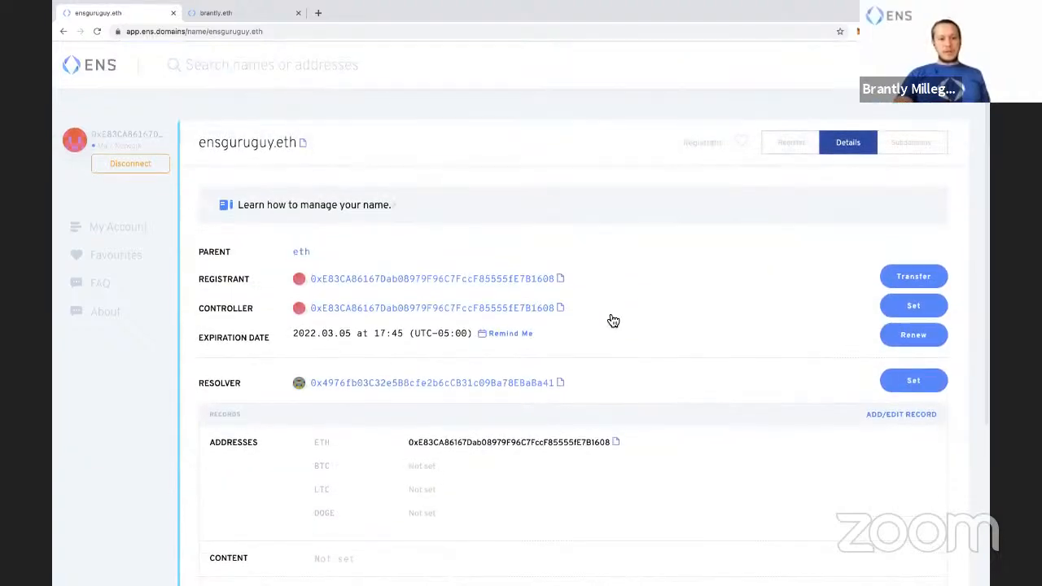
{"action": "mouse_move", "coordinate": [488, 289]}
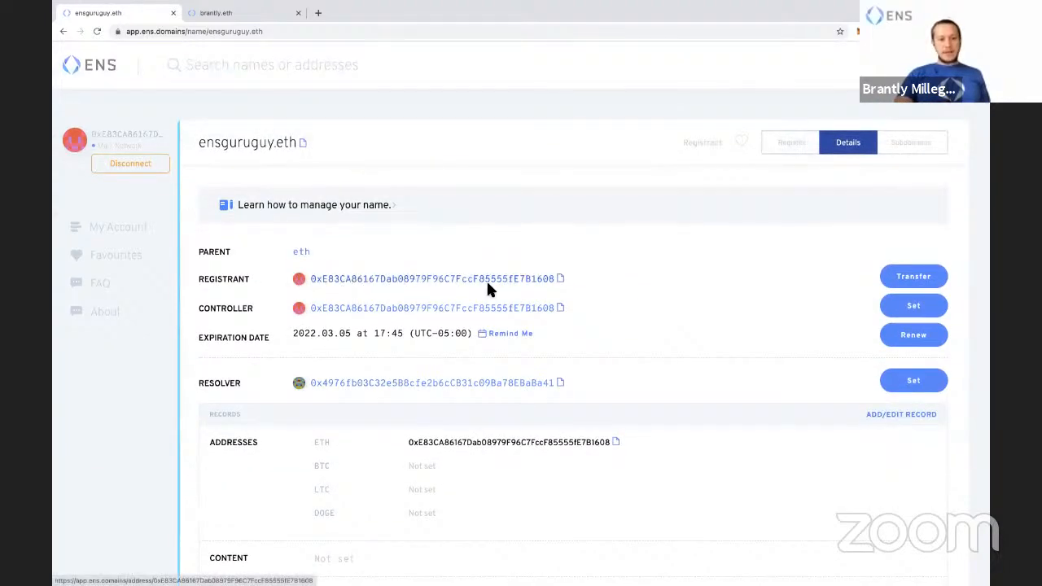
{"action": "mouse_move", "coordinate": [453, 316]}
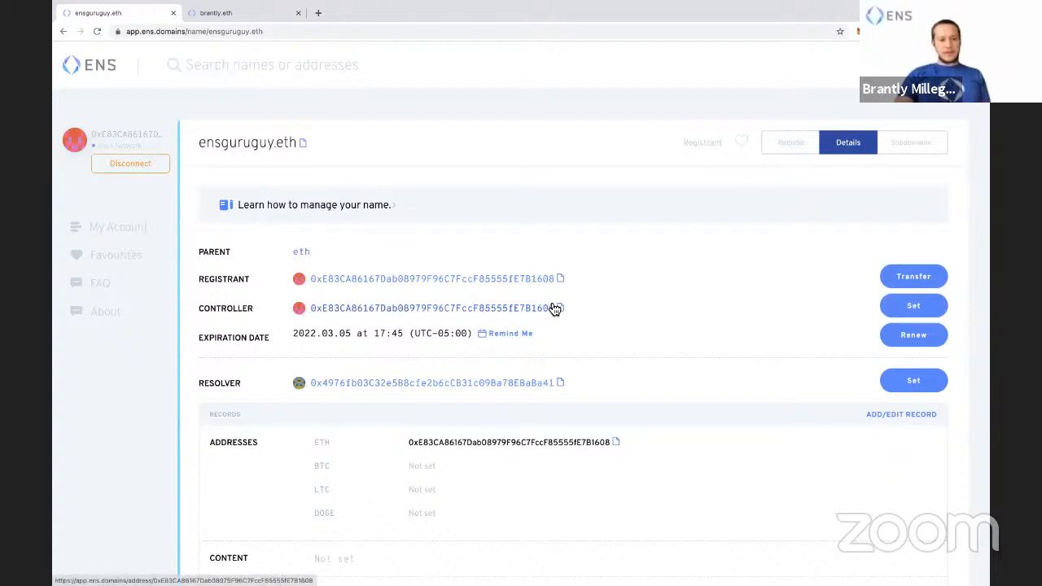
{"action": "scroll", "scroll_direction": "down", "scroll_amount": 3}
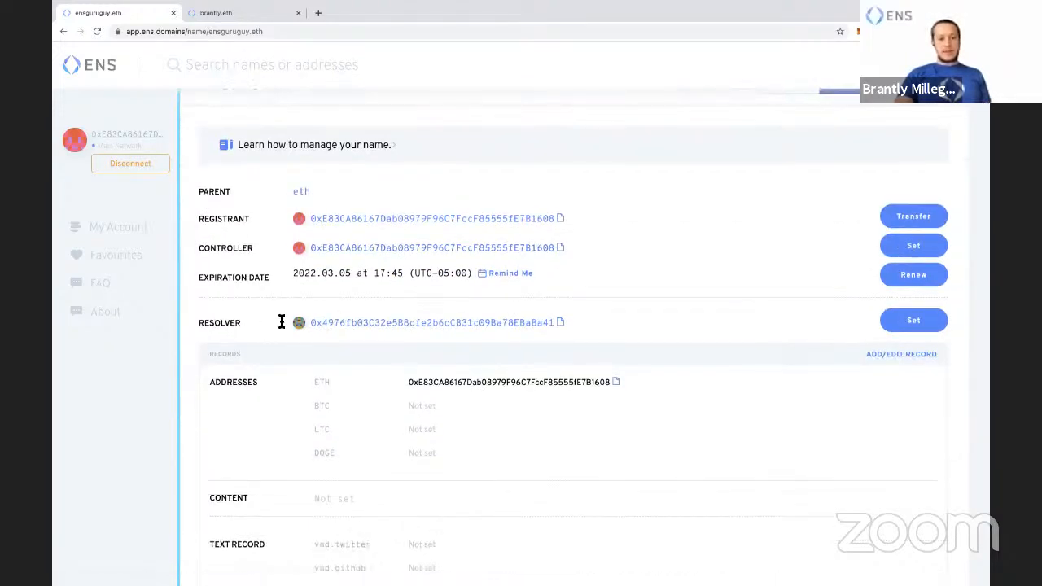
{"action": "double_click", "coordinate": [432, 323]}
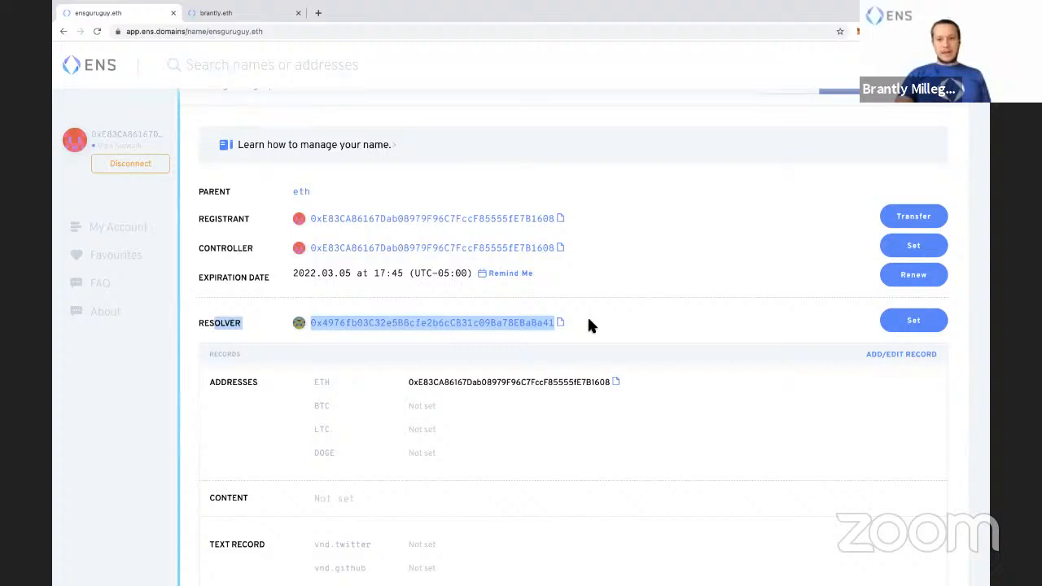
{"action": "mouse_move", "coordinate": [289, 328]}
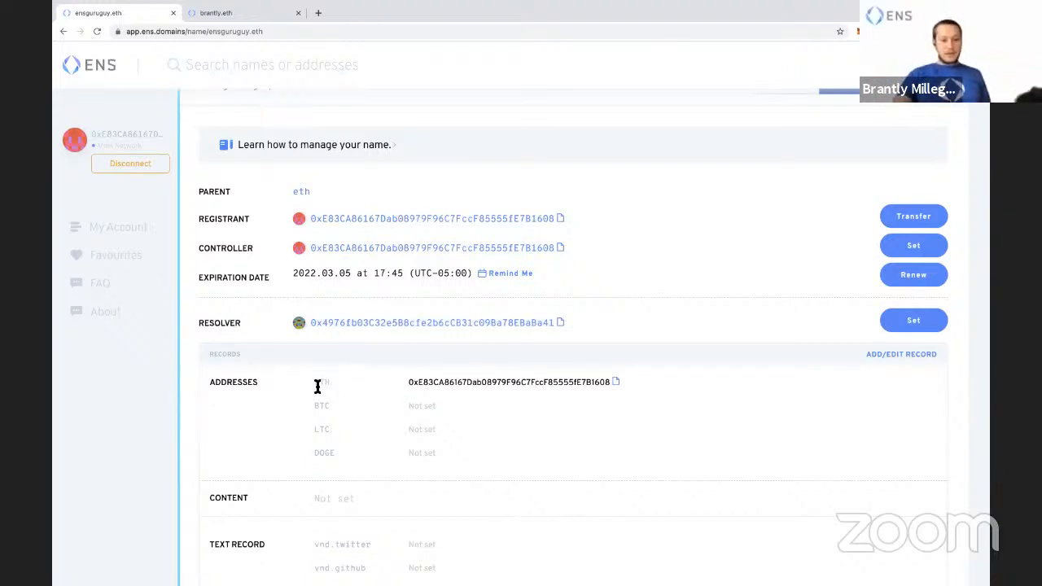
{"action": "double_click", "coordinate": [513, 382]}
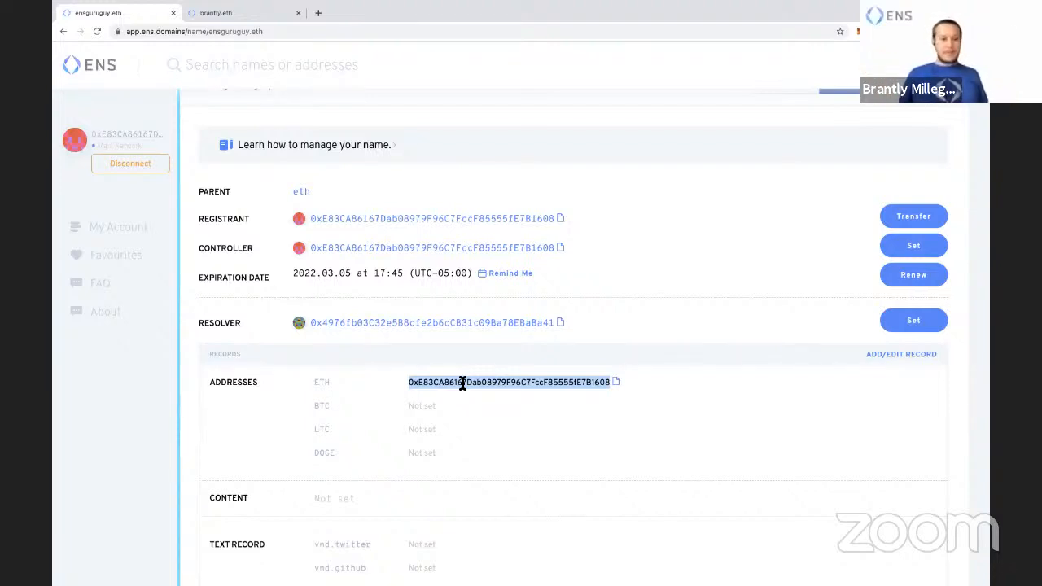
{"action": "scroll", "scroll_direction": "down", "scroll_amount": 3}
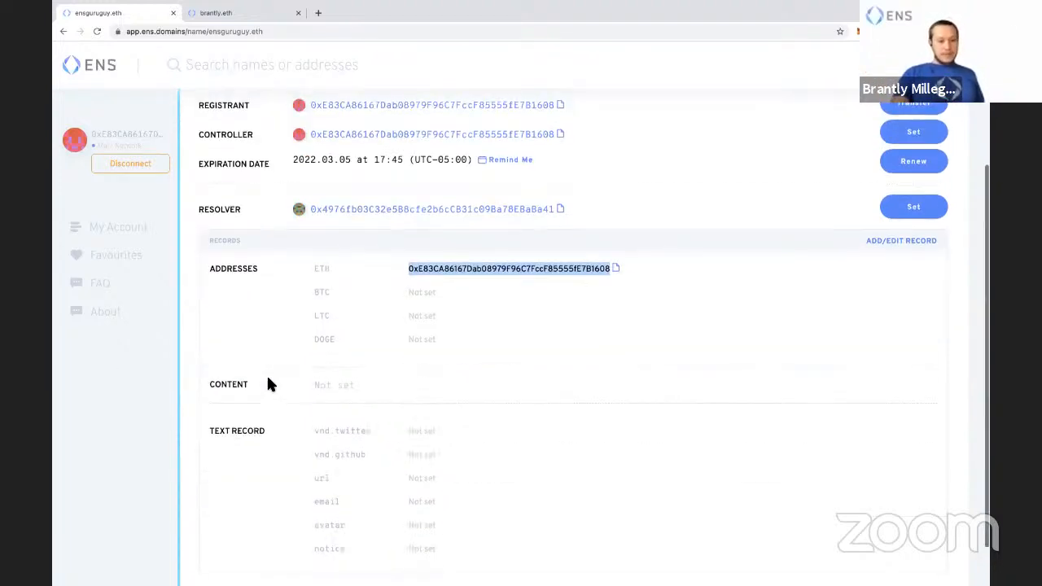
{"action": "scroll", "scroll_direction": "up", "scroll_amount": 3}
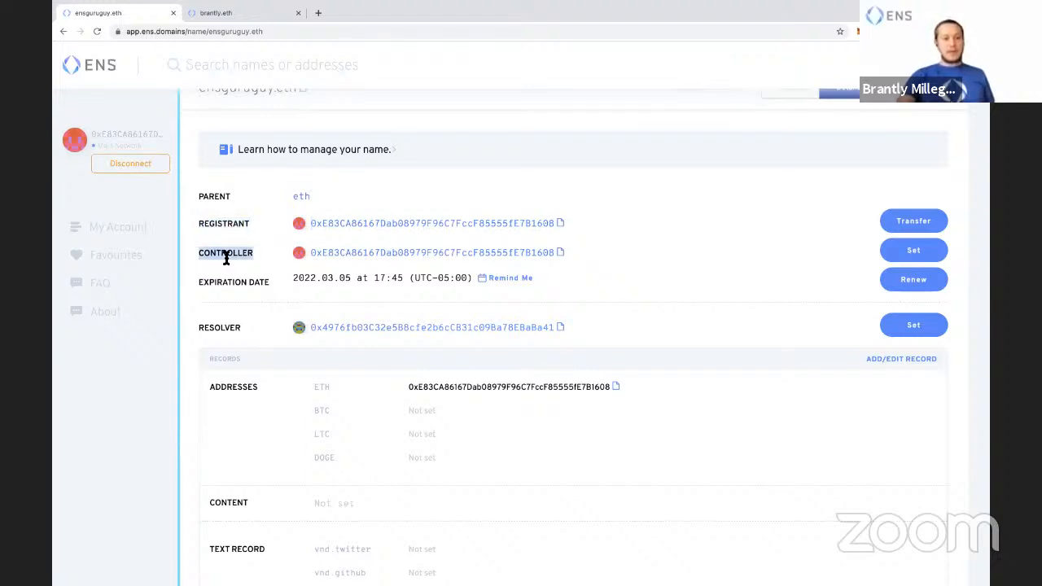
{"action": "mouse_move", "coordinate": [574, 259]}
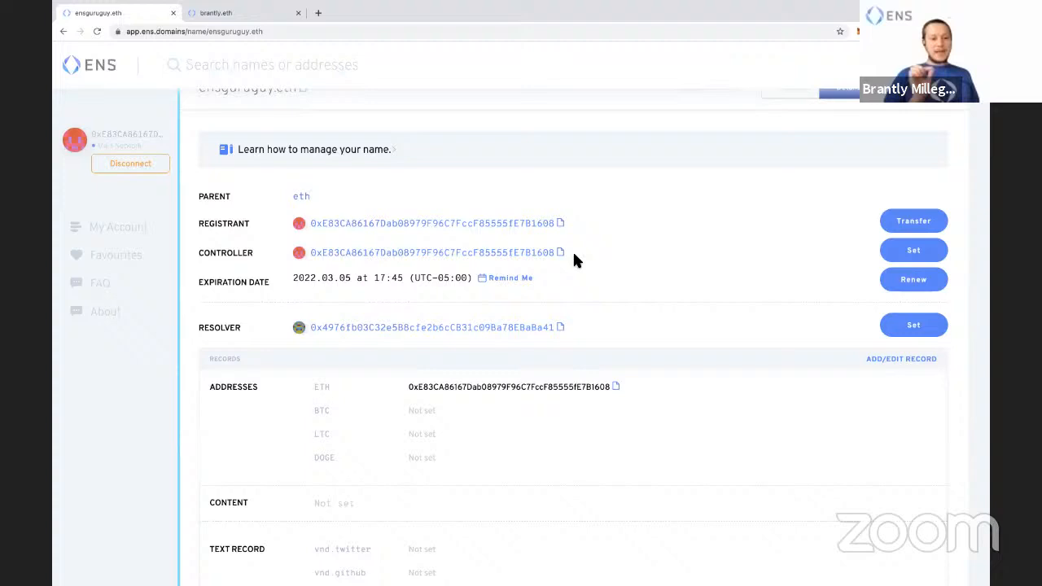
{"action": "mouse_move", "coordinate": [471, 453]}
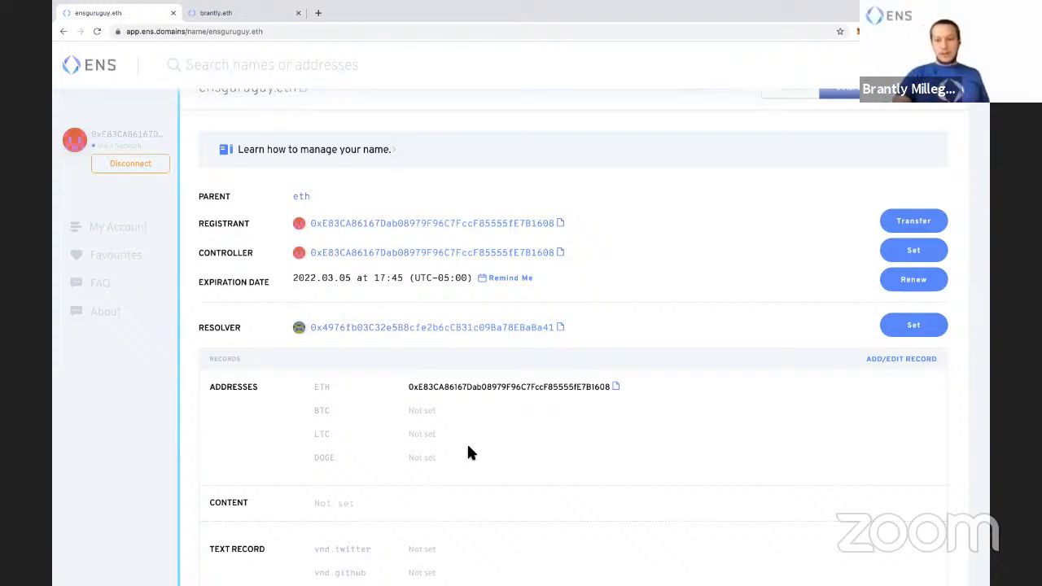
{"action": "mouse_move", "coordinate": [456, 432]}
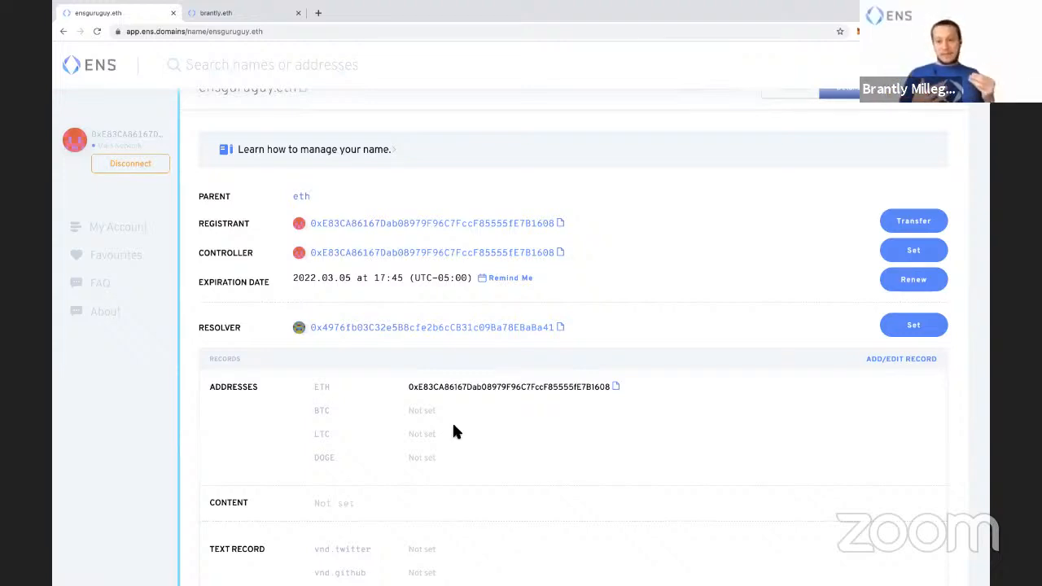
{"action": "mouse_move", "coordinate": [331, 260]}
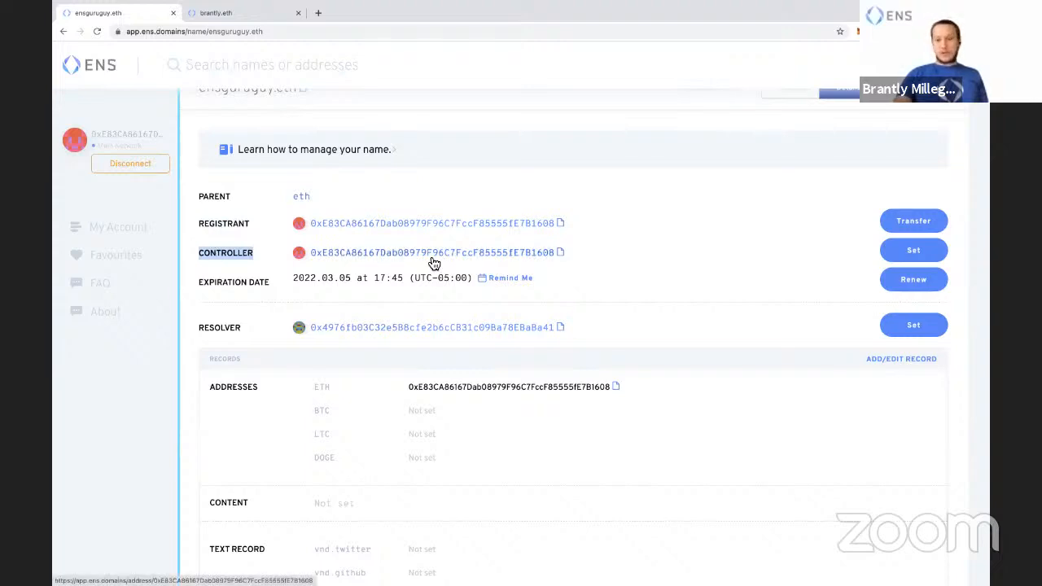
{"action": "mouse_move", "coordinate": [346, 364]}
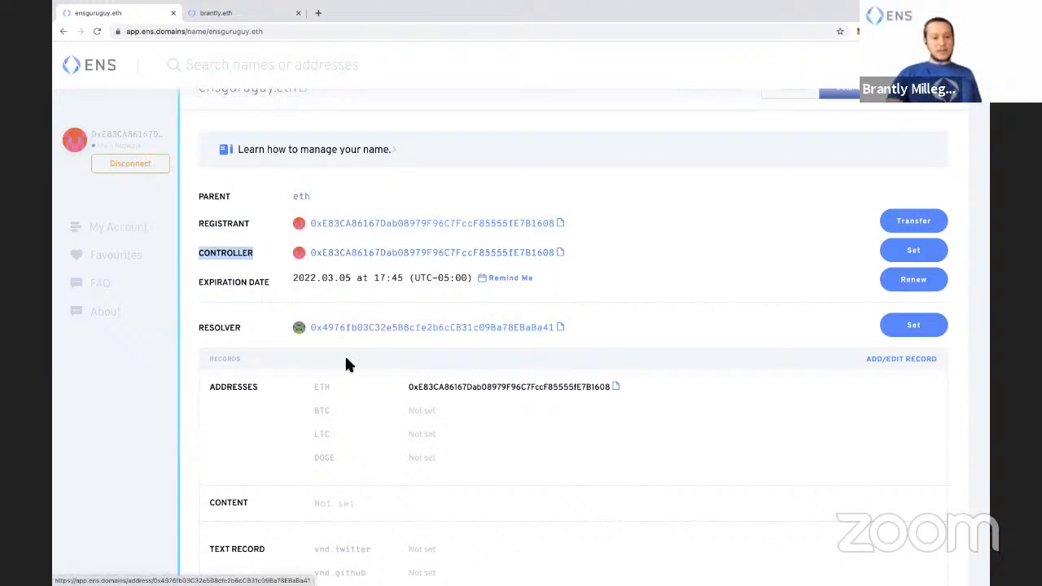
{"action": "scroll", "scroll_direction": "down", "scroll_amount": 3}
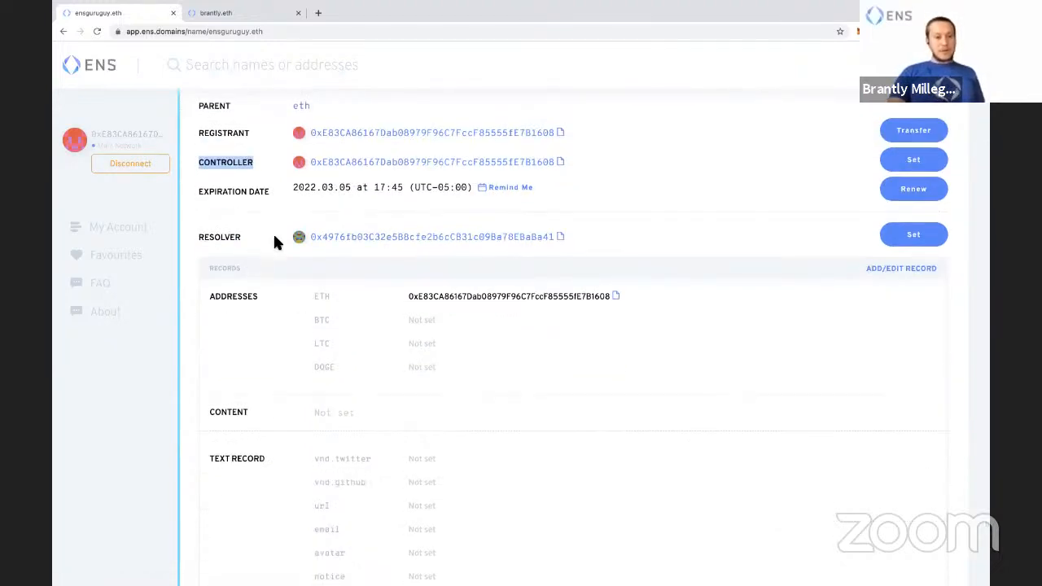
{"action": "scroll", "scroll_direction": "down", "scroll_amount": 3}
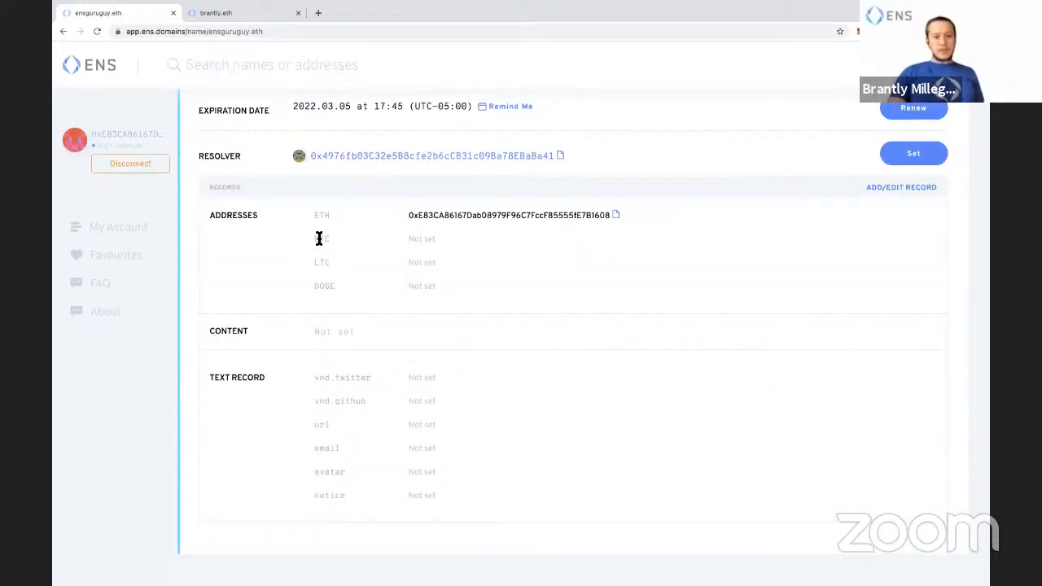
{"action": "mouse_move", "coordinate": [319, 383]}
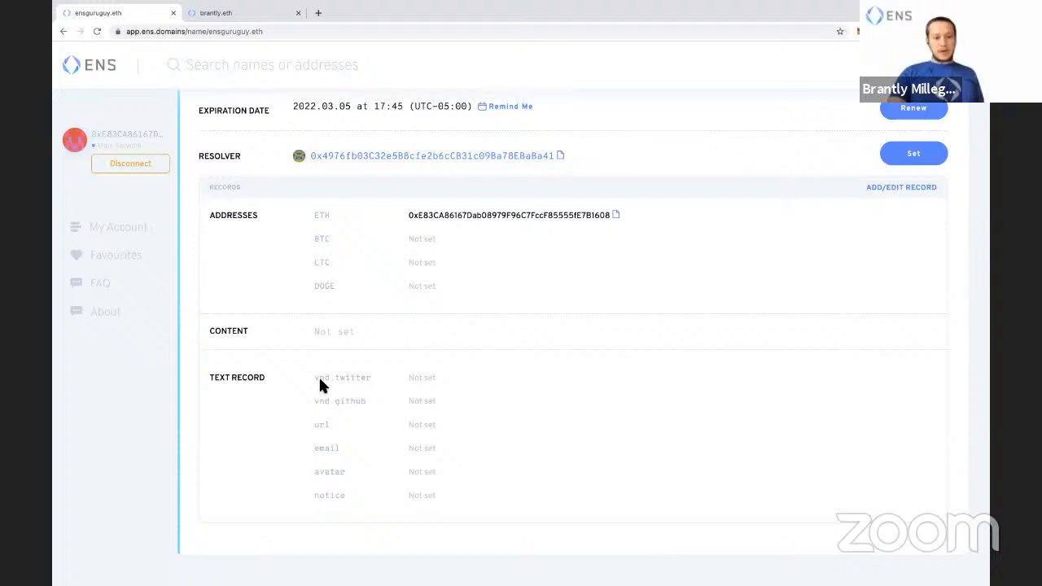
{"action": "mouse_move", "coordinate": [476, 399]}
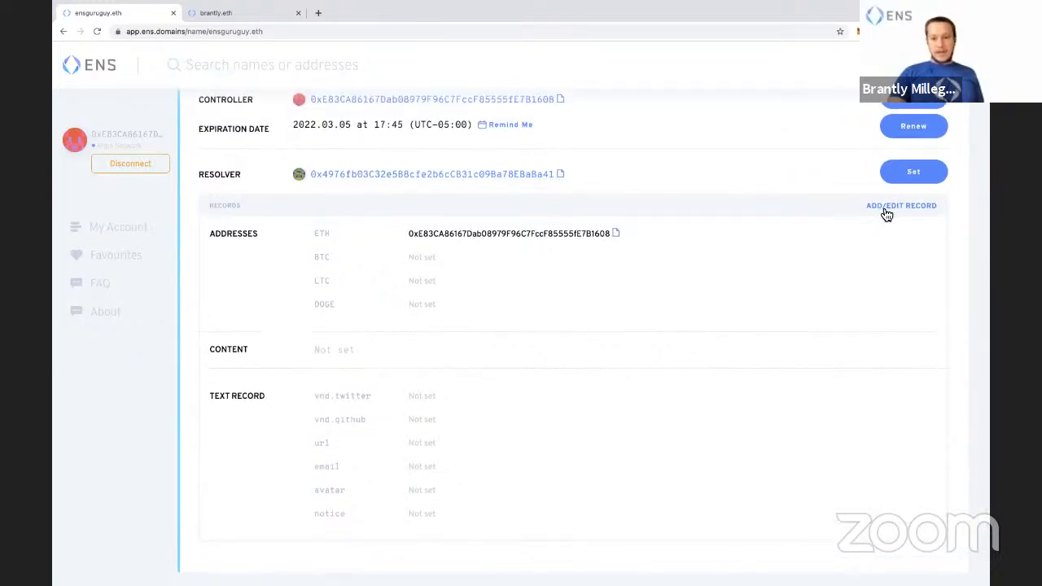
Step: Add a BNB address field to ensguruguy.eth's records, then view brantly.eth's page
{"action": "left_click", "coordinate": [901, 205]}
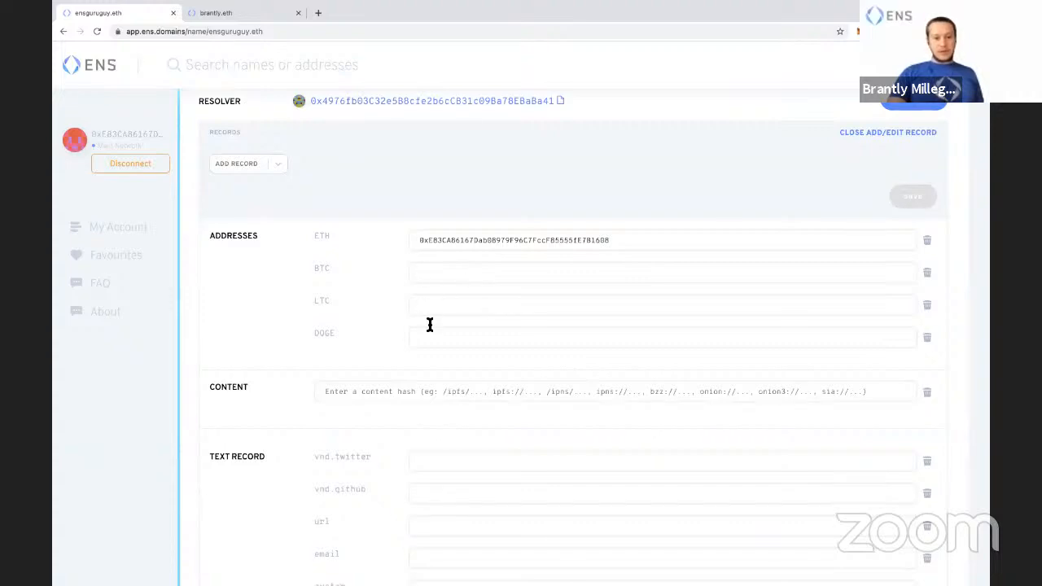
{"action": "mouse_move", "coordinate": [368, 235]}
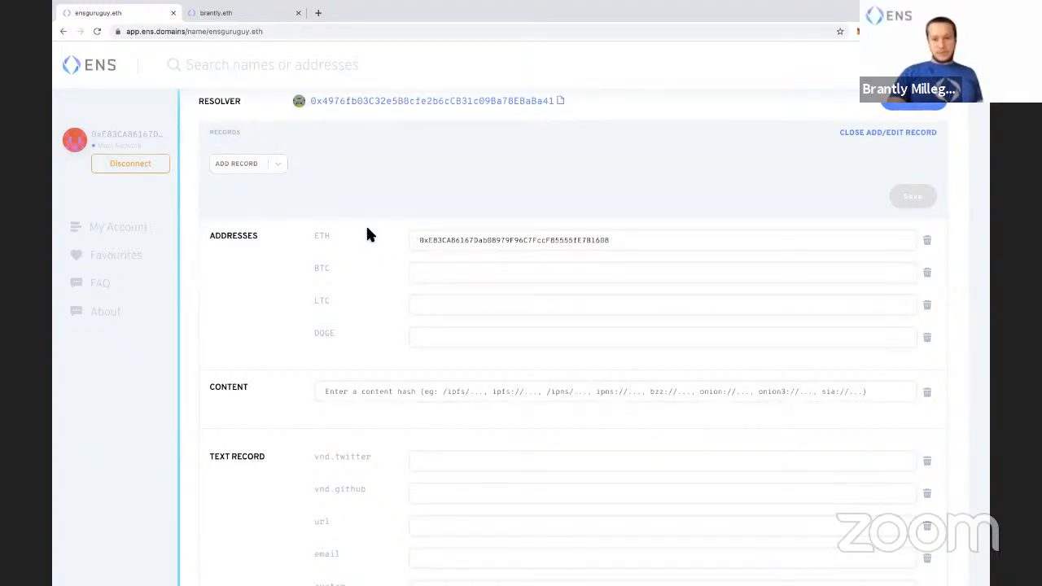
{"action": "mouse_move", "coordinate": [313, 198]}
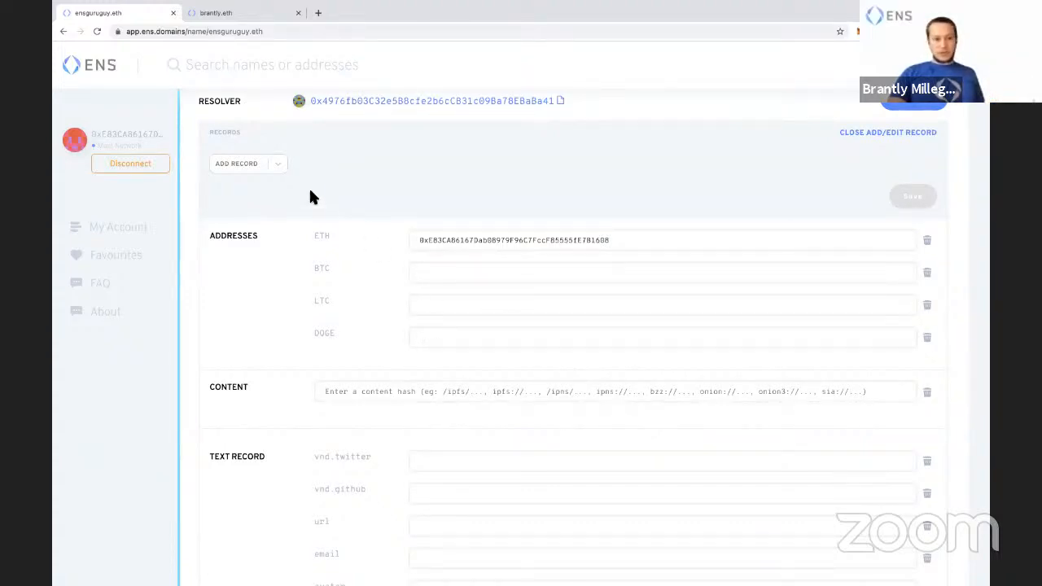
{"action": "left_click", "coordinate": [236, 162]}
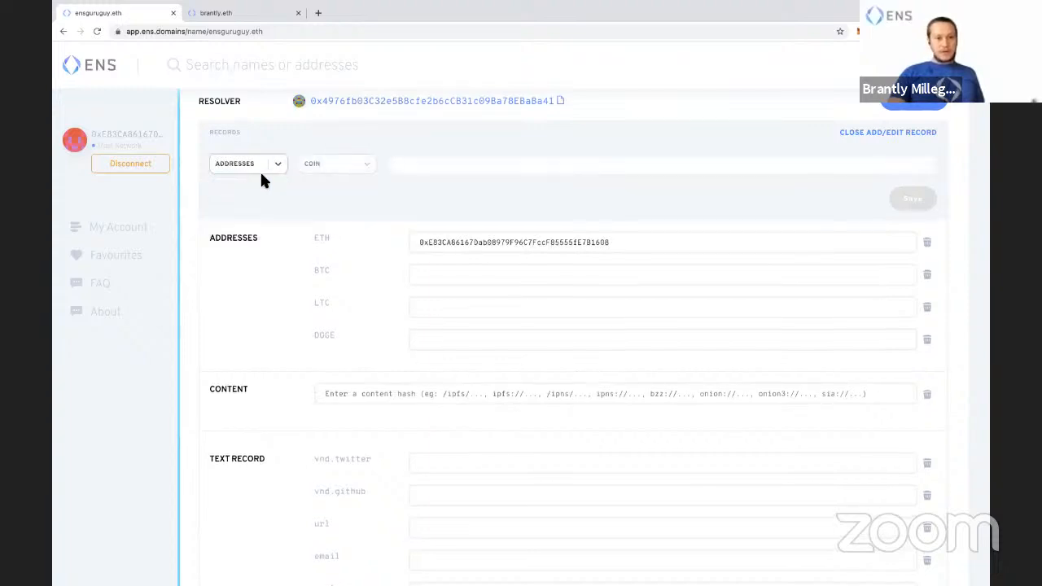
{"action": "left_click", "coordinate": [335, 164]}
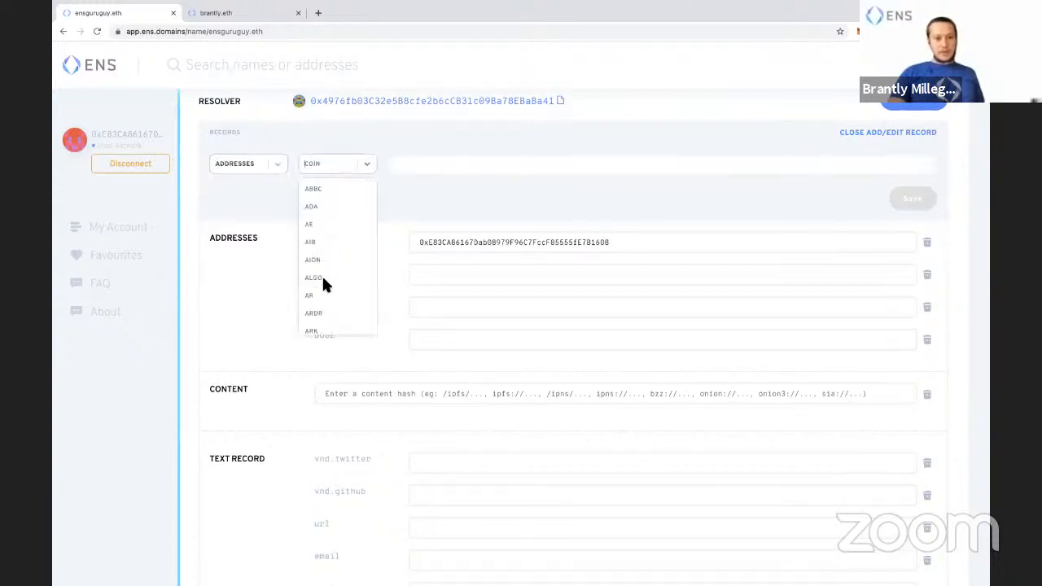
{"action": "scroll", "scroll_direction": "down", "scroll_amount": 3}
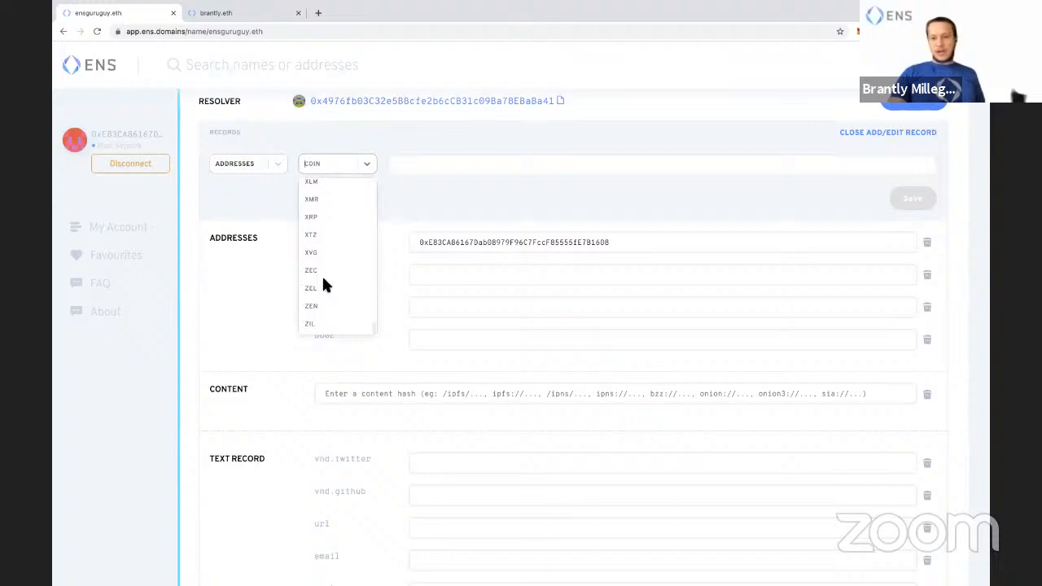
{"action": "scroll", "scroll_direction": "up", "scroll_amount": 3}
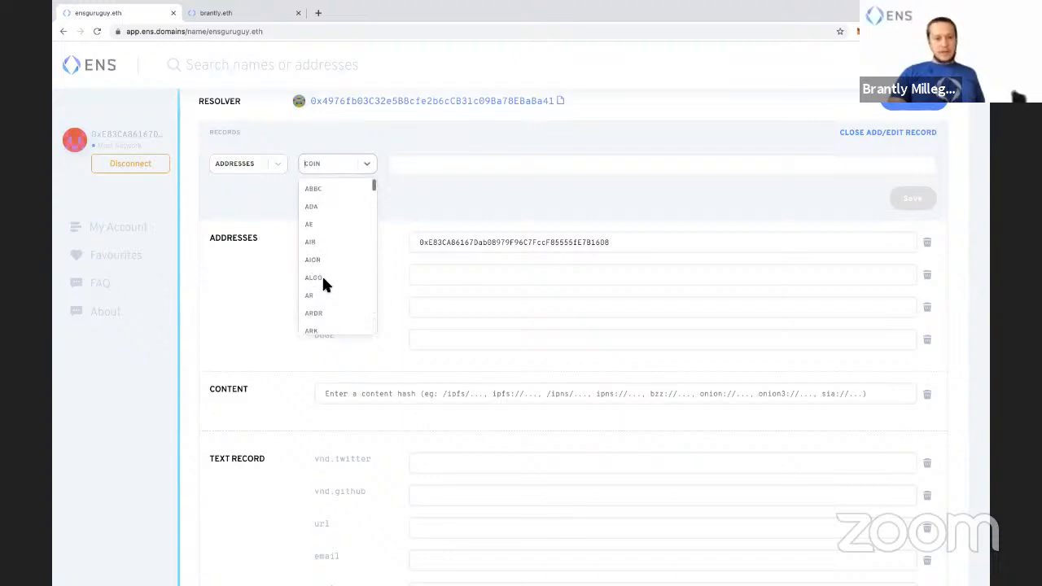
{"action": "scroll", "scroll_direction": "down", "scroll_amount": 3}
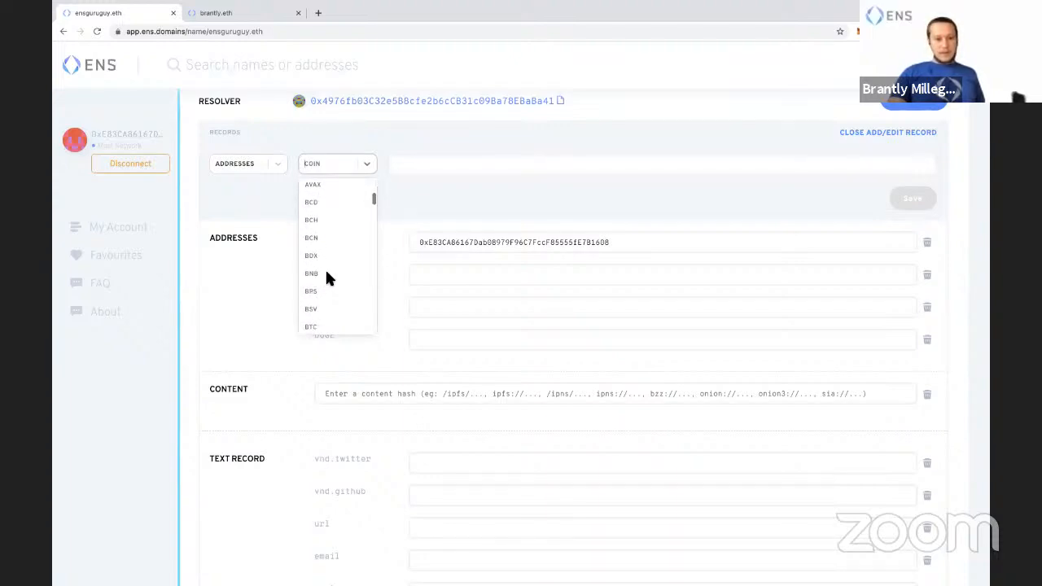
{"action": "left_click", "coordinate": [312, 273]}
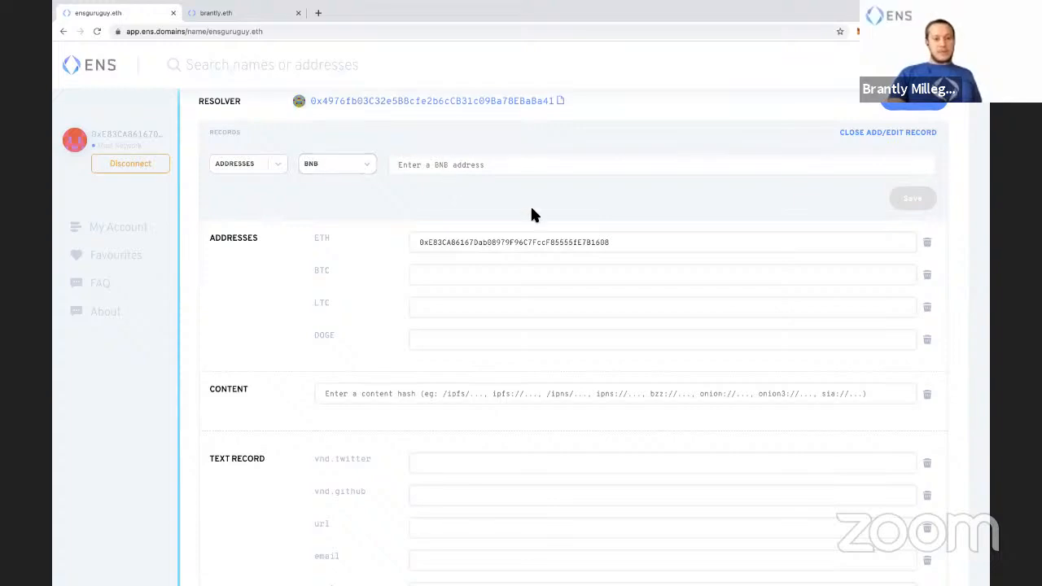
{"action": "scroll", "scroll_direction": "up", "scroll_amount": 3}
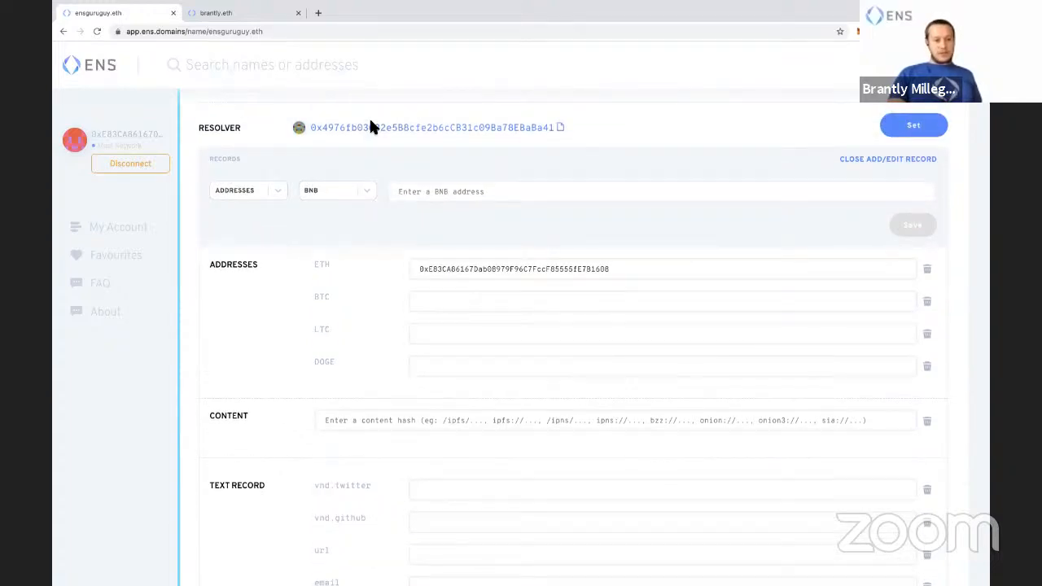
{"action": "left_click", "coordinate": [236, 13]}
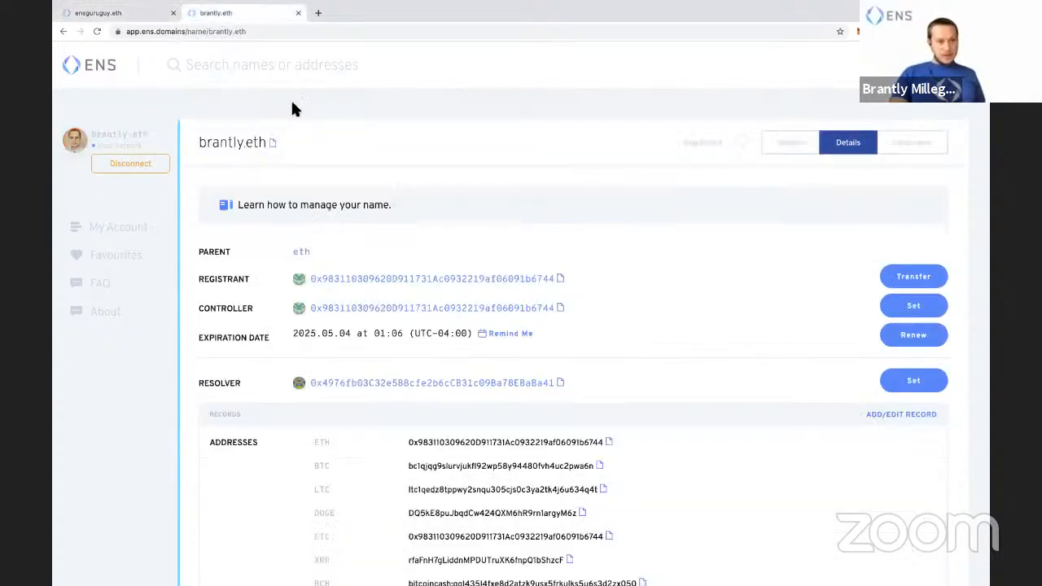
Step: Enter brantly.eth's BNB address into ensguruguy.eth's BNB record field
{"action": "scroll", "scroll_direction": "down", "scroll_amount": 3}
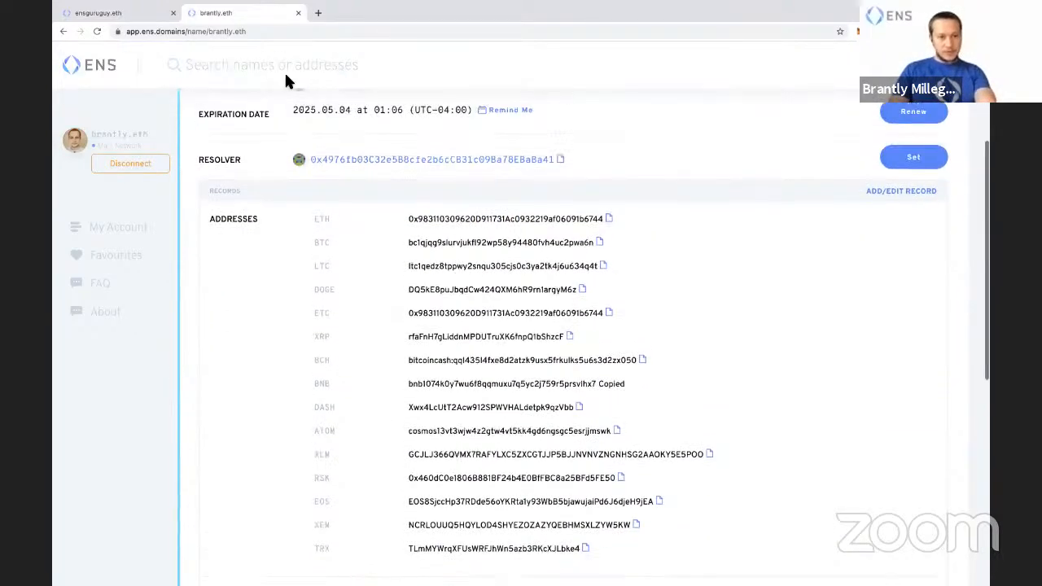
{"action": "left_click", "coordinate": [97, 14]}
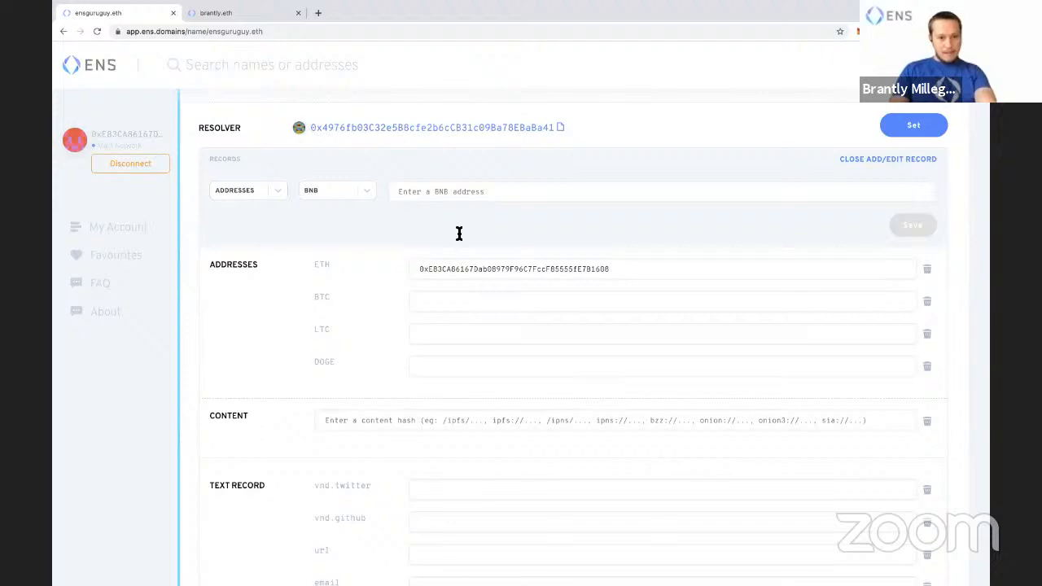
{"action": "left_click", "coordinate": [913, 225]}
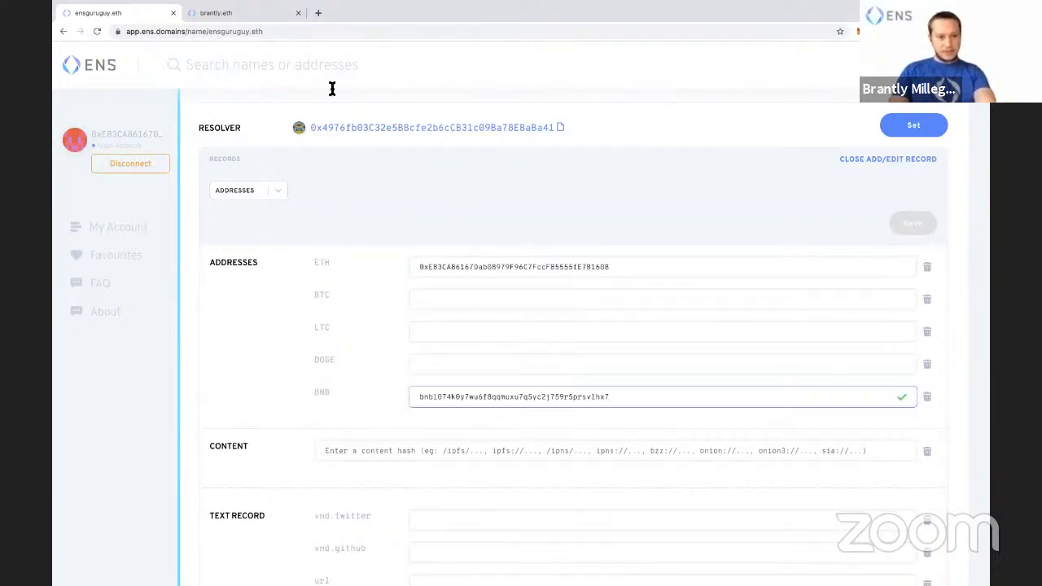
Step: Copy the BTC, LTC and DOGE addresses from brantly.eth into ensguruguy.eth's records
{"action": "left_click", "coordinate": [241, 13]}
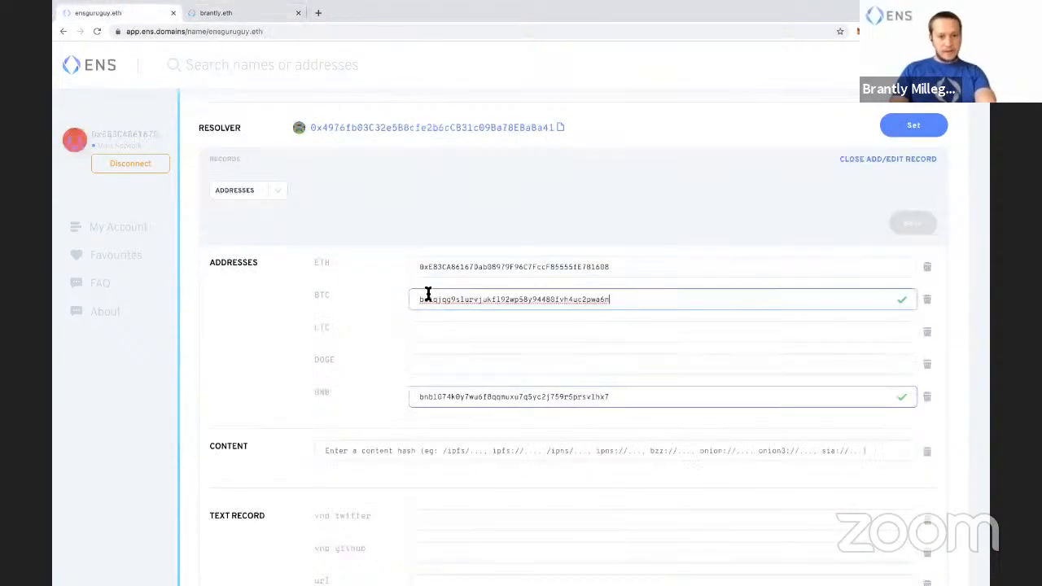
{"action": "left_click", "coordinate": [236, 12]}
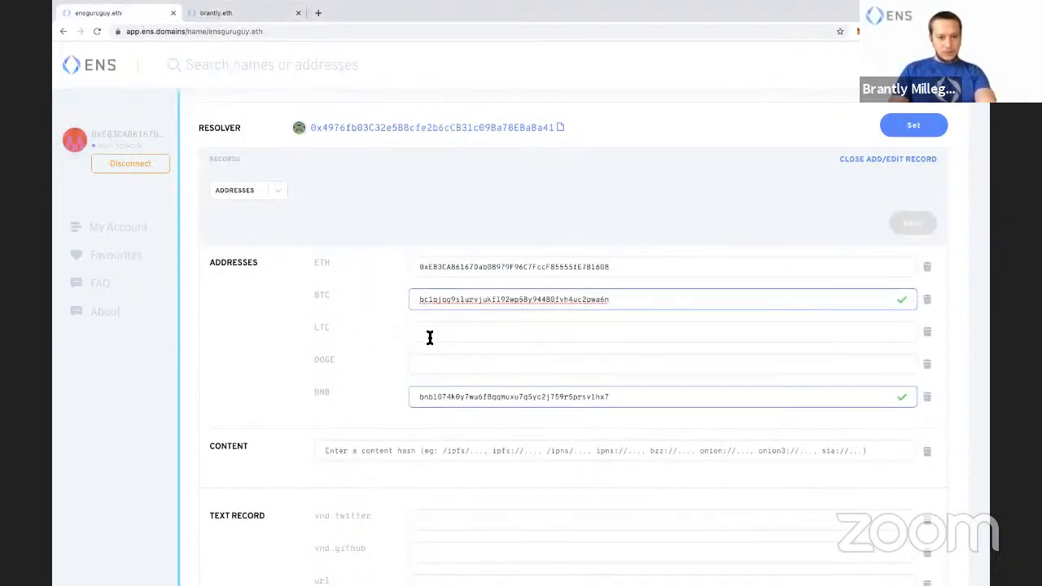
{"action": "left_click", "coordinate": [236, 12]}
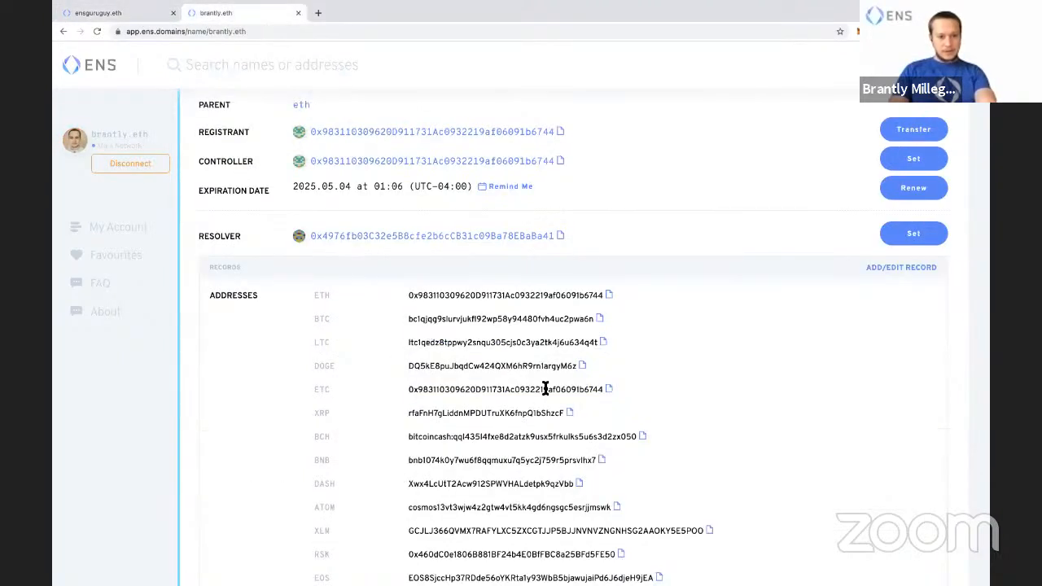
{"action": "left_click", "coordinate": [578, 365]}
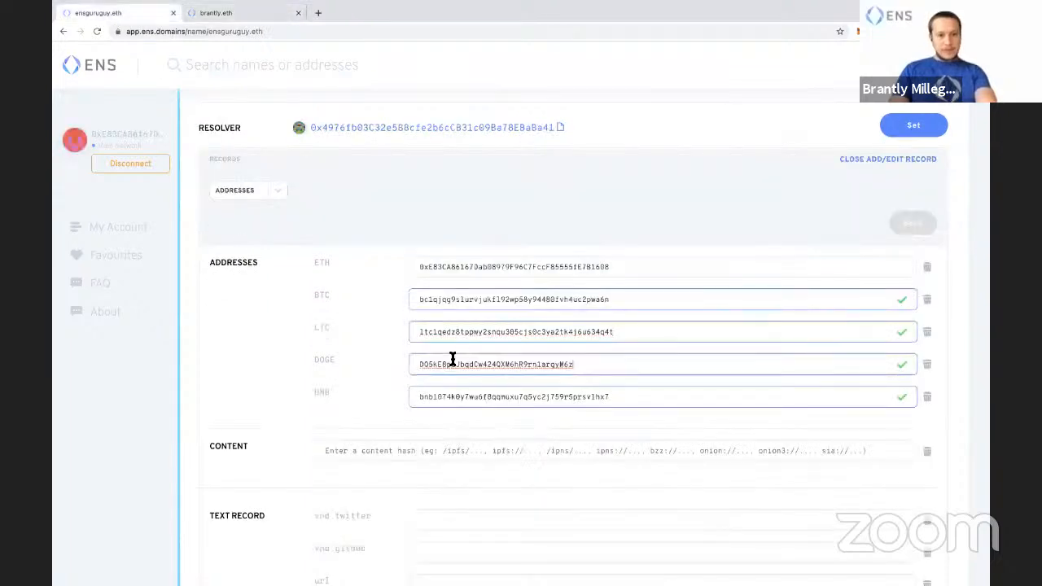
{"action": "left_click", "coordinate": [236, 12]}
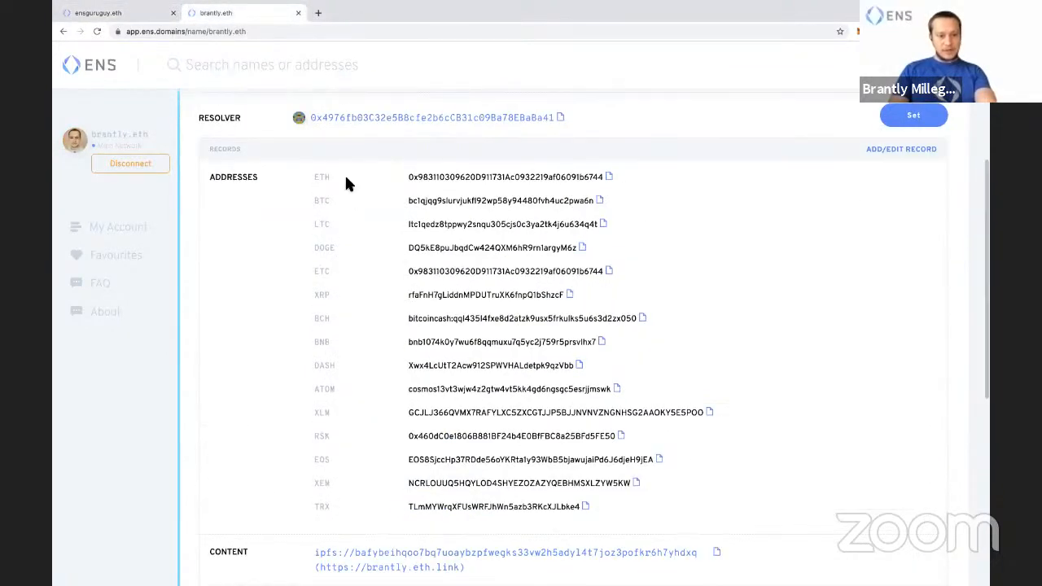
{"action": "left_click", "coordinate": [118, 13]}
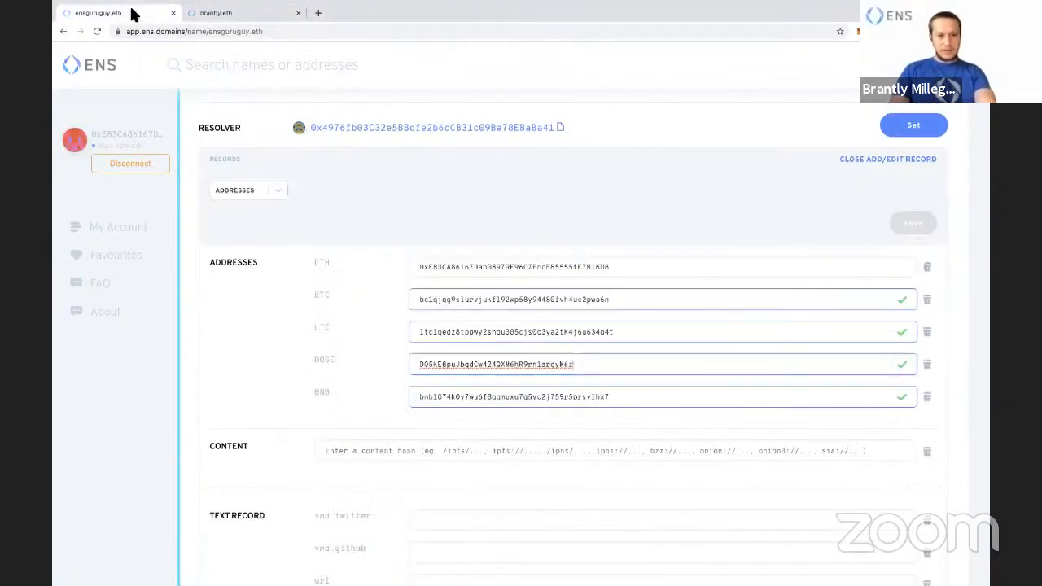
{"action": "left_click", "coordinate": [336, 190]}
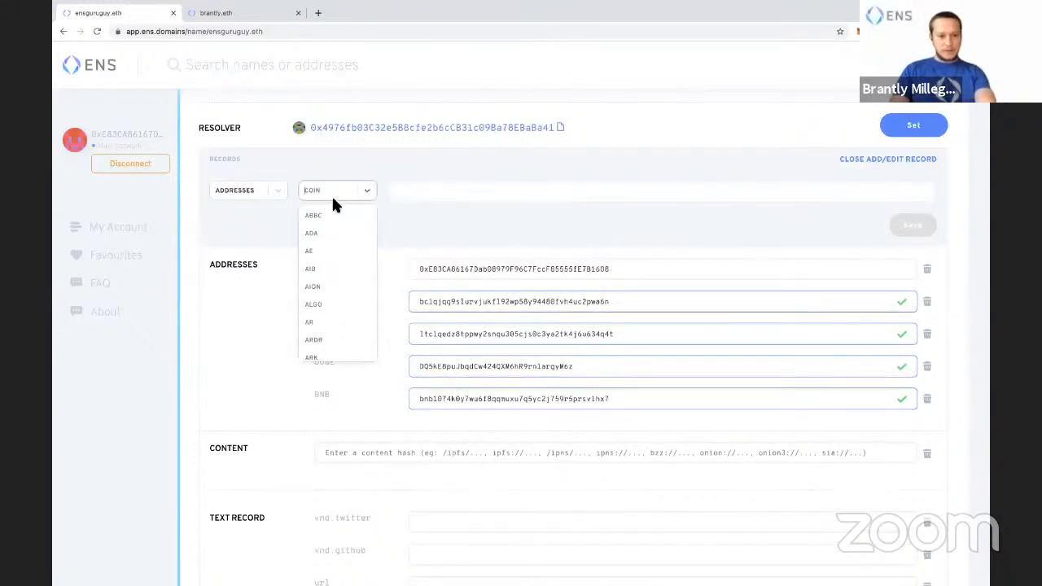
{"action": "scroll", "scroll_direction": "down", "scroll_amount": 3}
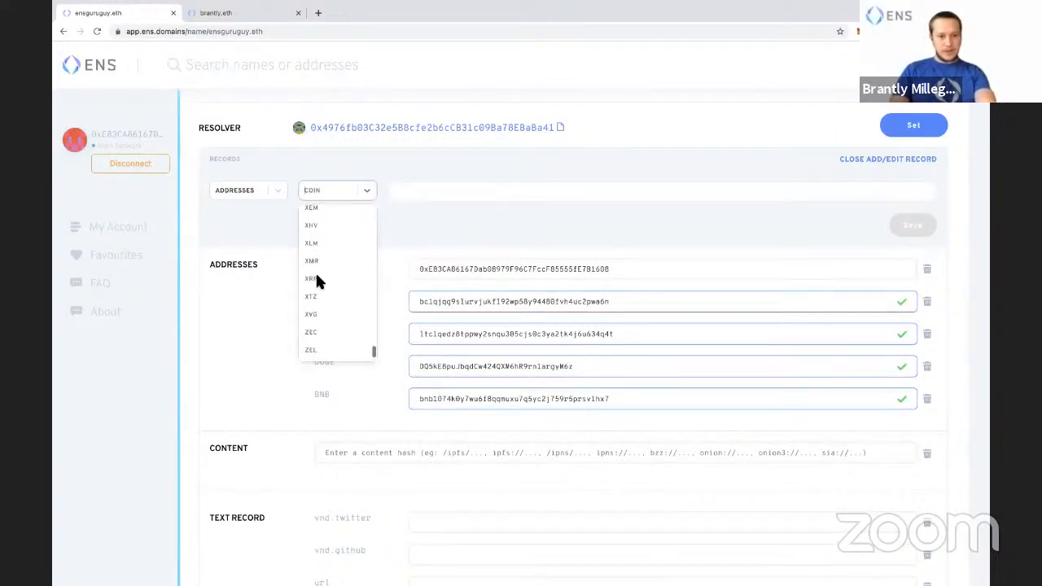
{"action": "scroll", "scroll_direction": "up", "scroll_amount": 3}
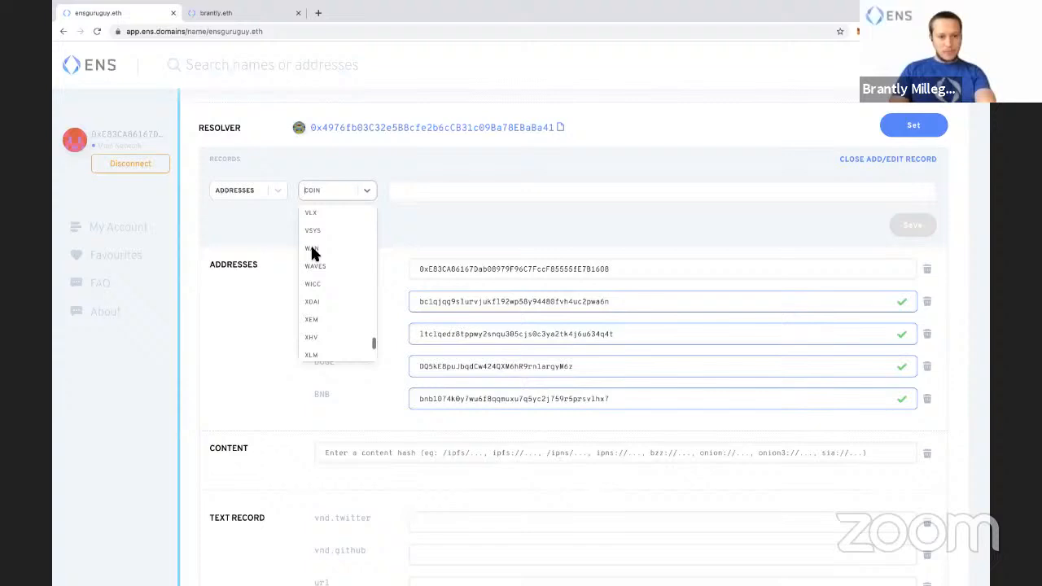
{"action": "scroll", "scroll_direction": "up", "scroll_amount": 3}
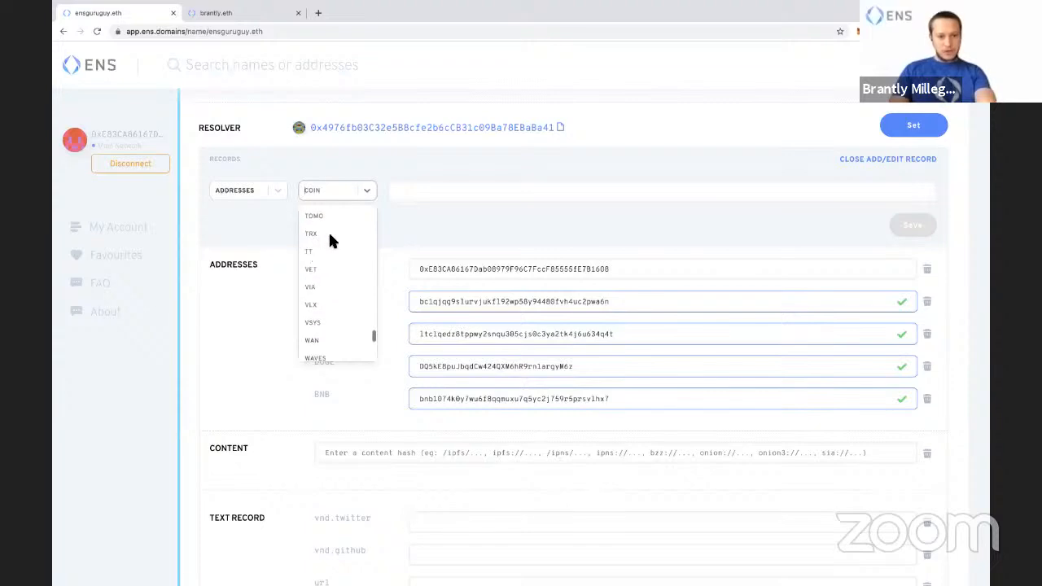
{"action": "scroll", "scroll_direction": "up", "scroll_amount": 3}
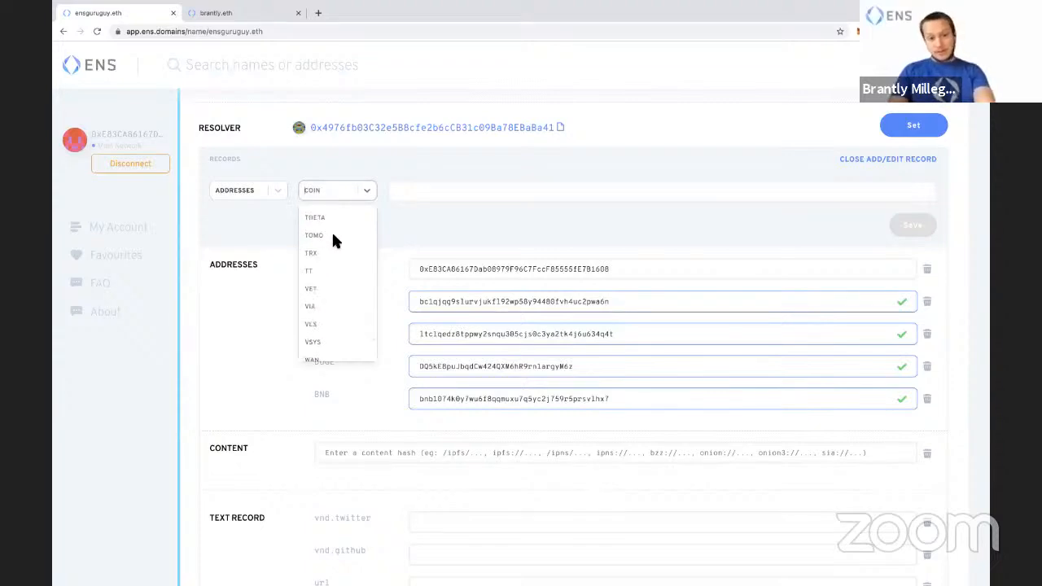
{"action": "scroll", "scroll_direction": "up", "scroll_amount": 3}
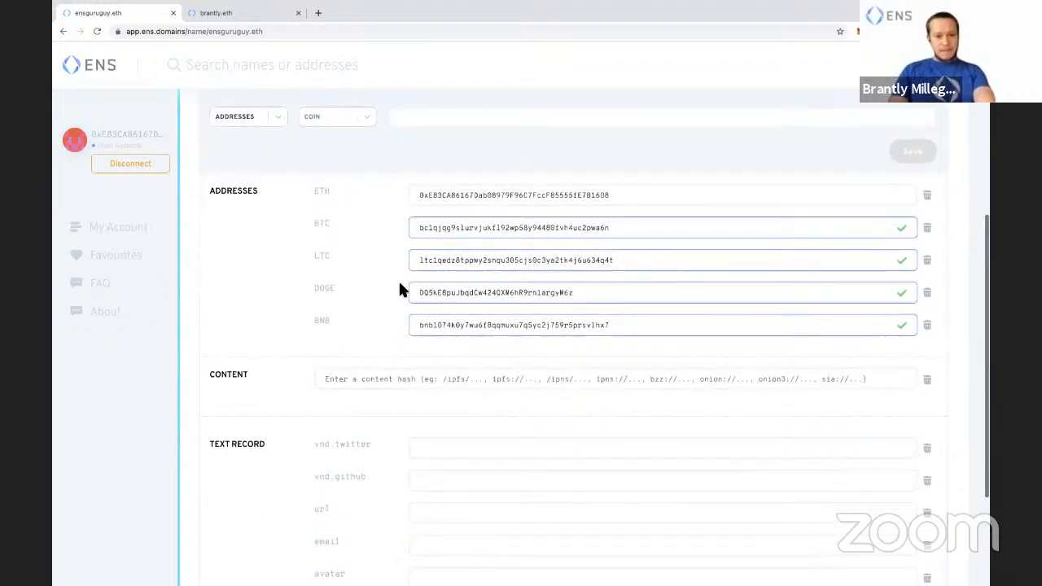
Step: Set the twitter text record to brantlymill
{"action": "scroll", "scroll_direction": "up", "scroll_amount": 3}
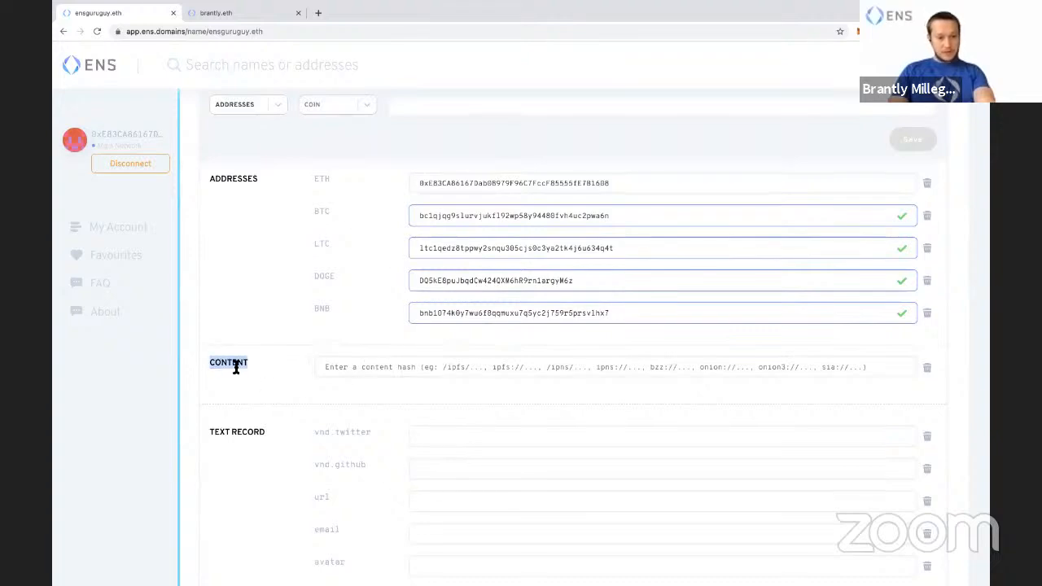
{"action": "mouse_move", "coordinate": [381, 368]}
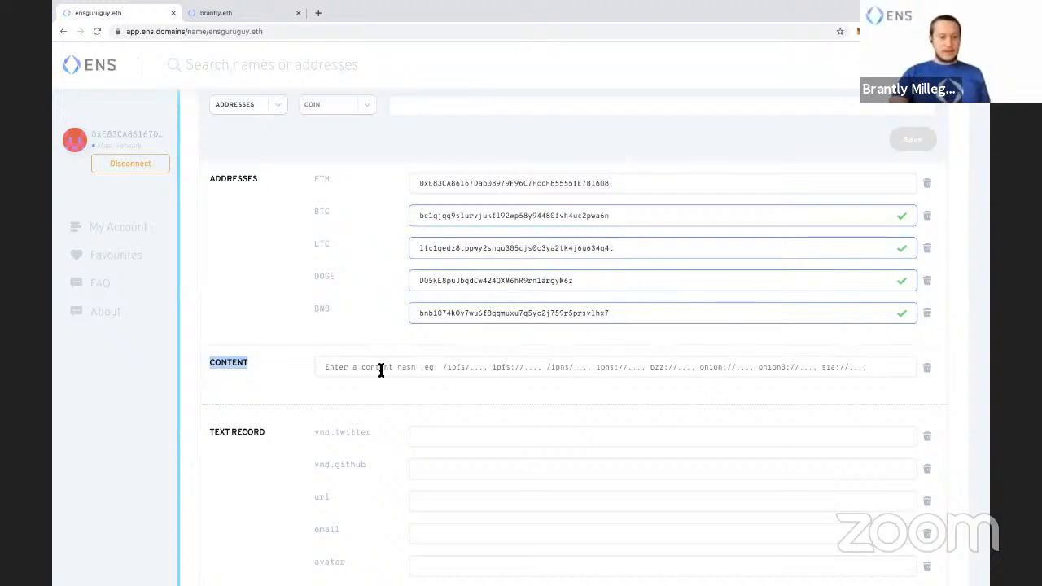
{"action": "scroll", "scroll_direction": "down", "scroll_amount": 3}
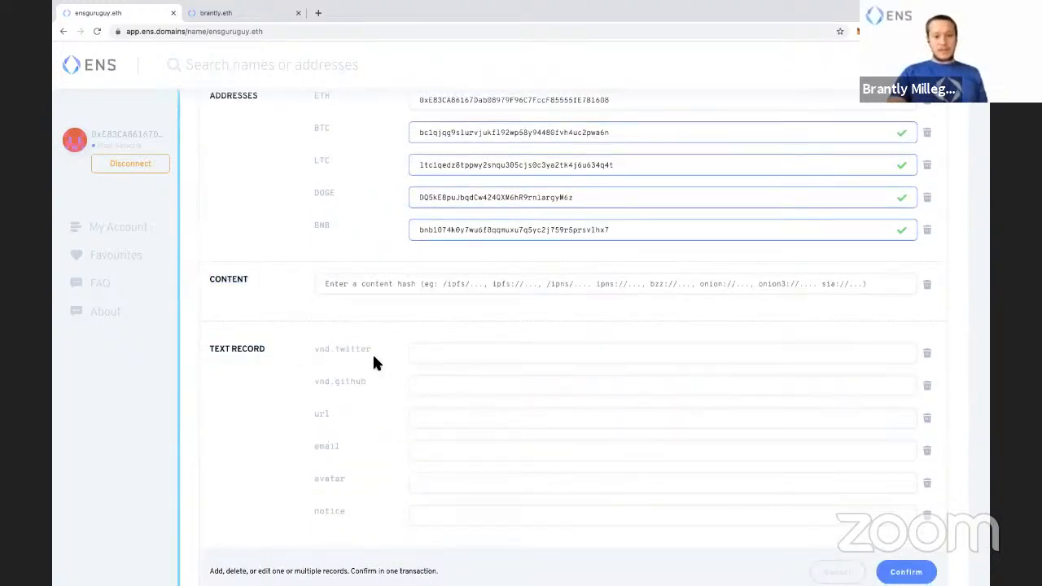
{"action": "double_click", "coordinate": [342, 348]}
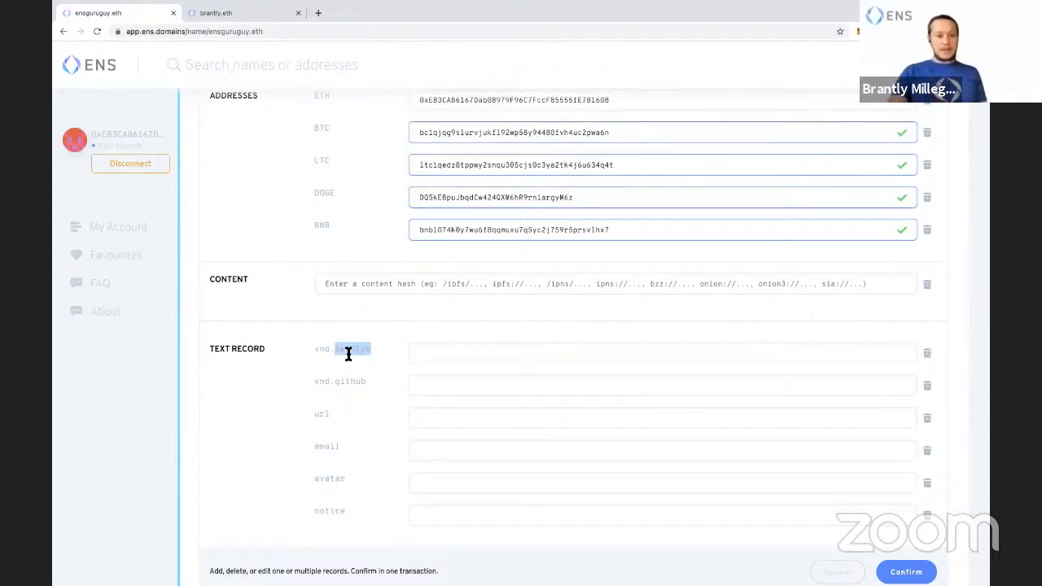
{"action": "type", "text": "brantlymillegan"}
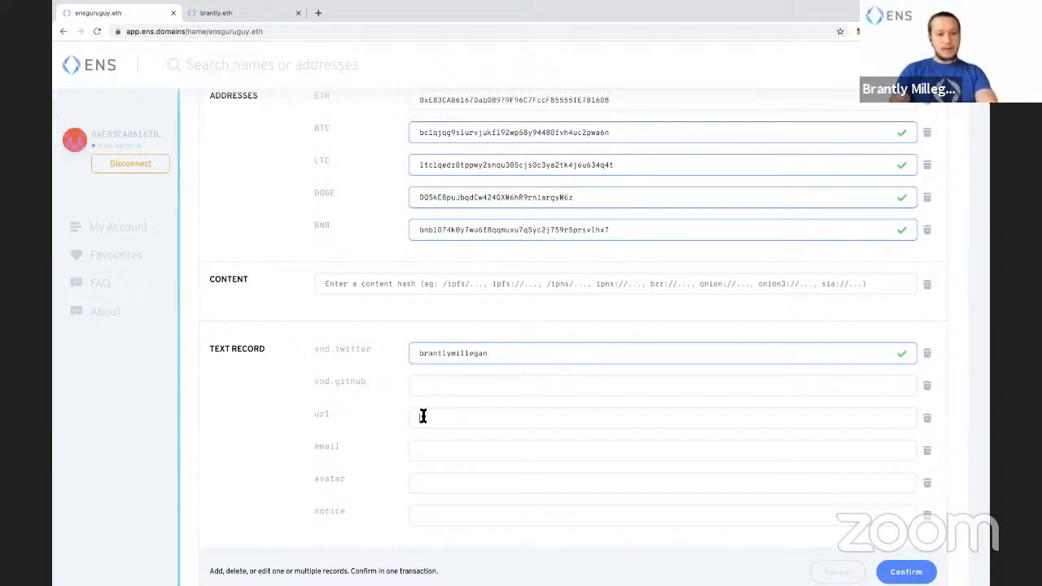
{"action": "type", "text": "http"}
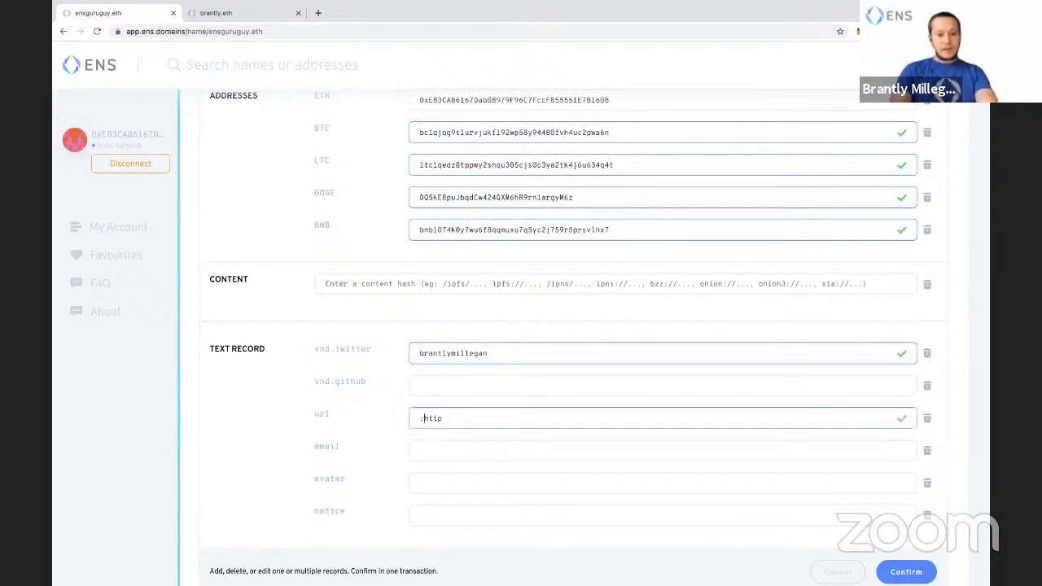
{"action": "type", "text": "http://"}
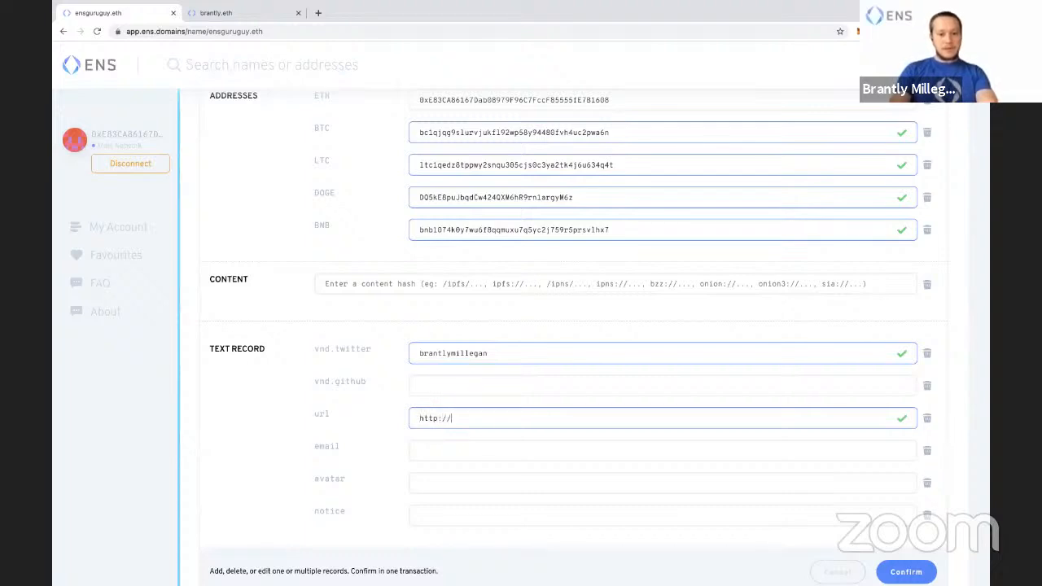
{"action": "type", "text": "brantly.xyz"}
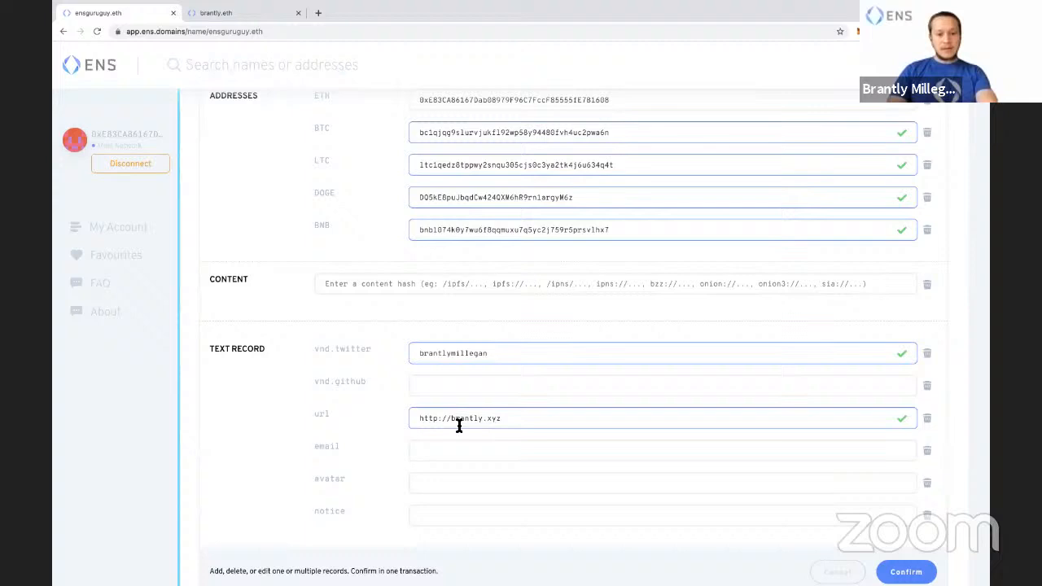
{"action": "mouse_move", "coordinate": [437, 488]}
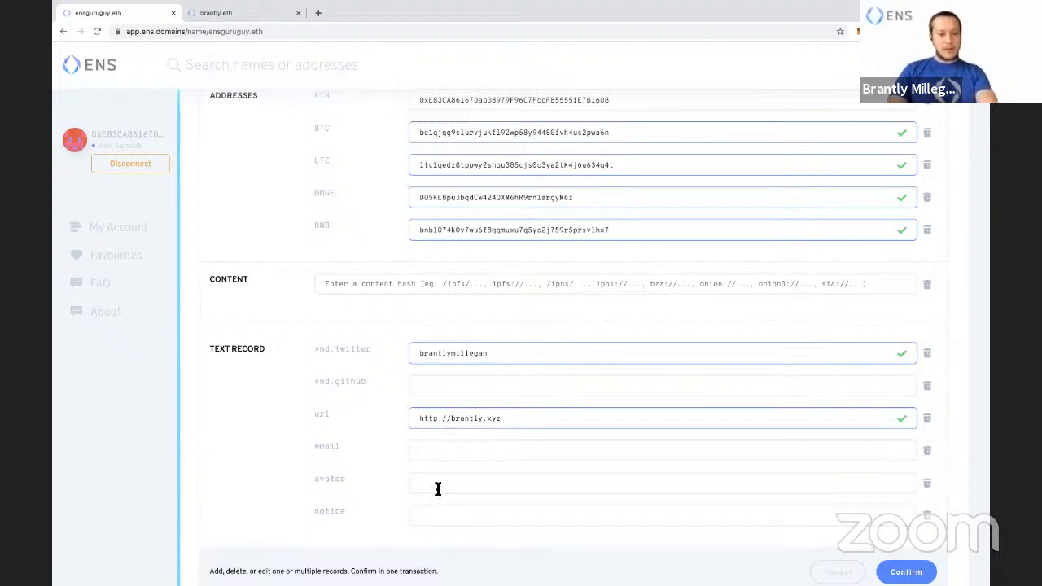
{"action": "left_click", "coordinate": [242, 13]}
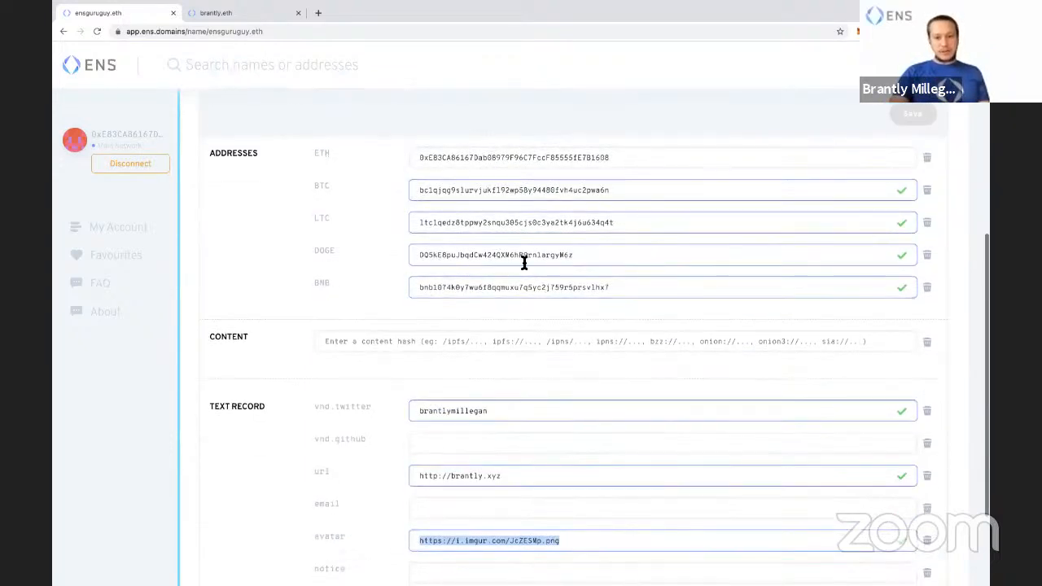
Step: Confirm the edited url and avatar text records in one transaction so the avatar image appears
{"action": "scroll", "scroll_direction": "down", "scroll_amount": 3}
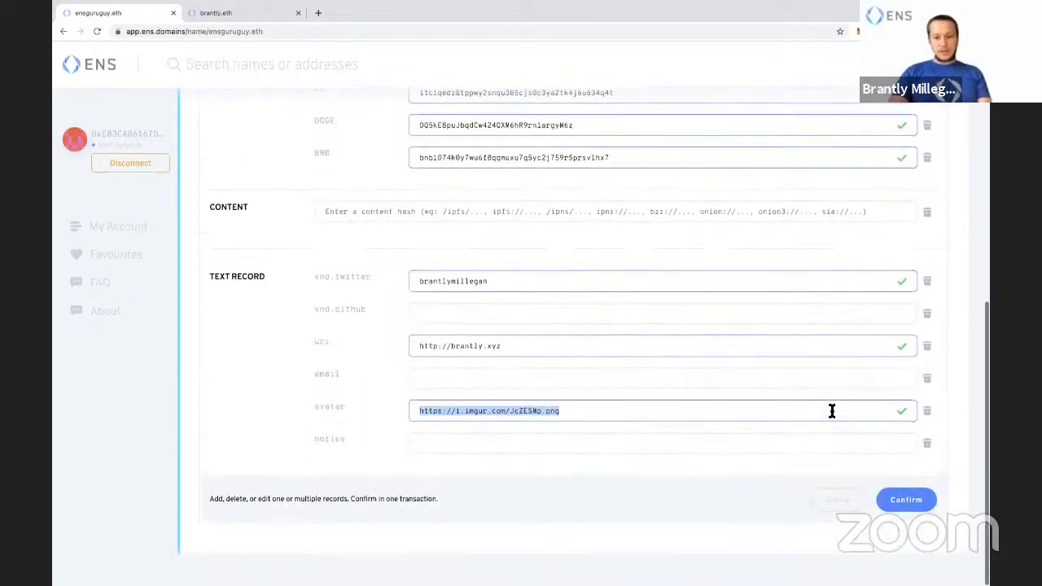
{"action": "left_click", "coordinate": [906, 499]}
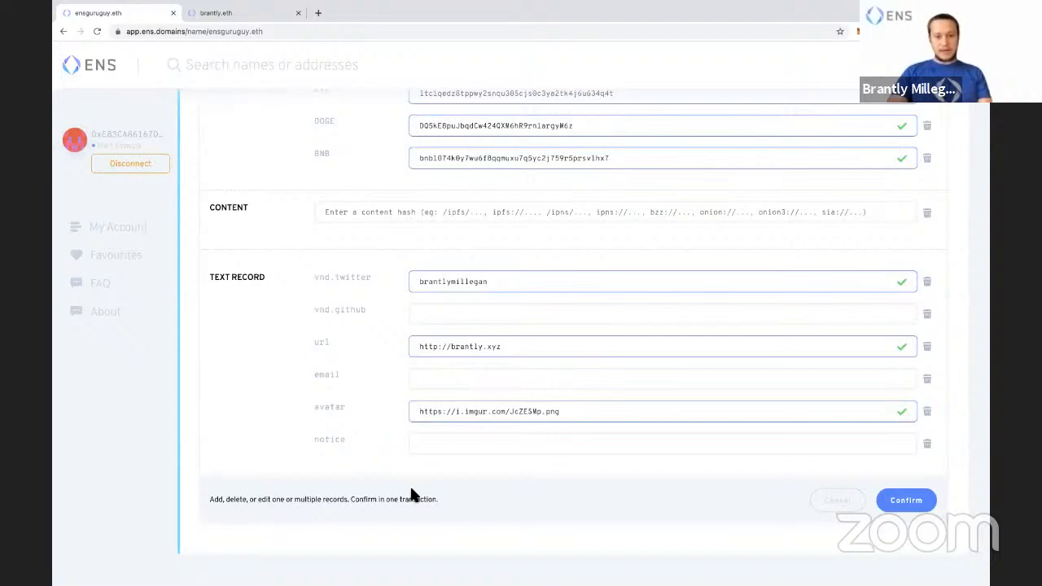
{"action": "left_click", "coordinate": [905, 500]}
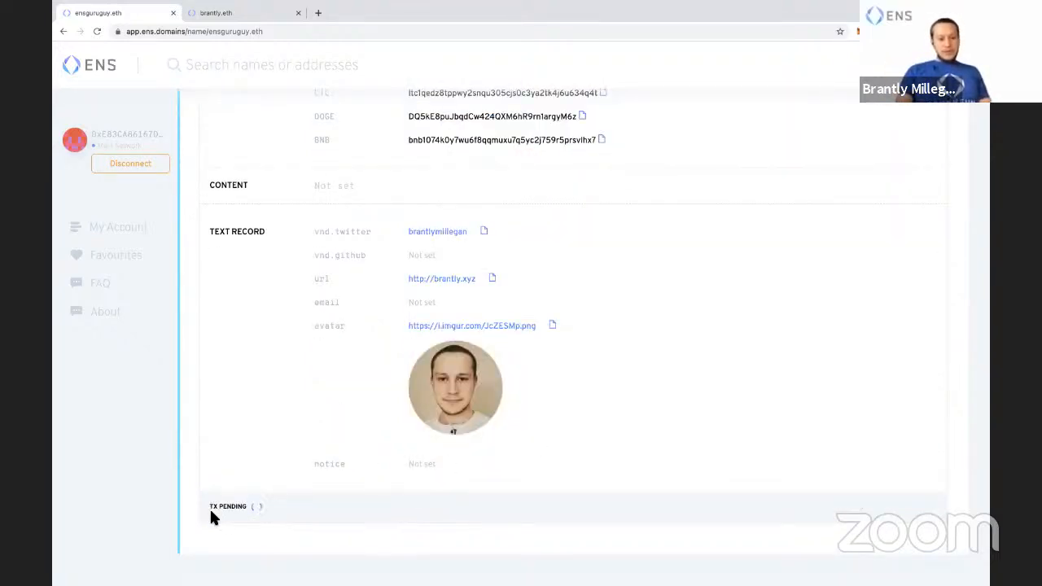
{"action": "mouse_move", "coordinate": [659, 459]}
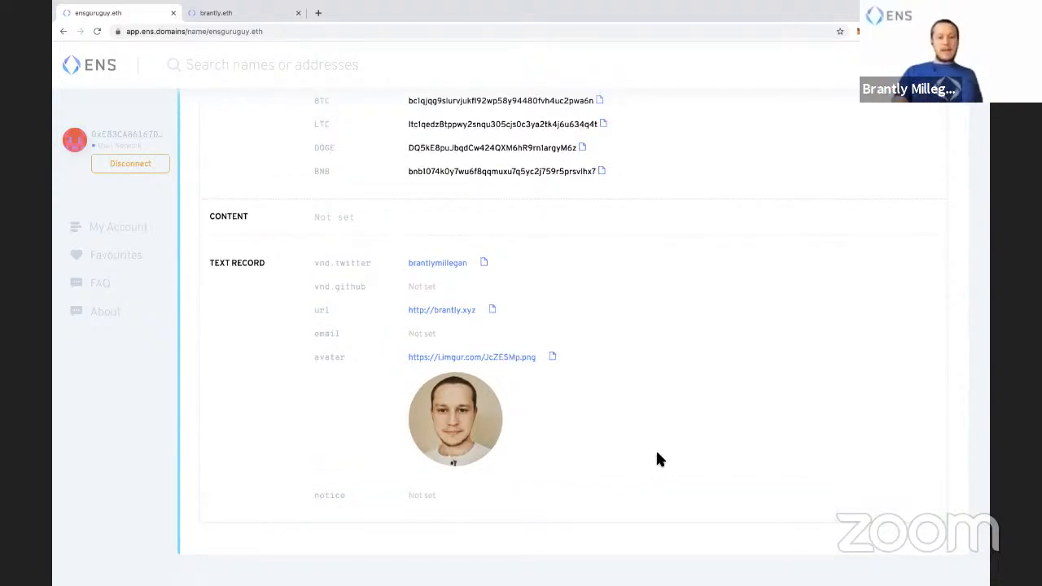
{"action": "scroll", "scroll_direction": "up", "scroll_amount": 3}
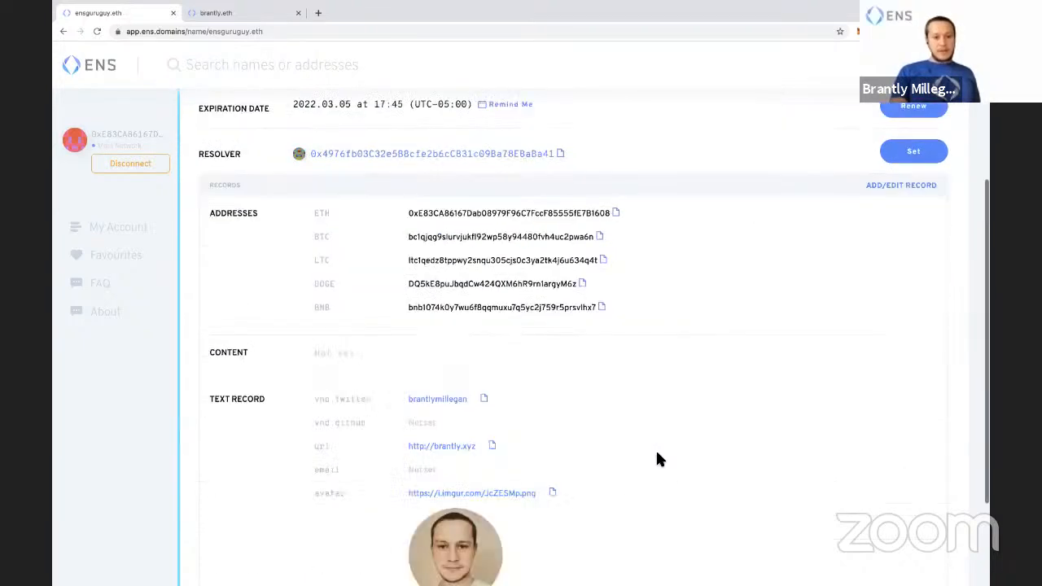
{"action": "scroll", "scroll_direction": "up", "scroll_amount": 3}
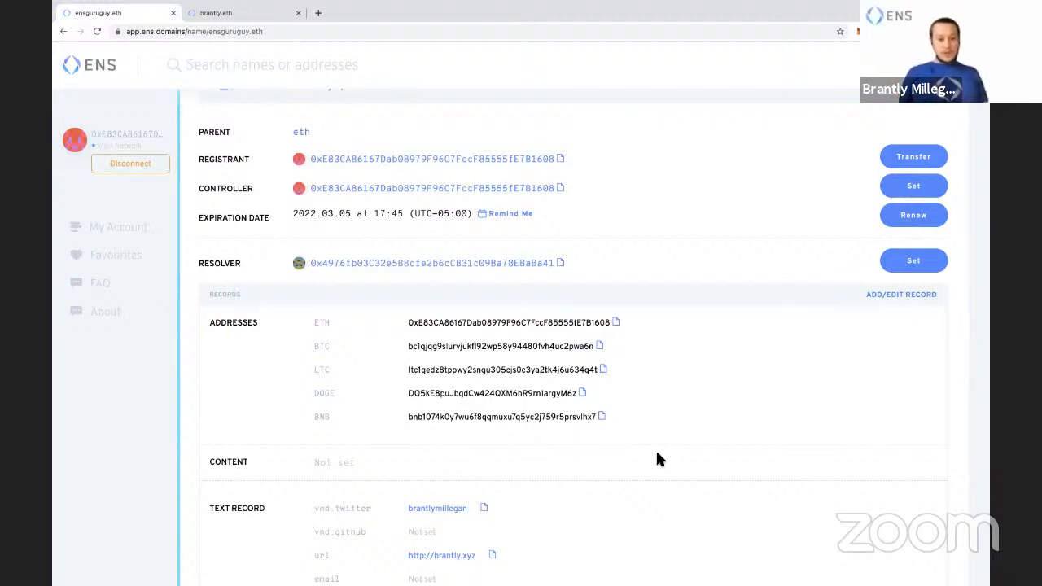
{"action": "mouse_move", "coordinate": [606, 448]}
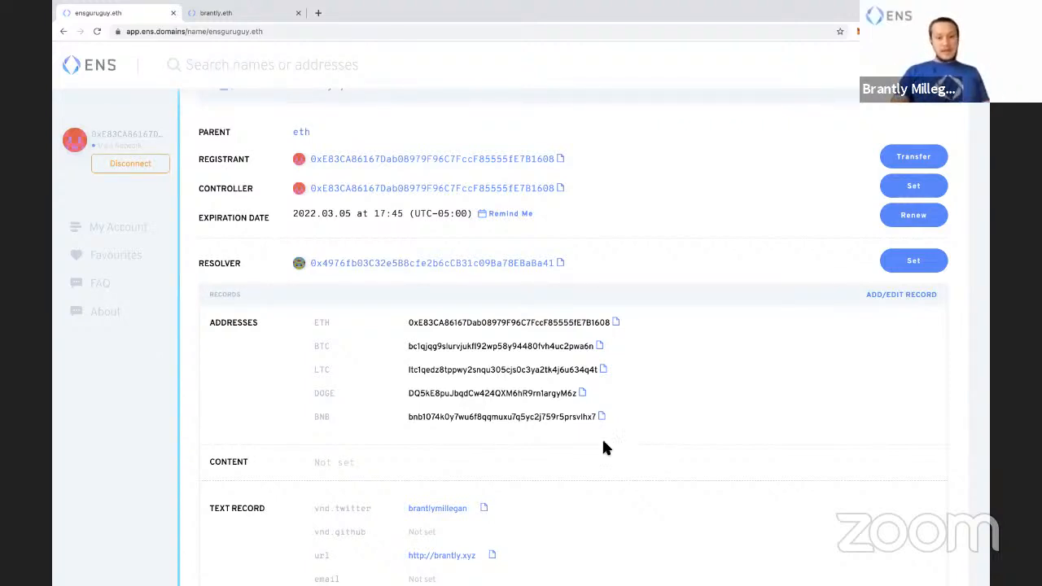
{"action": "scroll", "scroll_direction": "up", "scroll_amount": 3}
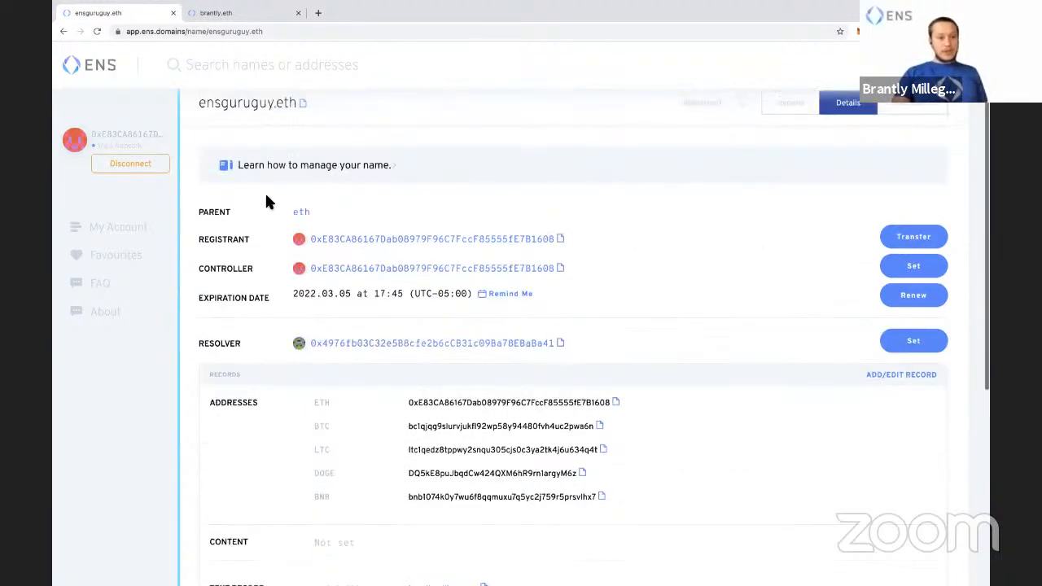
{"action": "mouse_move", "coordinate": [275, 106]}
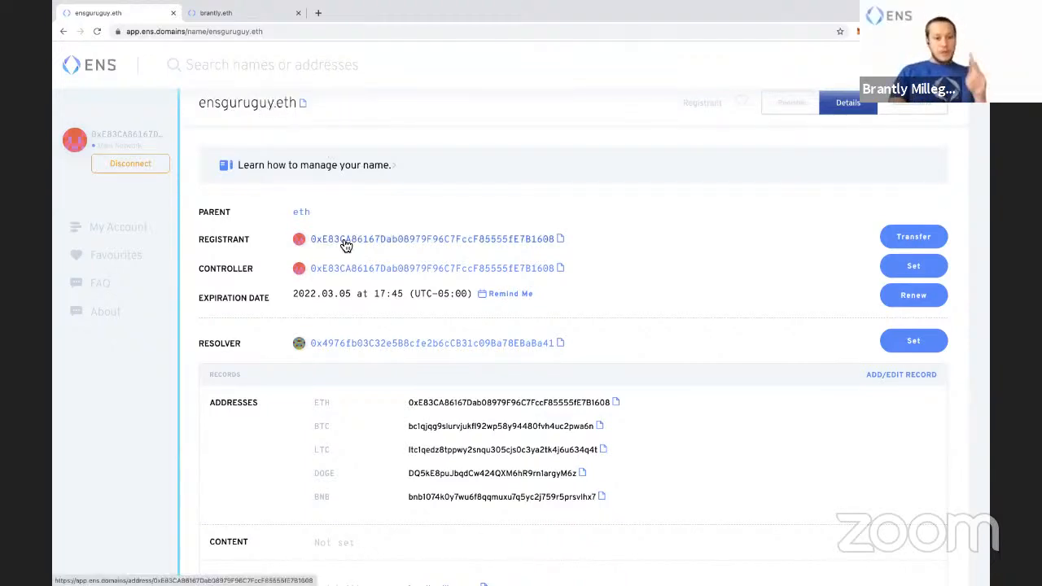
{"action": "scroll", "scroll_direction": "up", "scroll_amount": 3}
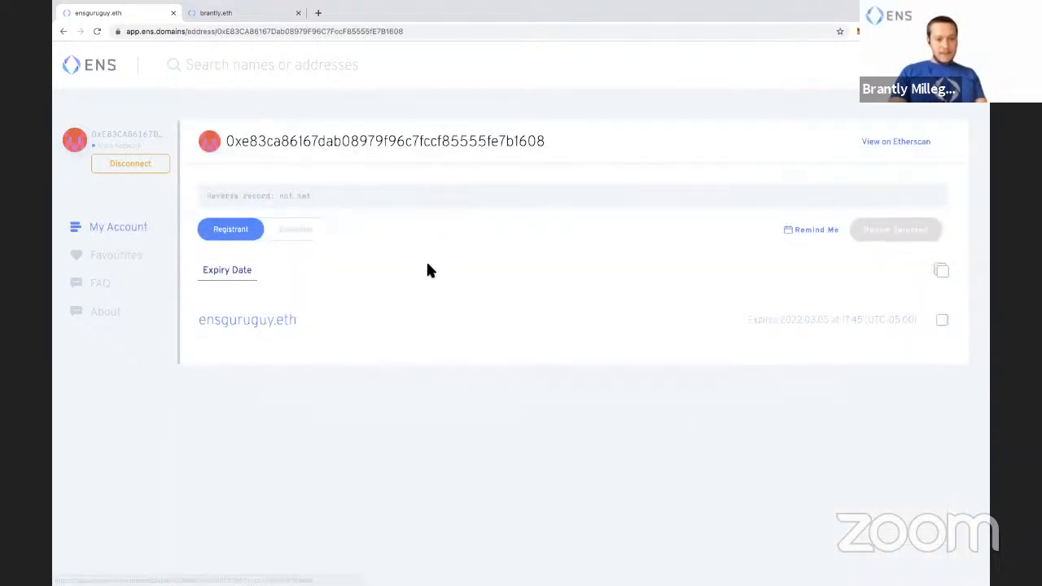
{"action": "mouse_move", "coordinate": [280, 280]}
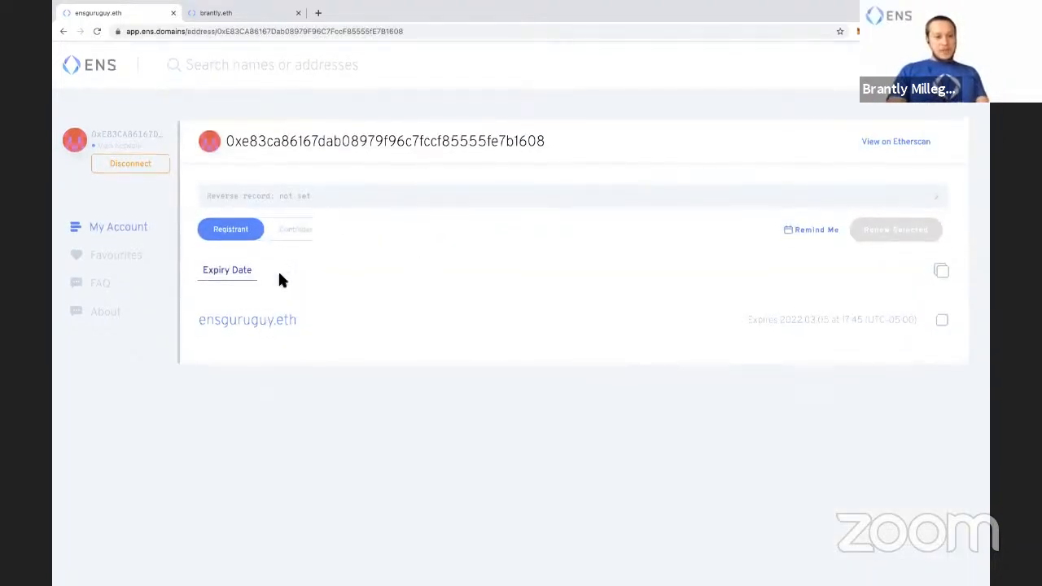
{"action": "mouse_move", "coordinate": [342, 262]}
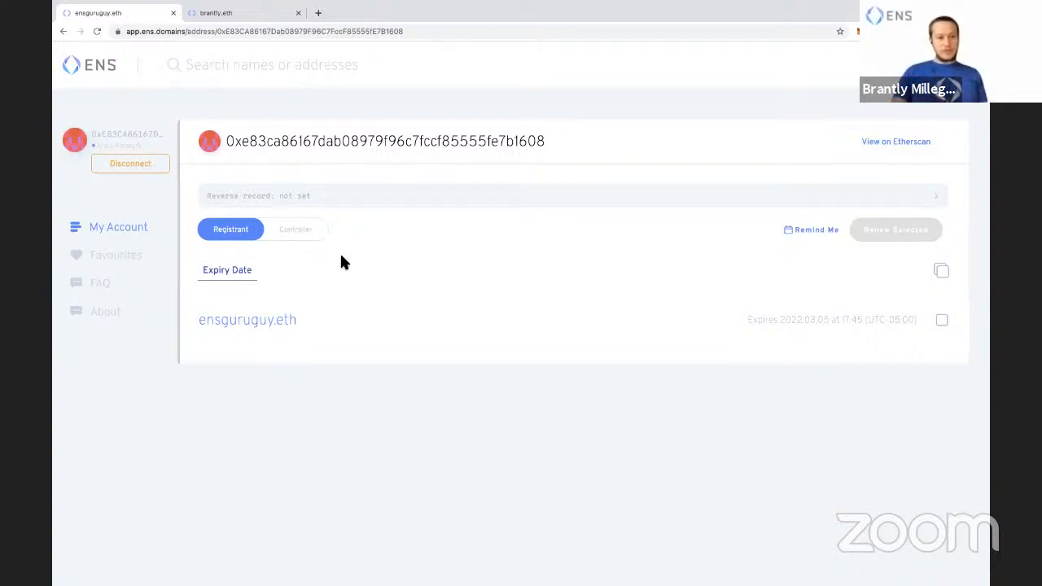
{"action": "mouse_move", "coordinate": [901, 116]}
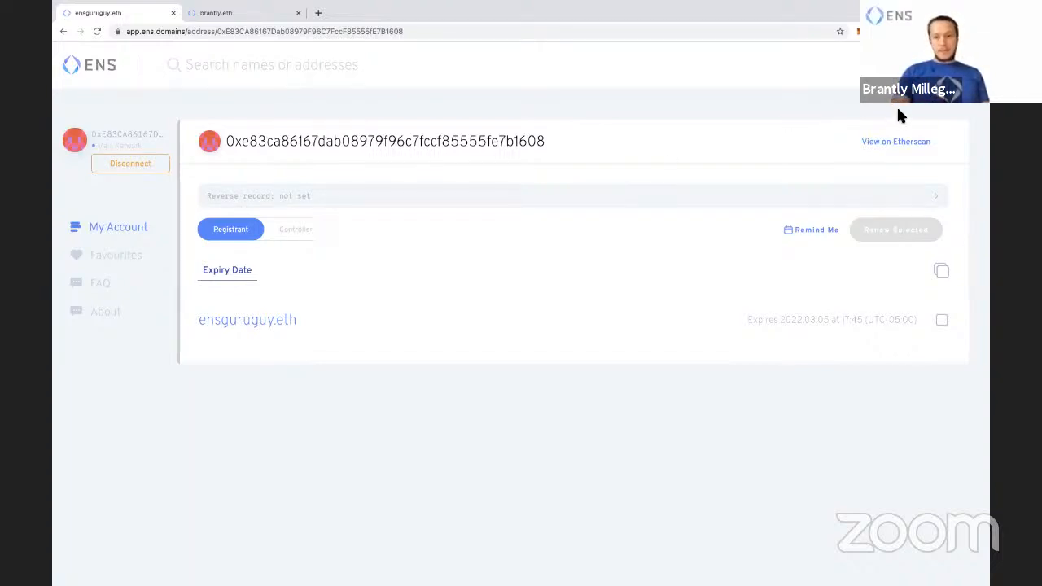
{"action": "mouse_move", "coordinate": [259, 210]}
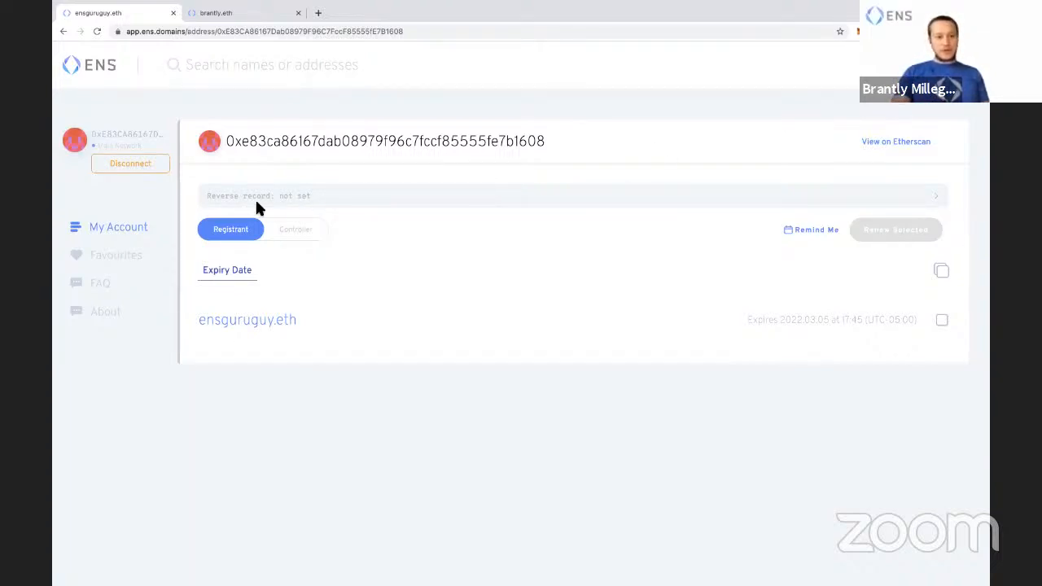
{"action": "mouse_move", "coordinate": [279, 198]}
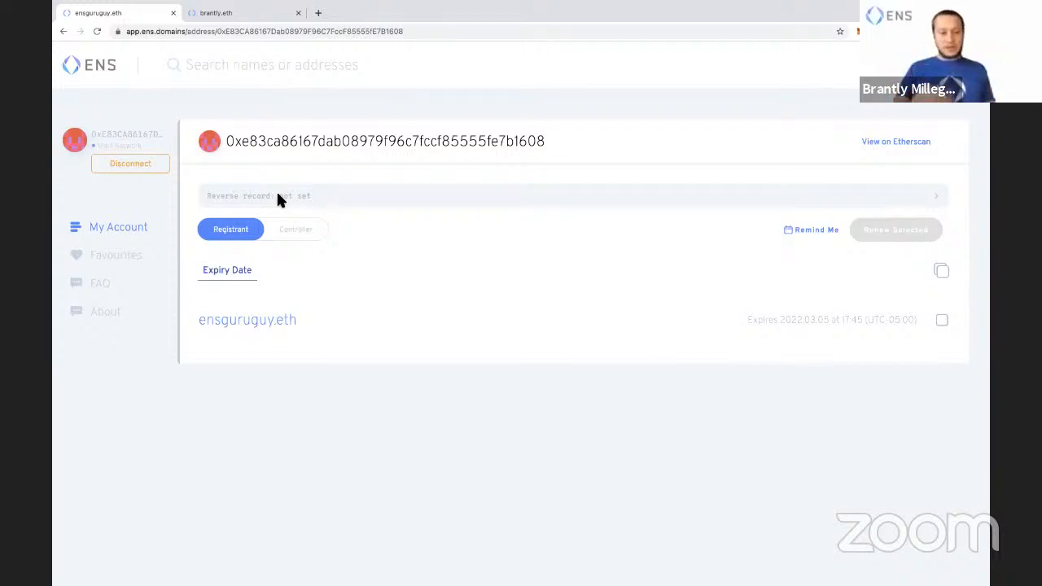
{"action": "mouse_move", "coordinate": [324, 194]}
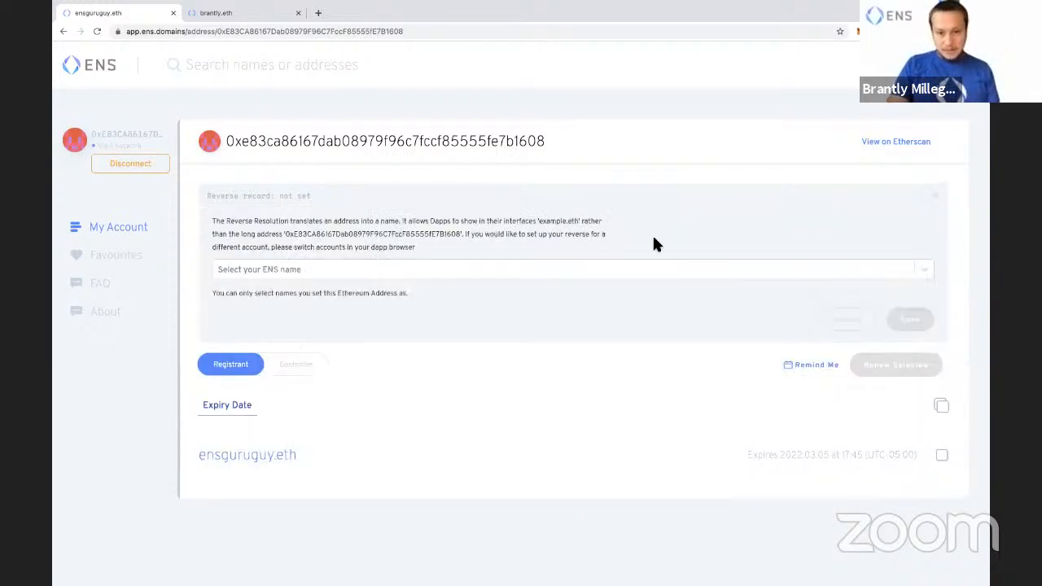
Step: Choose ensguruguy.eth as the reverse record name and save it, submitting the transaction
{"action": "left_click", "coordinate": [570, 269]}
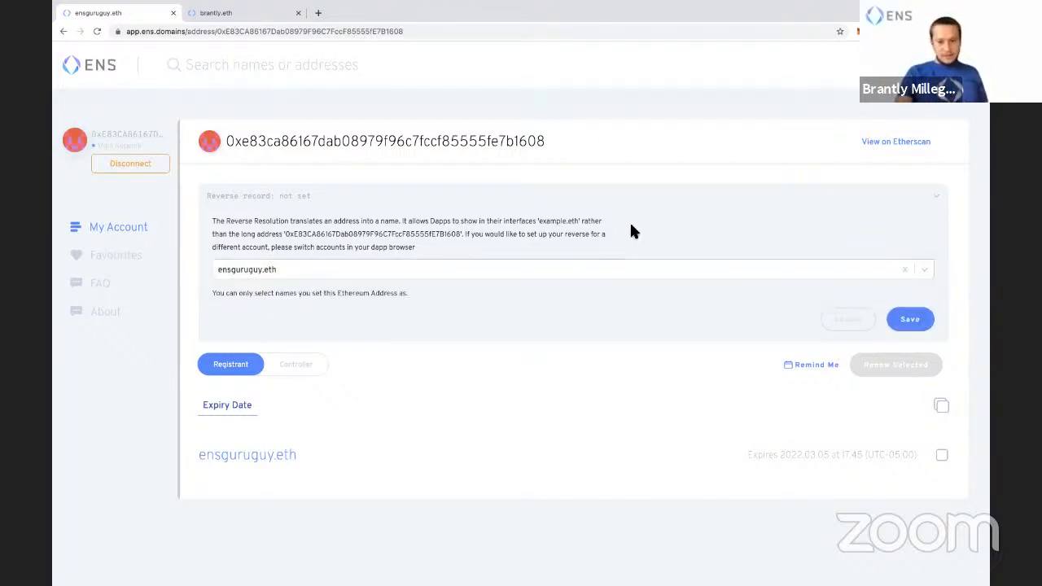
{"action": "left_click", "coordinate": [936, 195]}
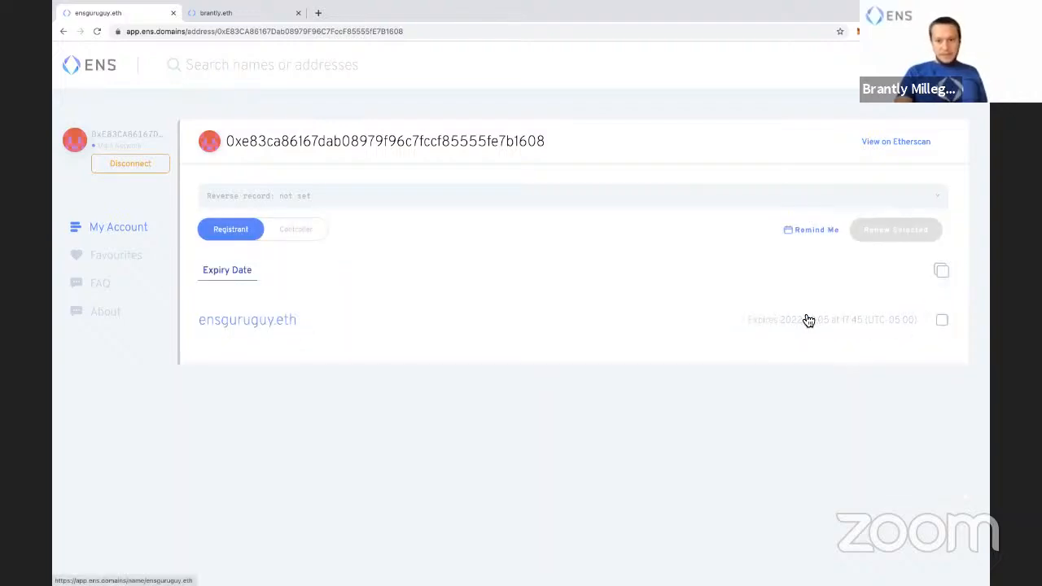
{"action": "mouse_move", "coordinate": [784, 297]}
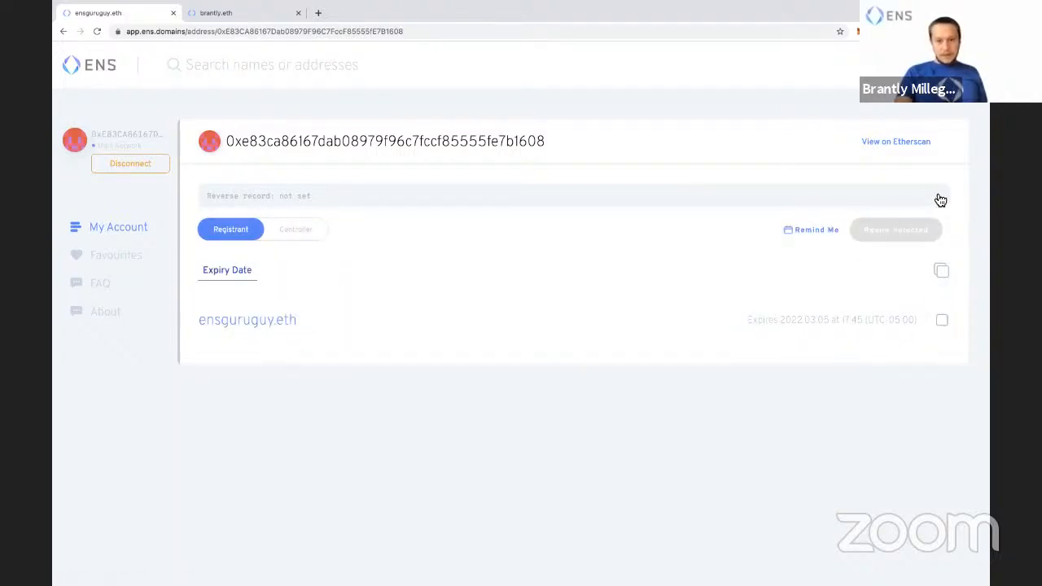
{"action": "left_click", "coordinate": [935, 196]}
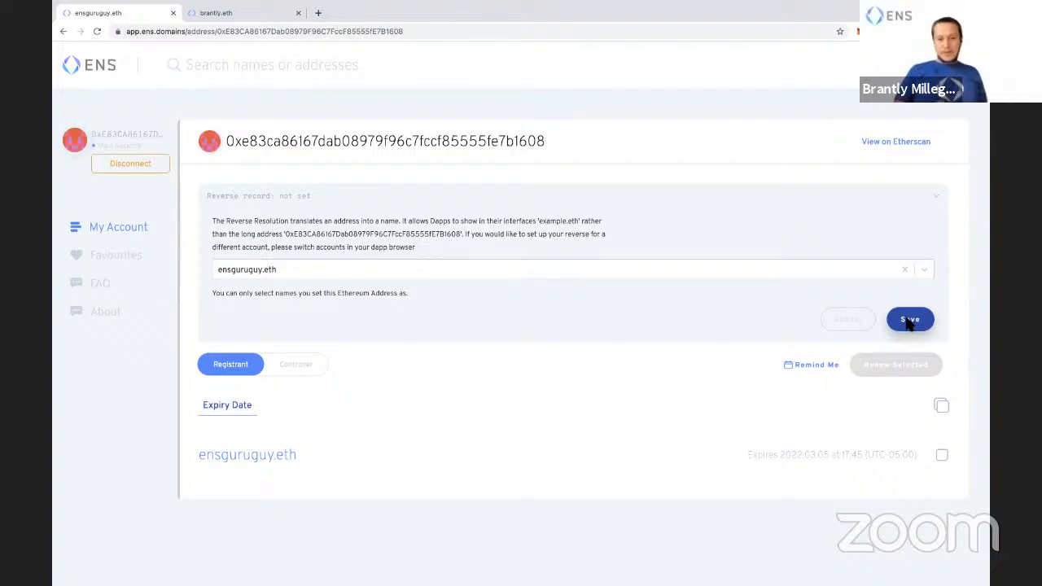
{"action": "left_click", "coordinate": [909, 319]}
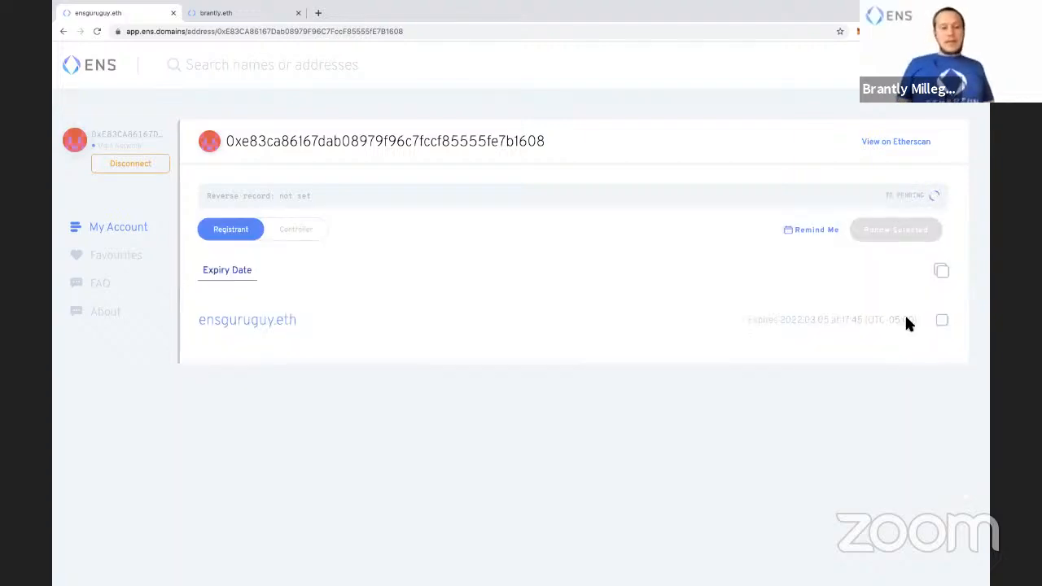
{"action": "mouse_move", "coordinate": [578, 465]}
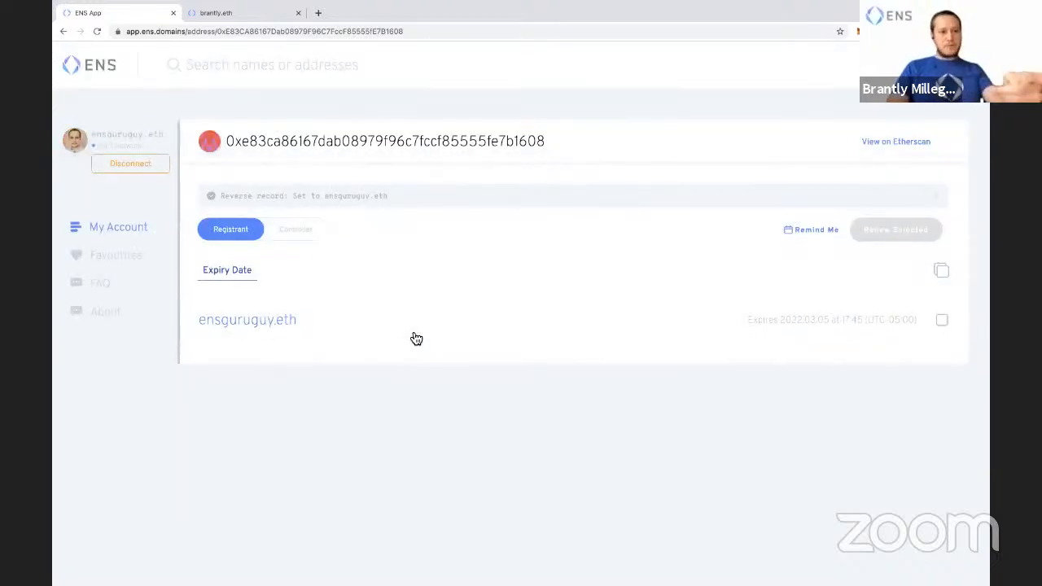
{"action": "mouse_move", "coordinate": [160, 185]}
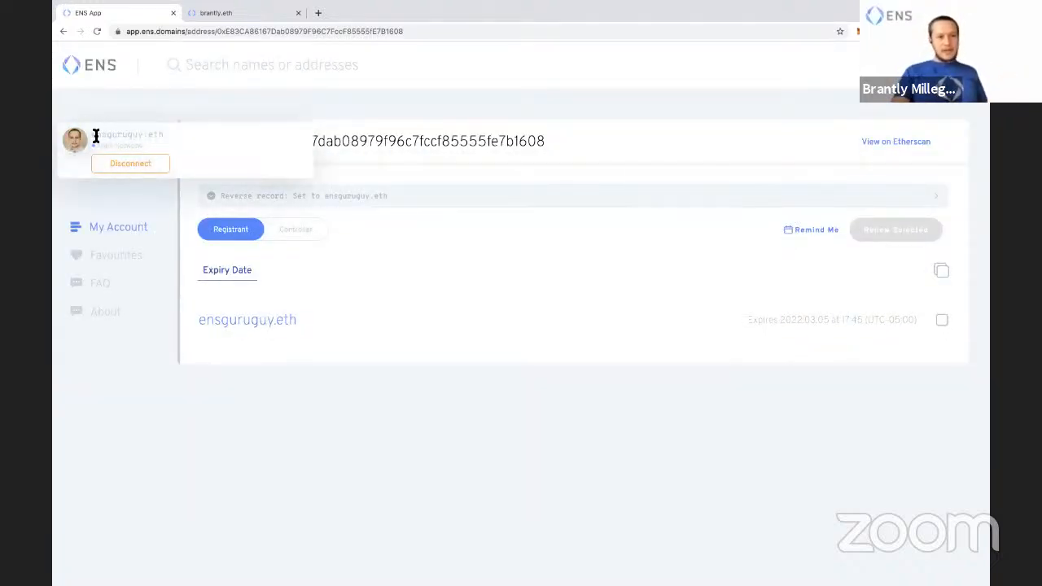
{"action": "mouse_move", "coordinate": [82, 148]}
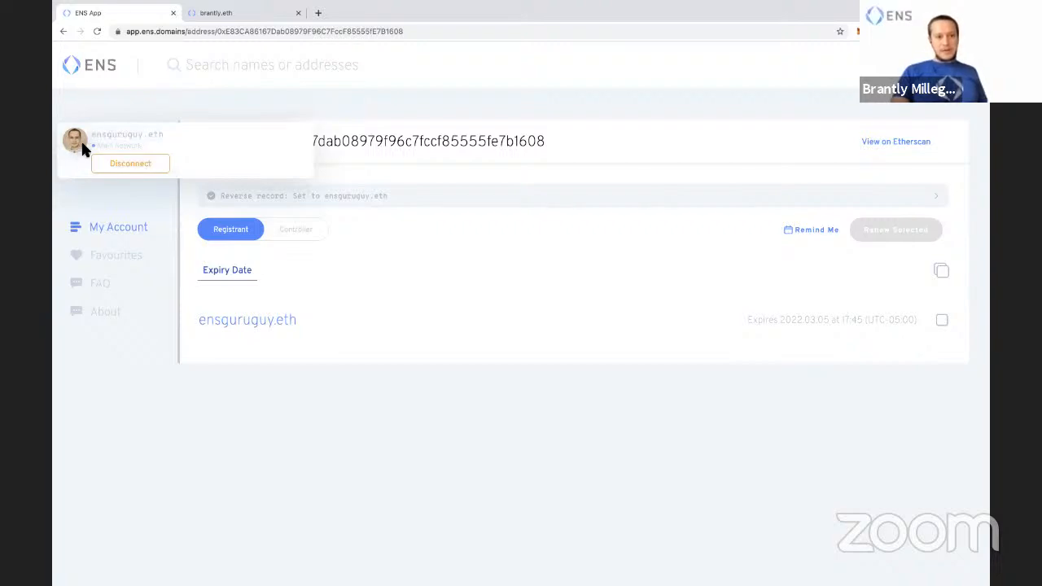
{"action": "mouse_move", "coordinate": [114, 139]}
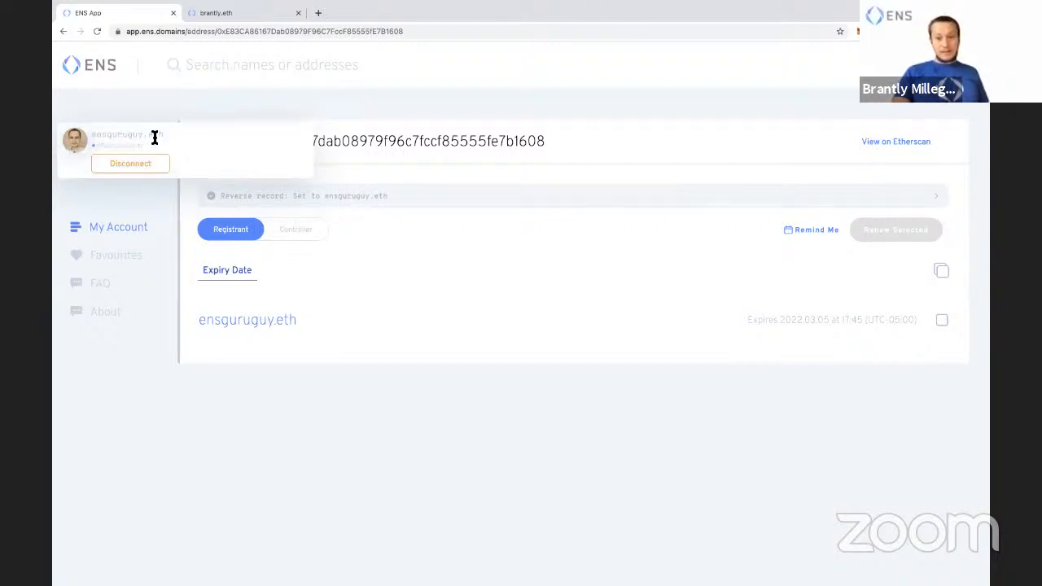
{"action": "mouse_move", "coordinate": [110, 151]}
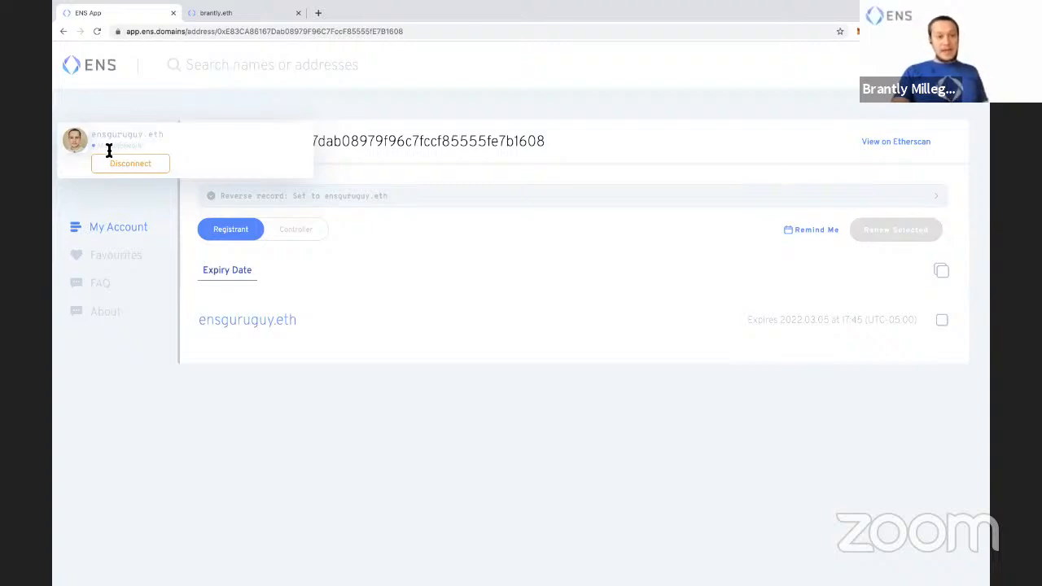
{"action": "mouse_move", "coordinate": [73, 149]}
{"action": "type", "text": "app"}
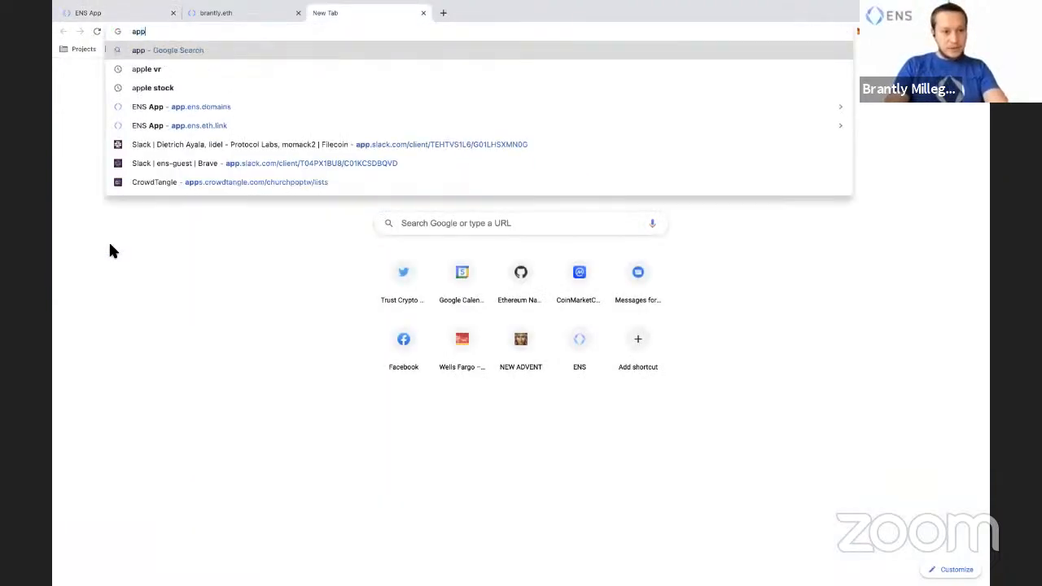
Step: Open Uniswap at uniswap.io and switch the connected MetaMask wallet to the 0.88 ETH account
{"action": "type", "text": "uniswap.io"}
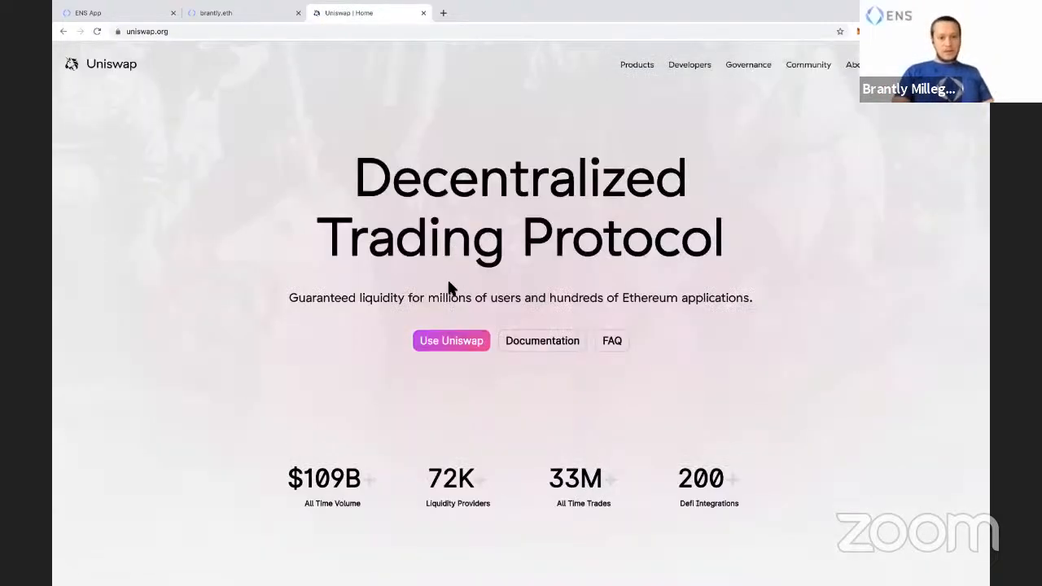
{"action": "left_click", "coordinate": [451, 340]}
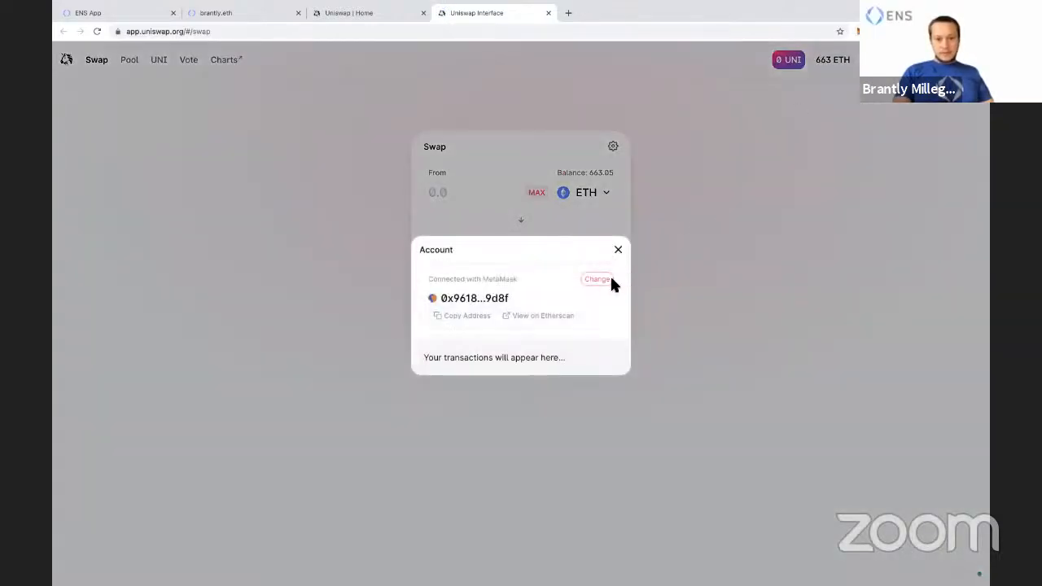
{"action": "mouse_move", "coordinate": [543, 246]}
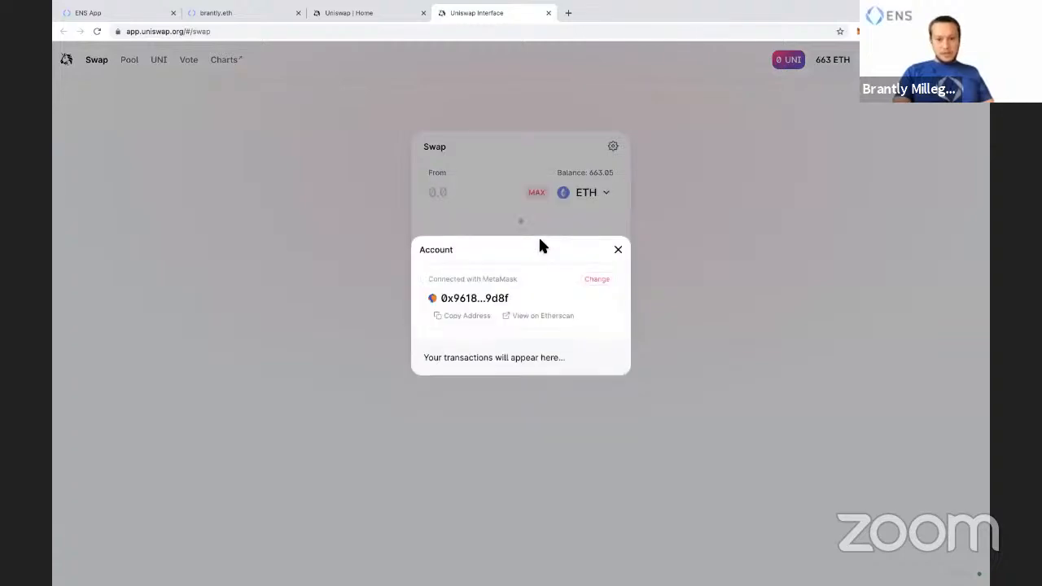
{"action": "mouse_move", "coordinate": [578, 311]}
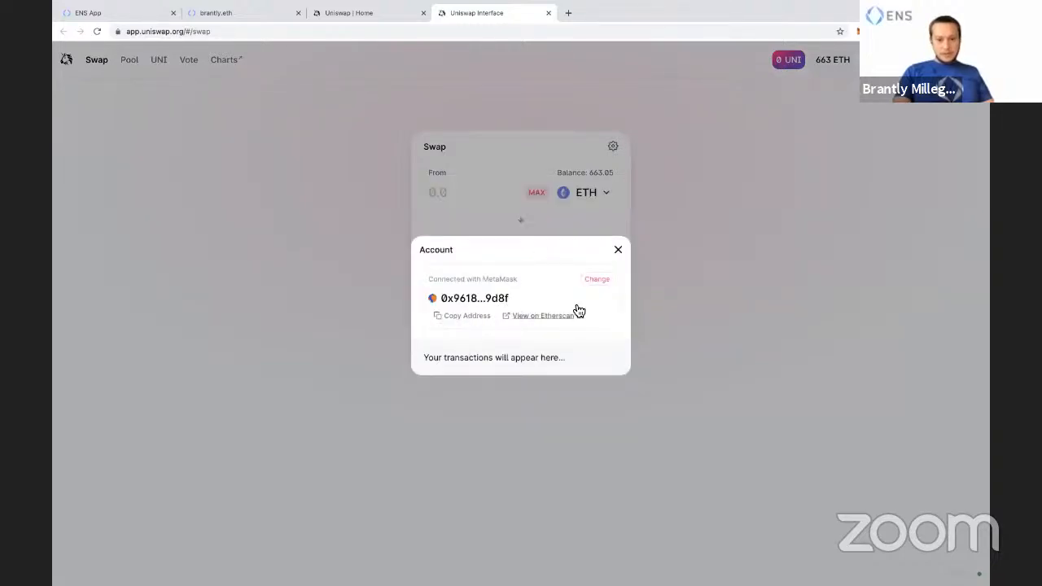
{"action": "left_click", "coordinate": [596, 279]}
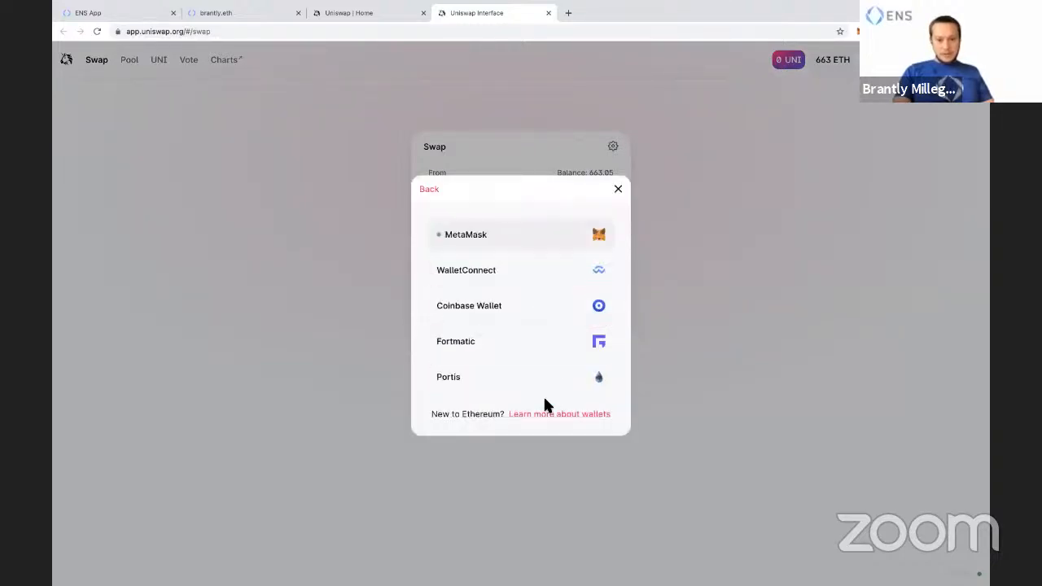
{"action": "mouse_move", "coordinate": [618, 195]}
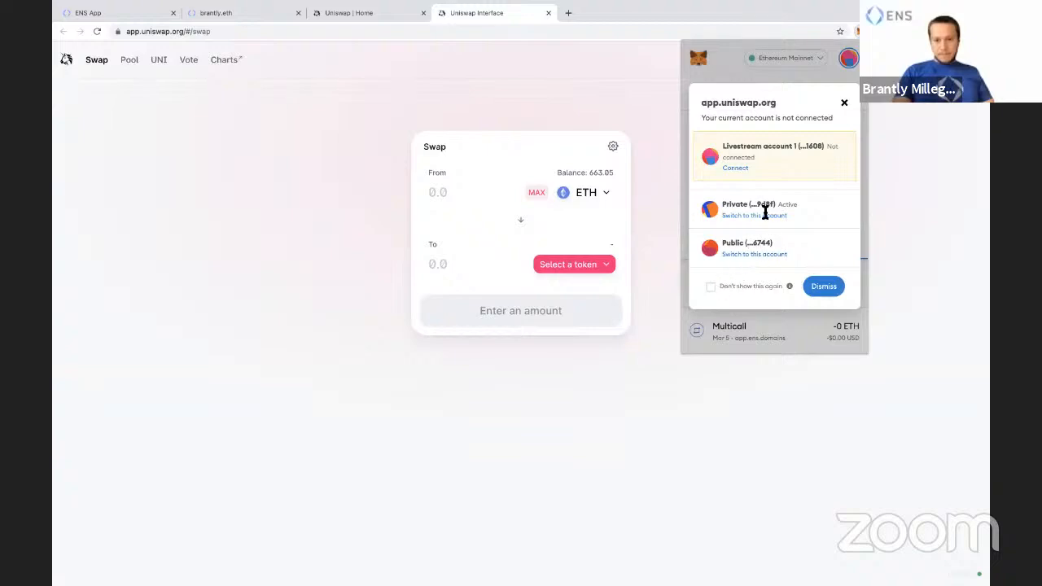
{"action": "left_click", "coordinate": [735, 167]}
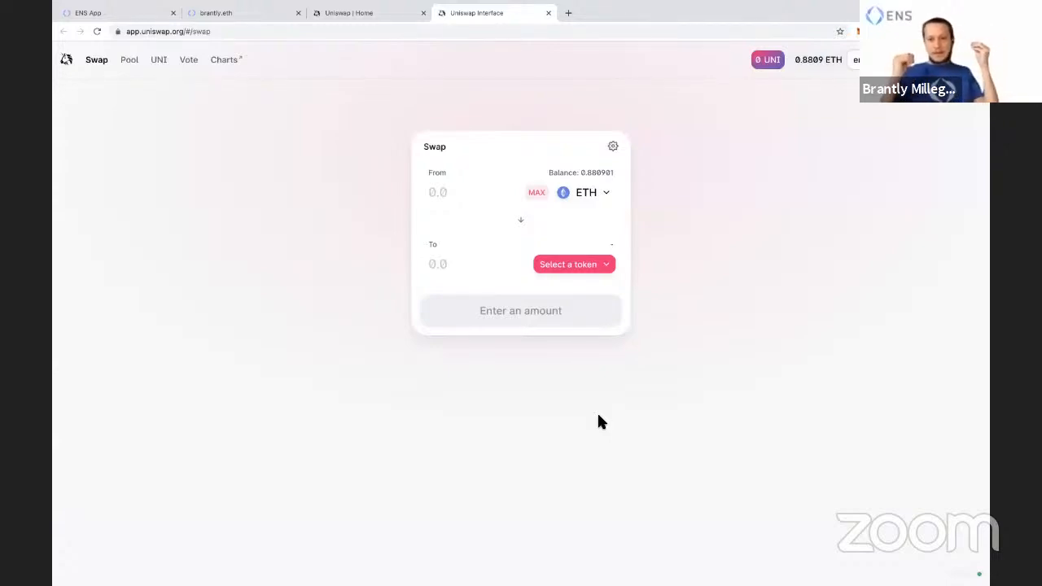
{"action": "mouse_move", "coordinate": [794, 134]}
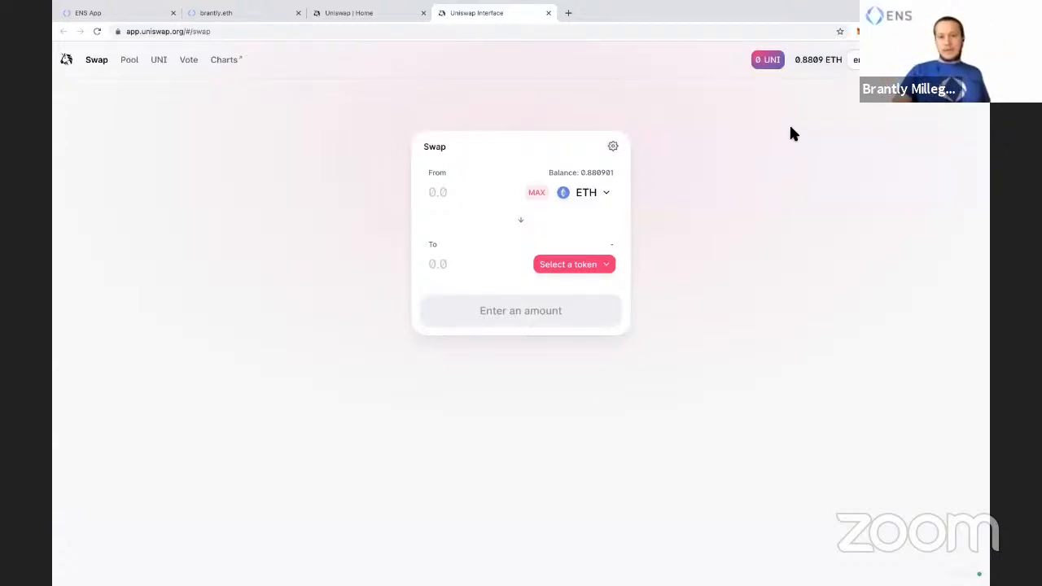
{"action": "mouse_move", "coordinate": [788, 107]}
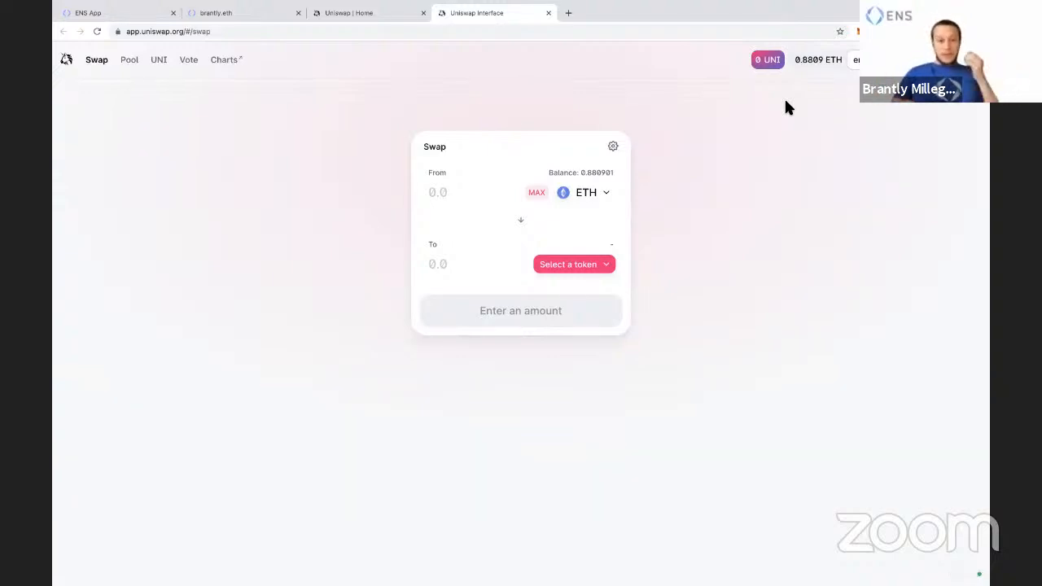
{"action": "mouse_move", "coordinate": [548, 13]}
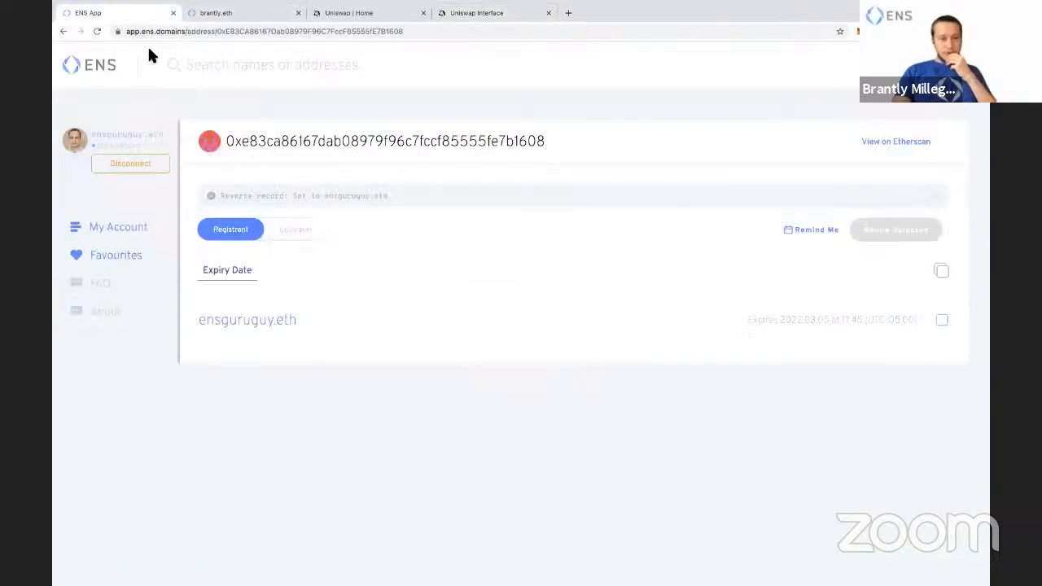
Step: Open ensguruguy.eth's details page and look over its current records
{"action": "left_click", "coordinate": [246, 319]}
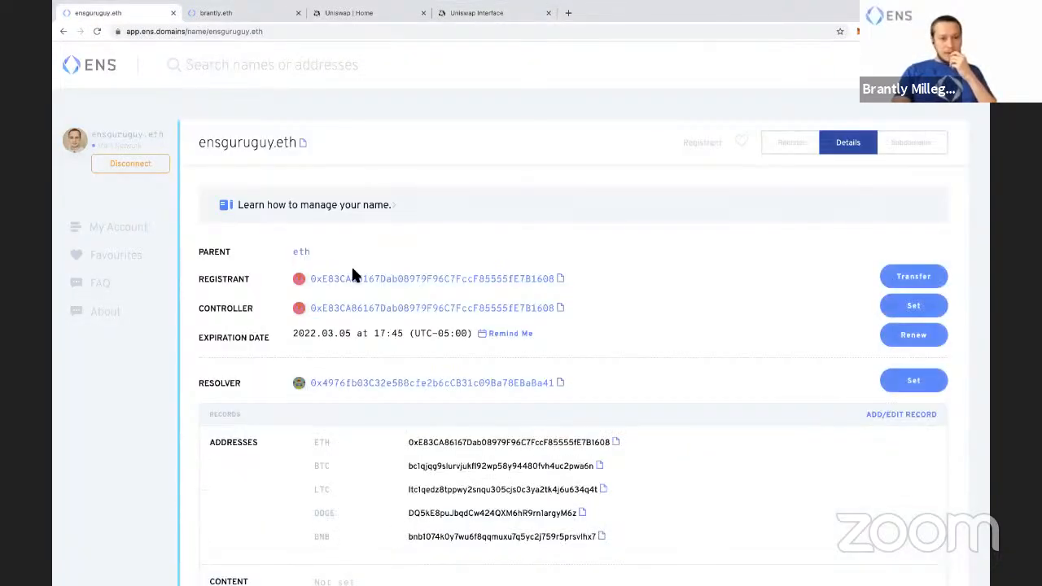
{"action": "scroll", "scroll_direction": "down", "scroll_amount": 3}
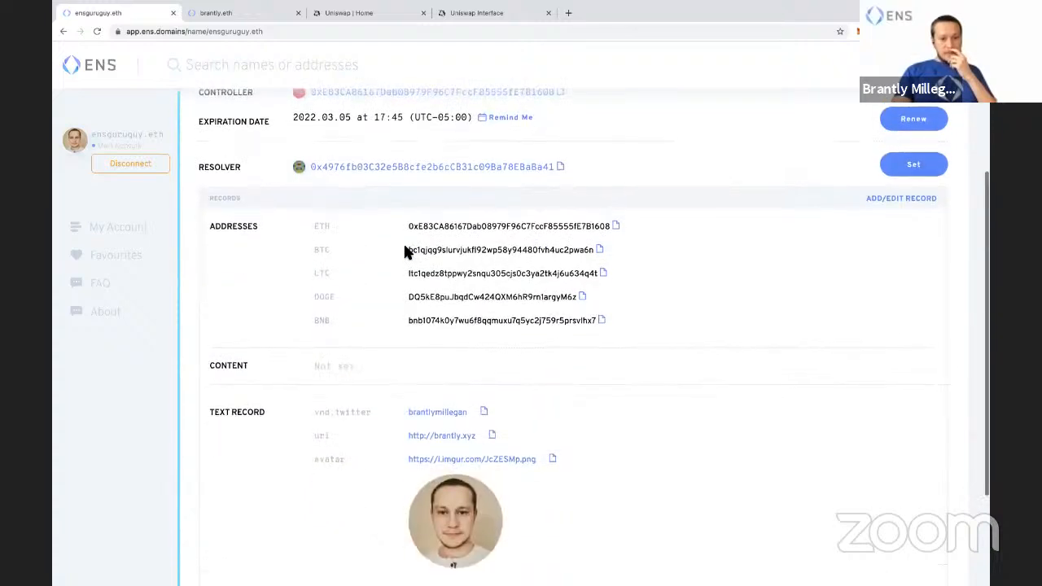
{"action": "scroll", "scroll_direction": "up", "scroll_amount": 3}
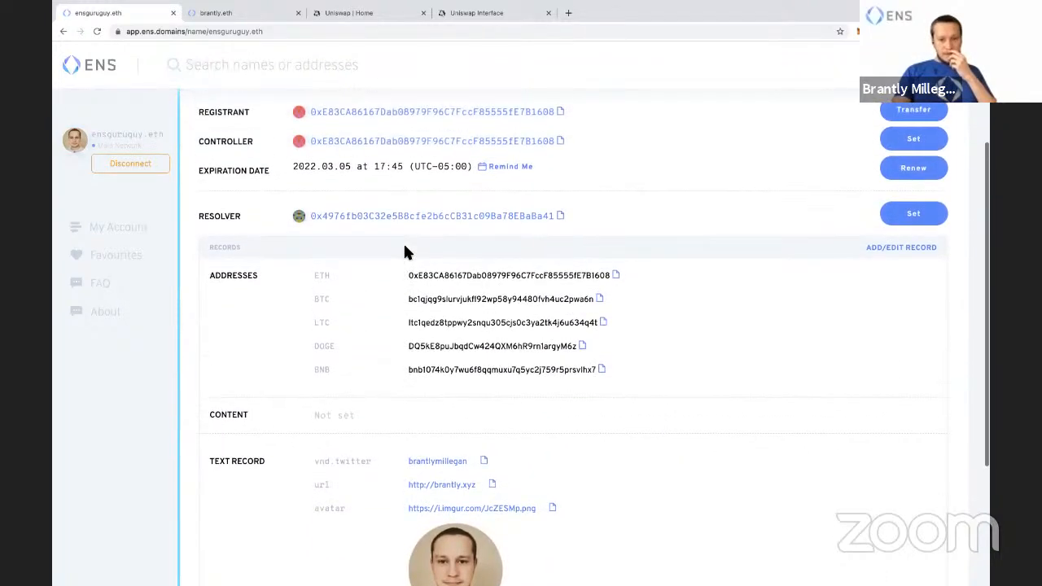
Step: Search for almonit.eth from the brantly.eth tab and copy its IPFS content hash
{"action": "left_click", "coordinate": [241, 12]}
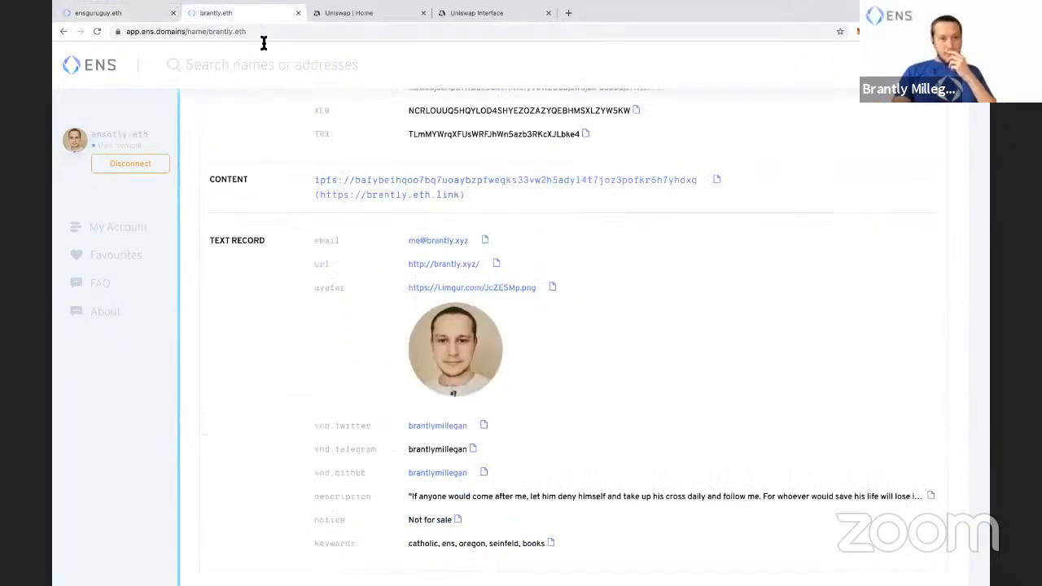
{"action": "type", "text": "alm"}
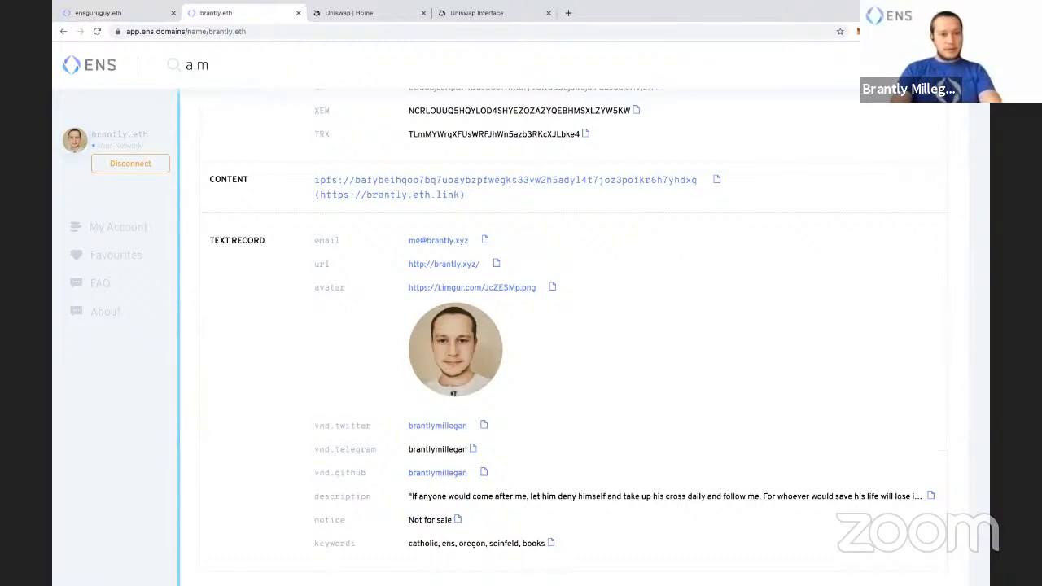
{"action": "key", "text": "Return"}
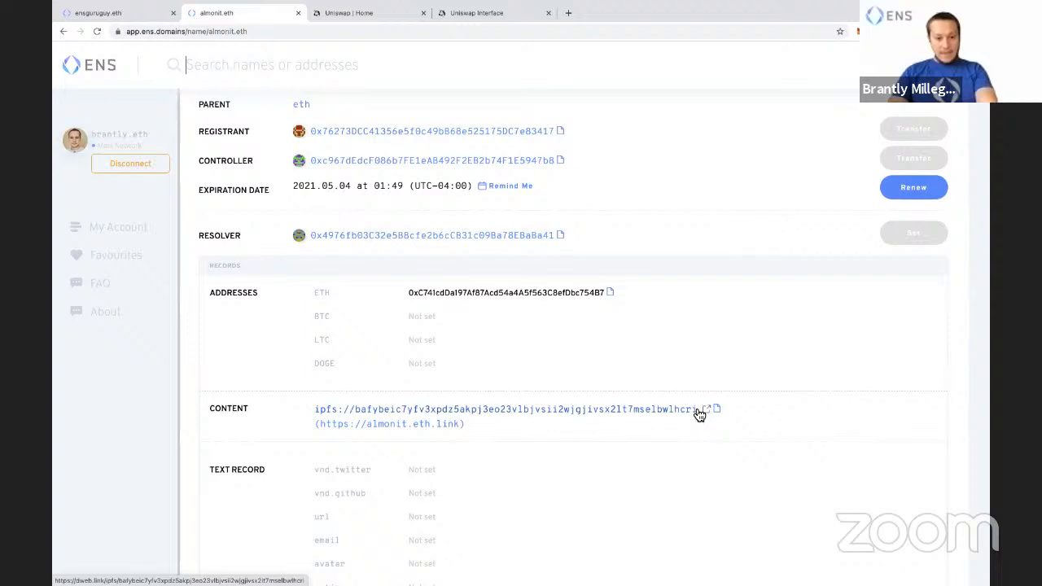
{"action": "left_click", "coordinate": [715, 408]}
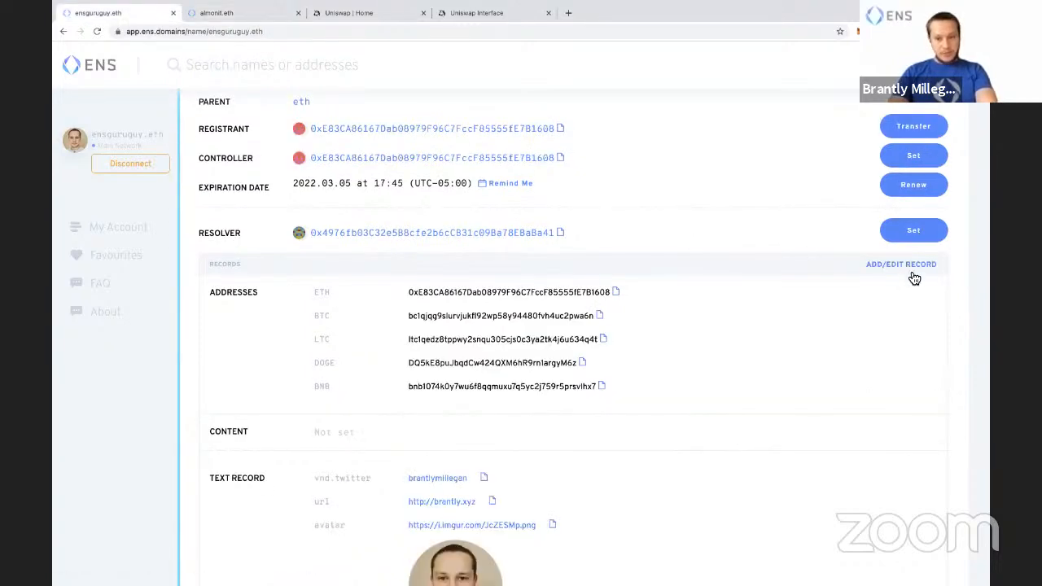
Step: Set ensguruguy.eth's Content record to ipfs://bafybeic7yfv3xpdz5akpj3eo23vlbjvsii2wjgjivsx2lt7mselbwlhcri and confirm the transaction
{"action": "left_click", "coordinate": [901, 264]}
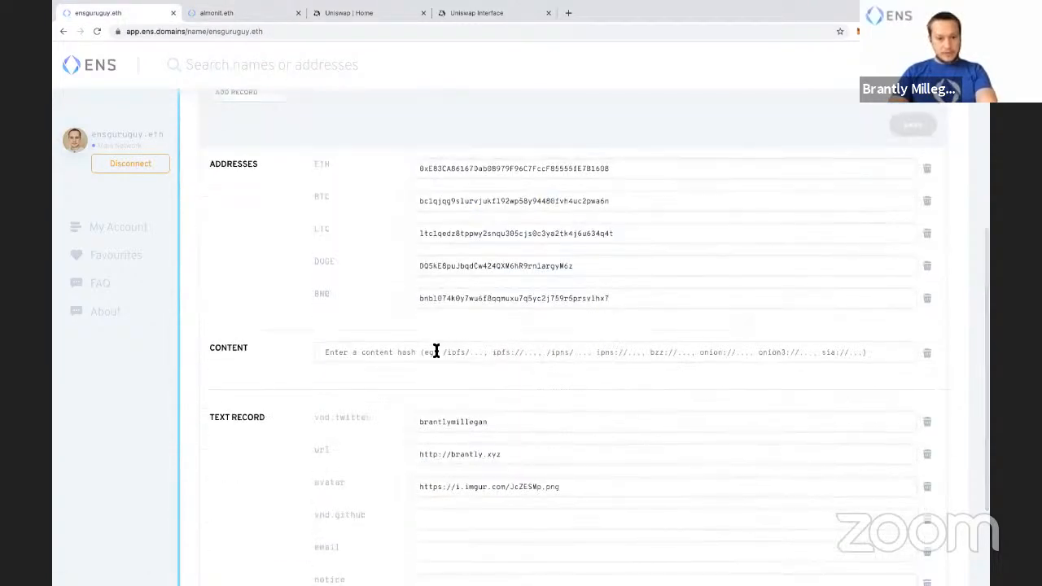
{"action": "type", "text": "ipfs://bafybeic7yfv3xpdz5akpj3eo23vlbjvsii2wjgjivsx2lt7mselbwlhcri"}
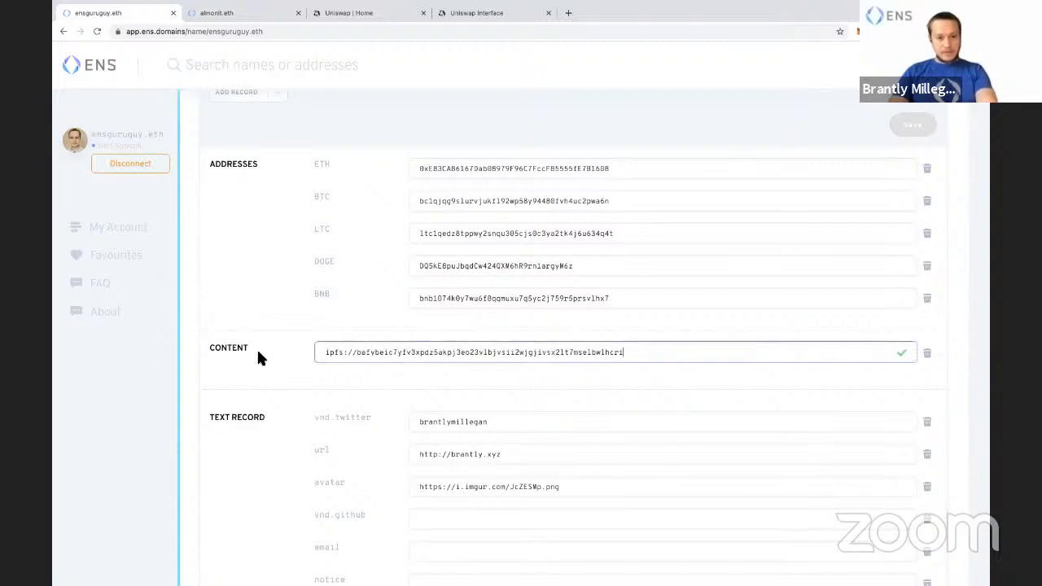
{"action": "scroll", "scroll_direction": "down", "scroll_amount": 3}
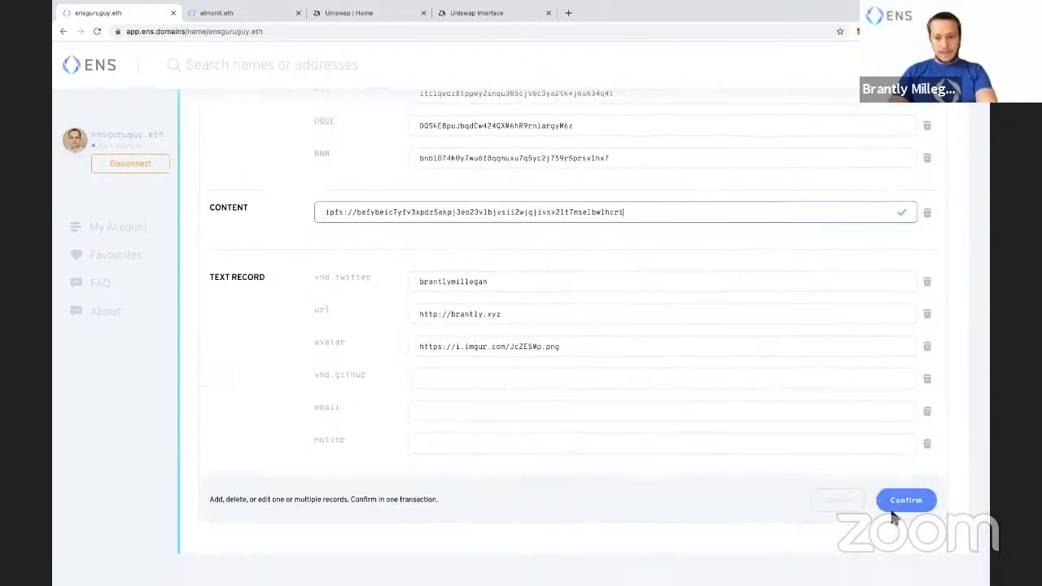
{"action": "left_click", "coordinate": [906, 500]}
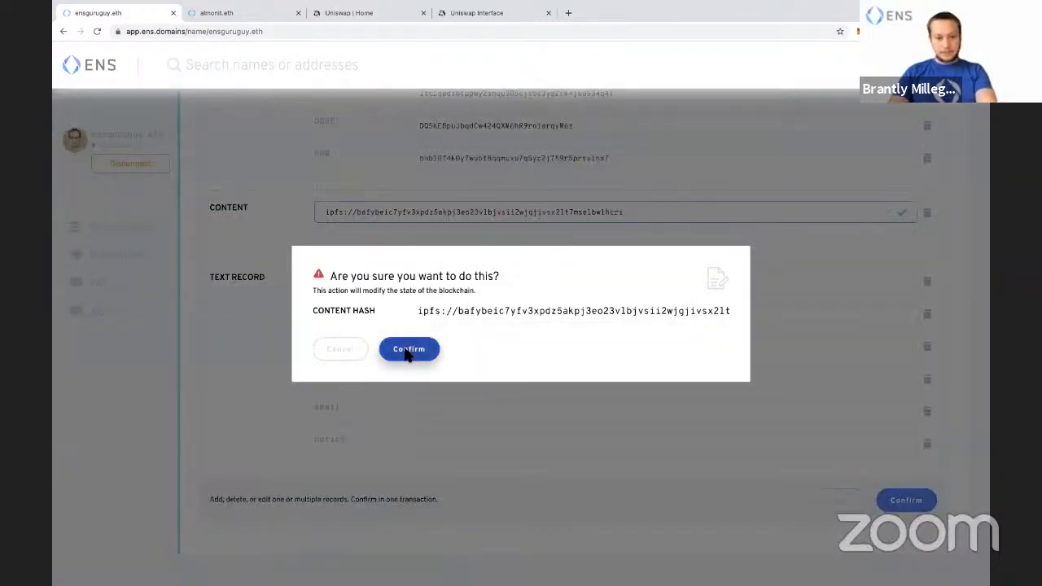
{"action": "left_click", "coordinate": [409, 348]}
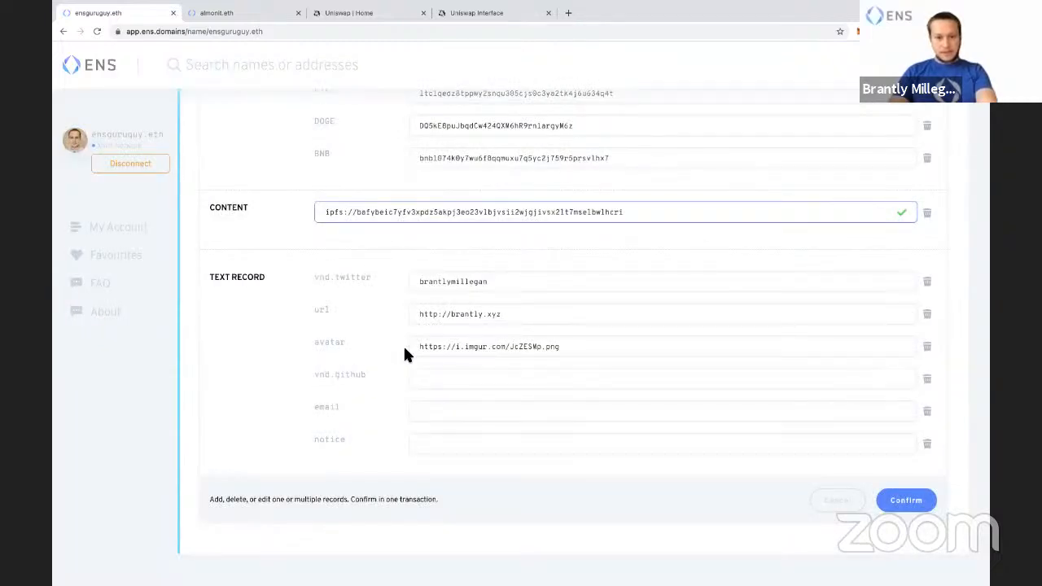
{"action": "left_click", "coordinate": [905, 500]}
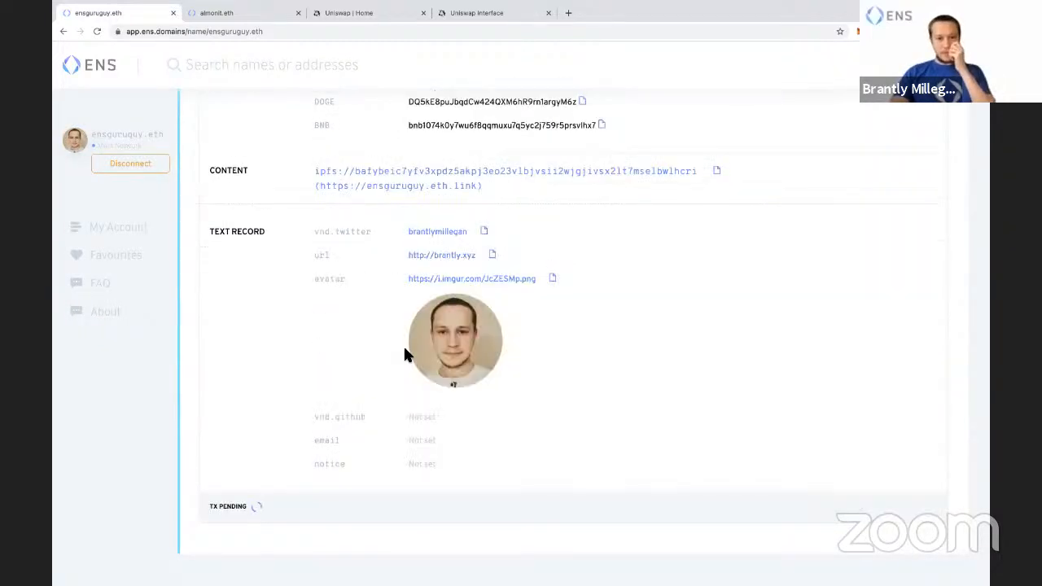
{"action": "mouse_move", "coordinate": [757, 398]}
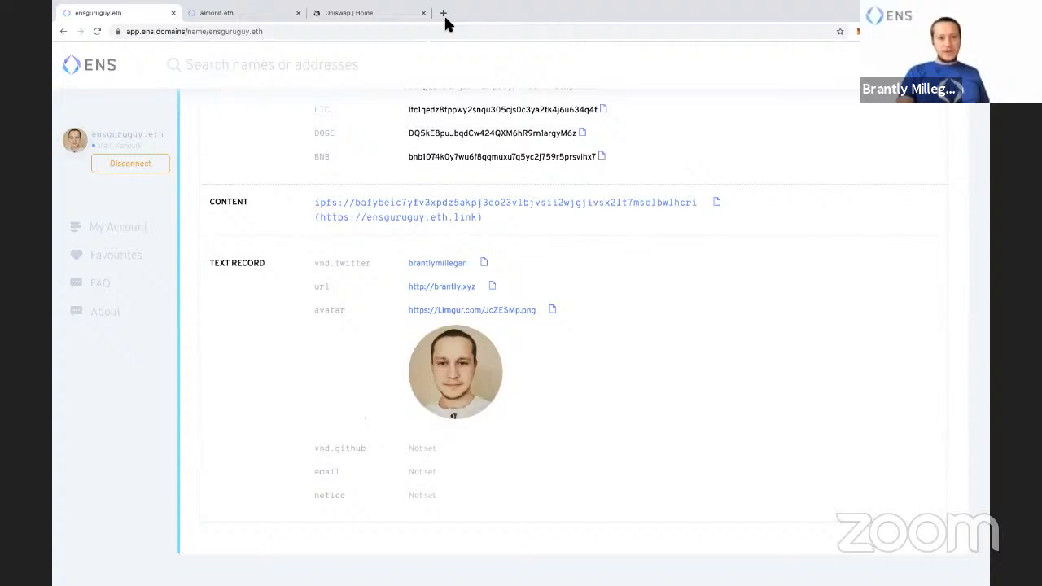
Step: Close the leftover Uniswap tab and begin entering ensguruguy.eth in the address bar
{"action": "left_click", "coordinate": [423, 12]}
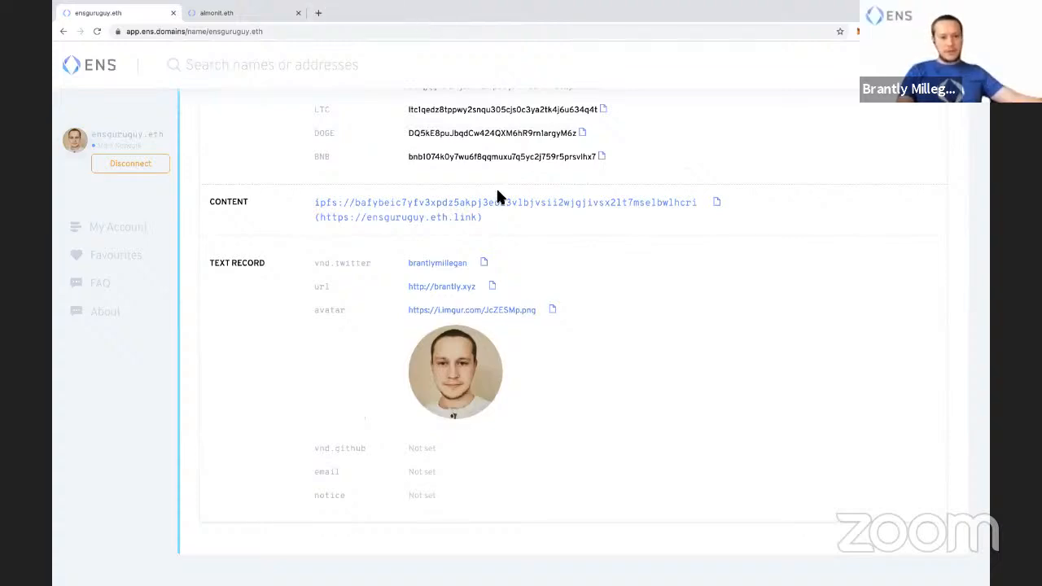
{"action": "scroll", "scroll_direction": "up", "scroll_amount": 3}
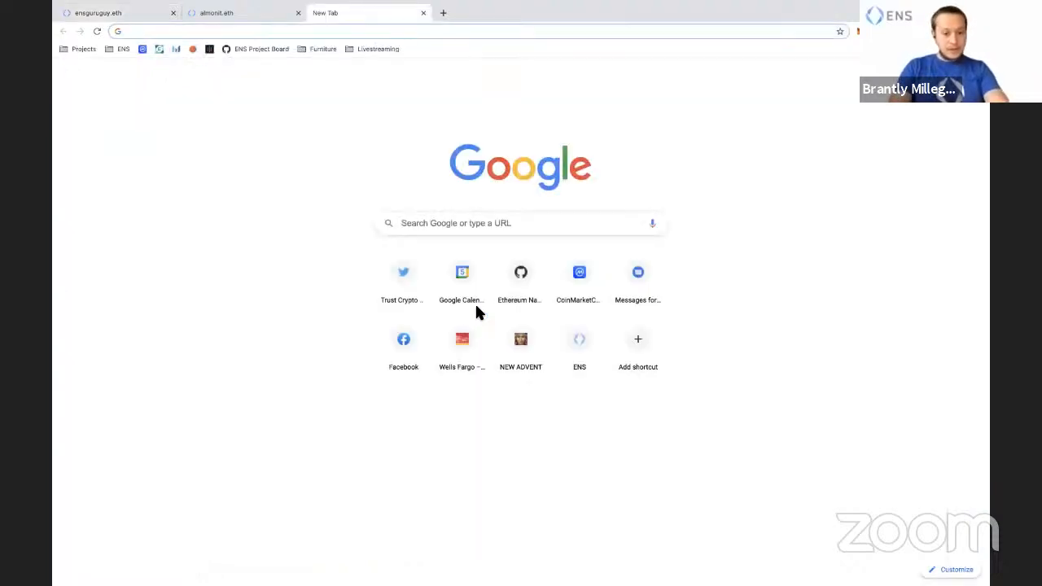
{"action": "type", "text": "ensguru"}
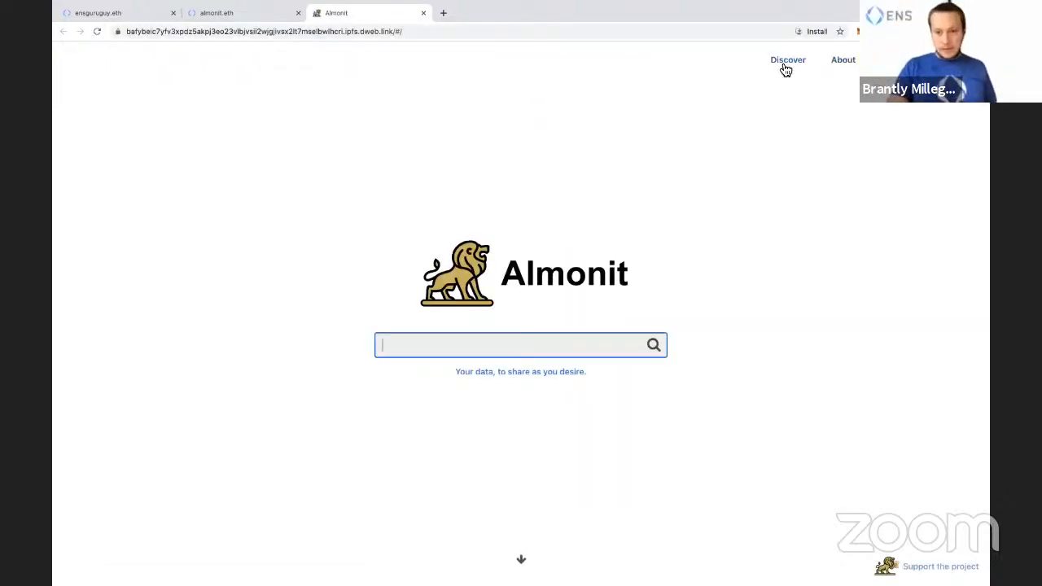
{"action": "left_click", "coordinate": [788, 60]}
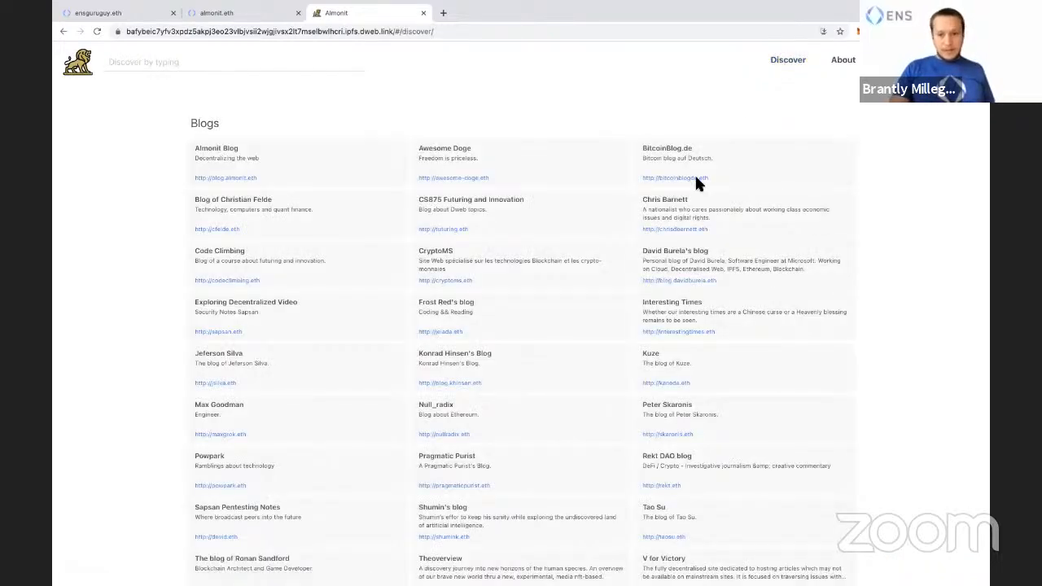
{"action": "mouse_move", "coordinate": [787, 60]}
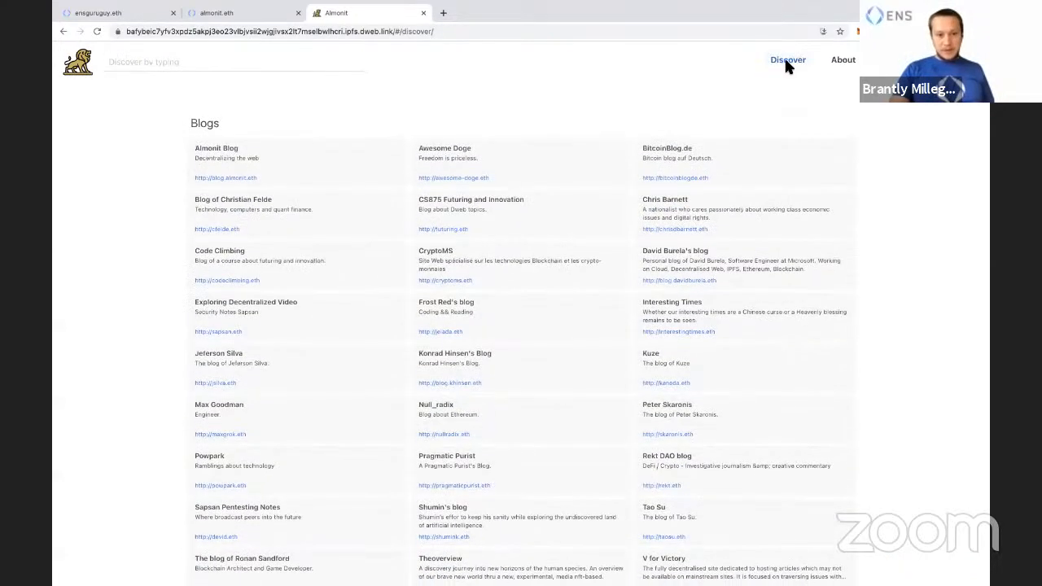
{"action": "scroll", "scroll_direction": "down", "scroll_amount": 3}
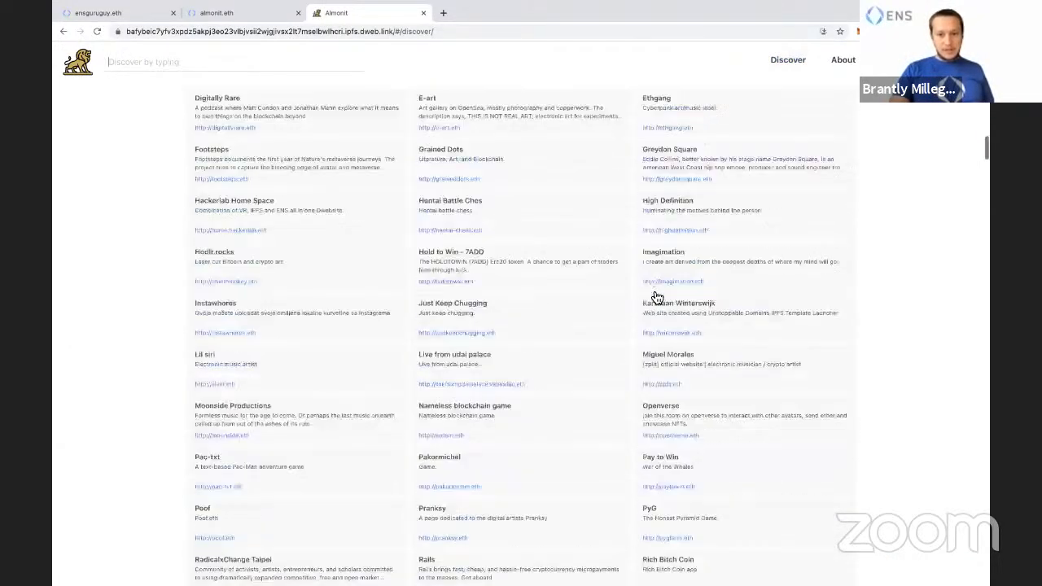
{"action": "scroll", "scroll_direction": "down", "scroll_amount": 3}
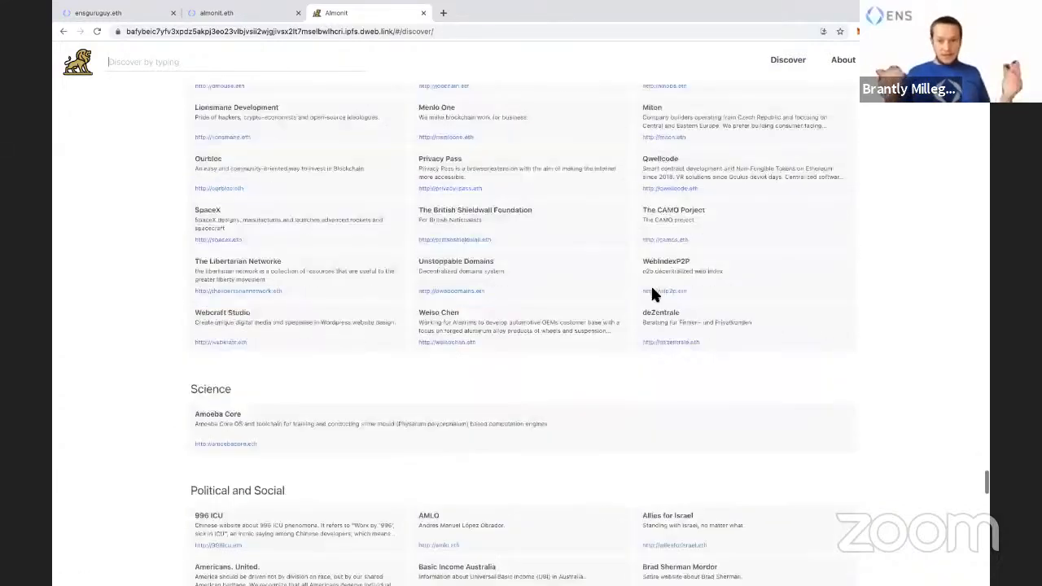
{"action": "scroll", "scroll_direction": "down", "scroll_amount": 3}
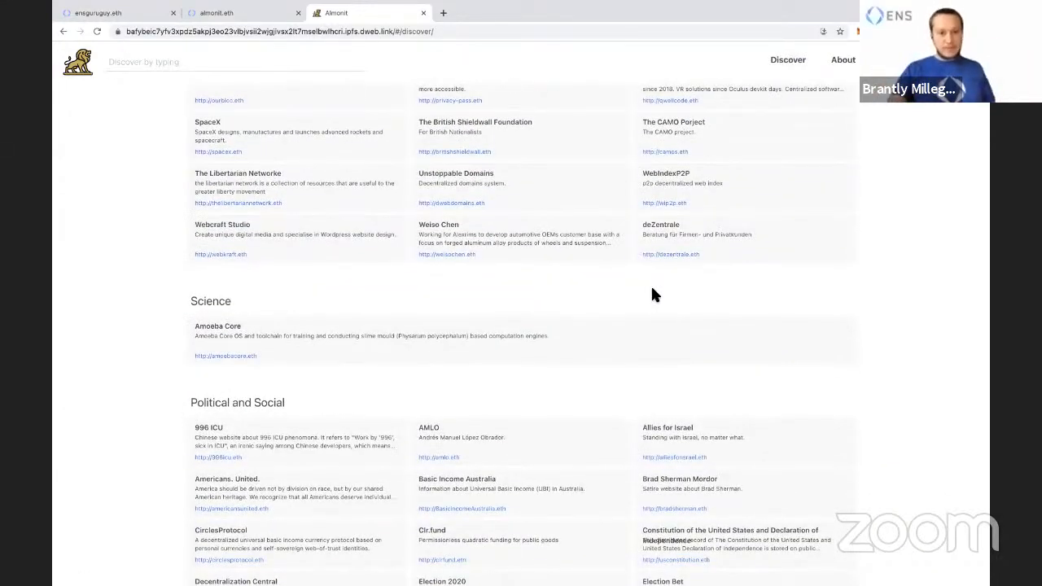
{"action": "scroll", "scroll_direction": "up", "scroll_amount": 3}
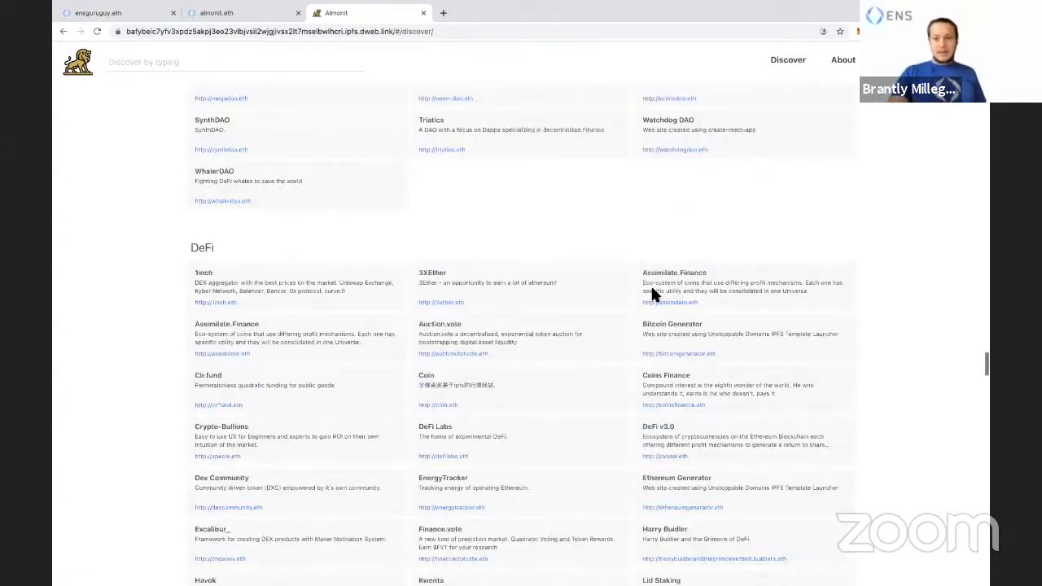
{"action": "scroll", "scroll_direction": "up", "scroll_amount": 3}
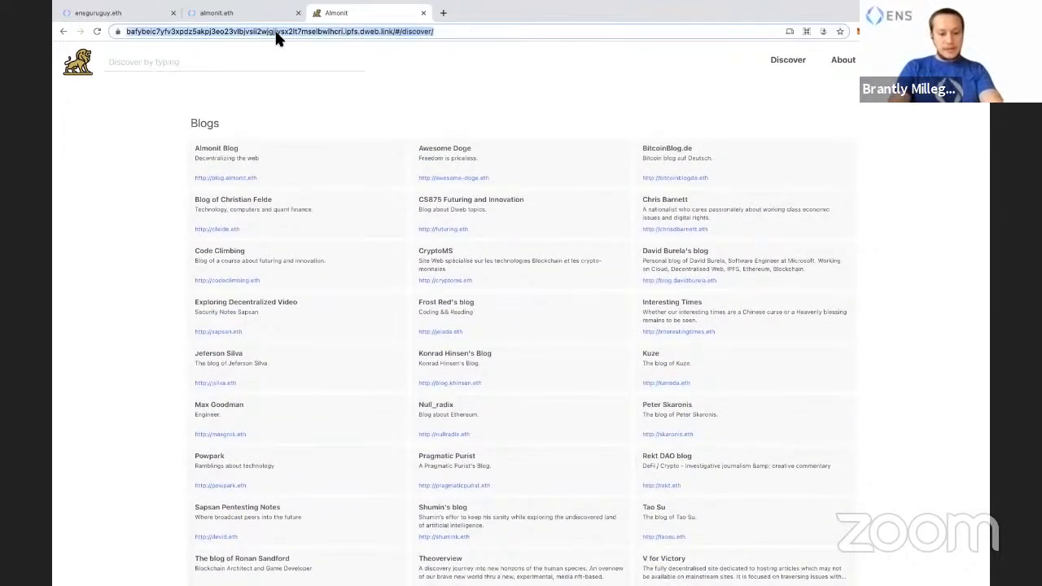
Step: Load ensguruguy.eth.link to show the Almonit site, then return to the ensguruguy.eth name page
{"action": "type", "text": "ens.domains"}
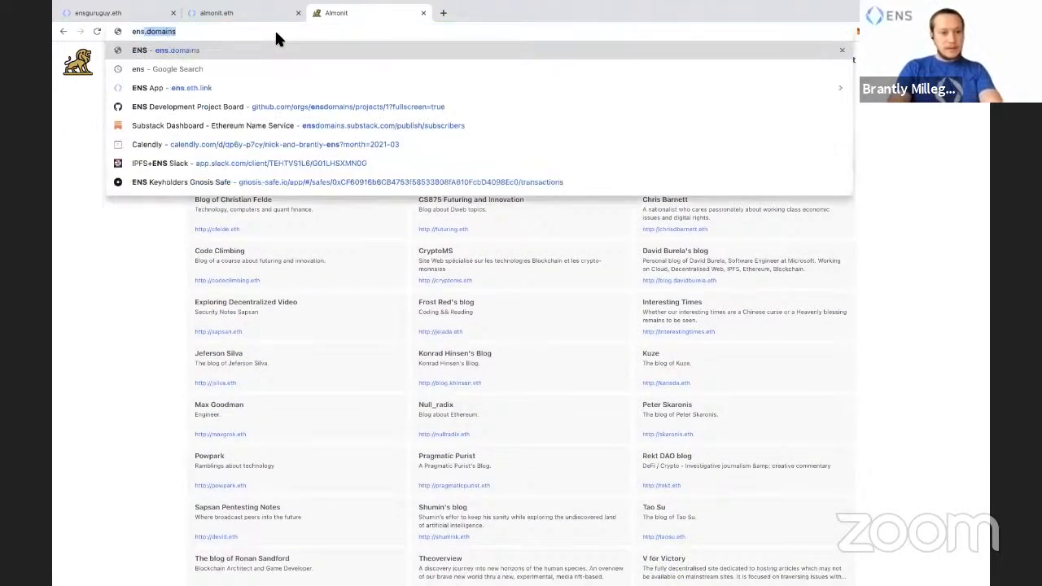
{"action": "type", "text": "ensguruguy.eth"}
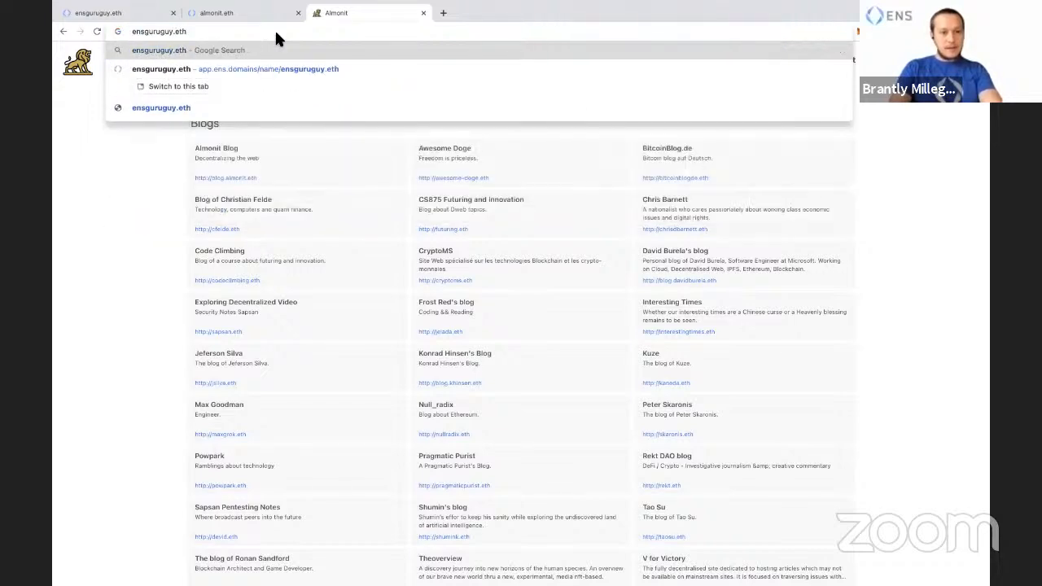
{"action": "type", "text": ".link/#/"}
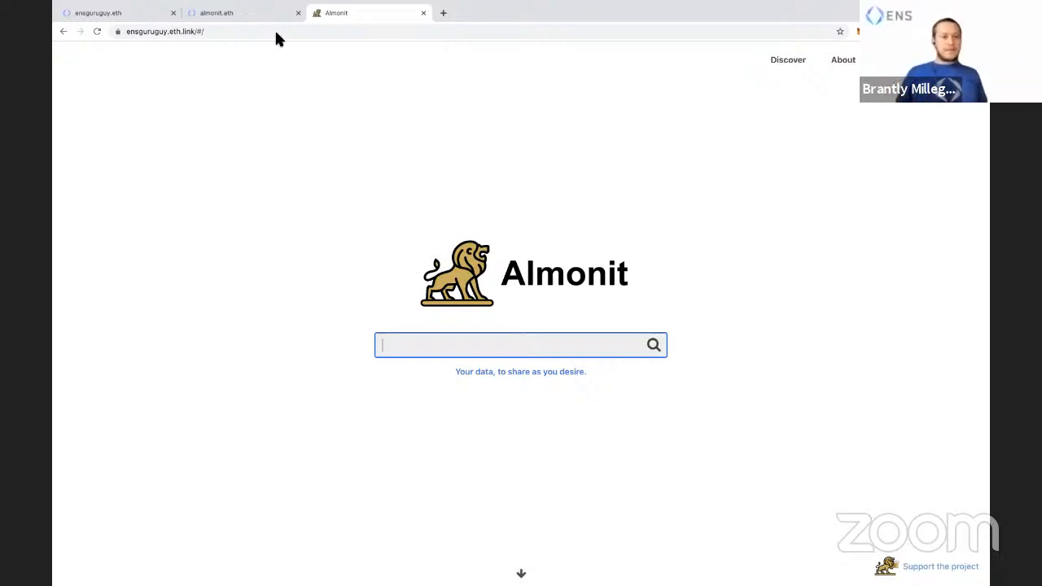
{"action": "left_click", "coordinate": [98, 12]}
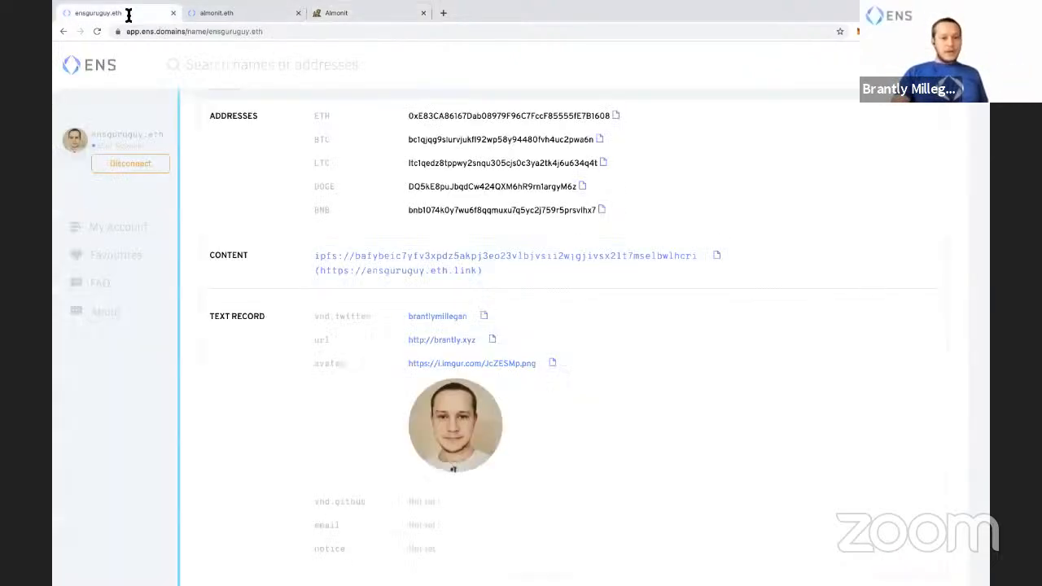
{"action": "scroll", "scroll_direction": "up", "scroll_amount": 3}
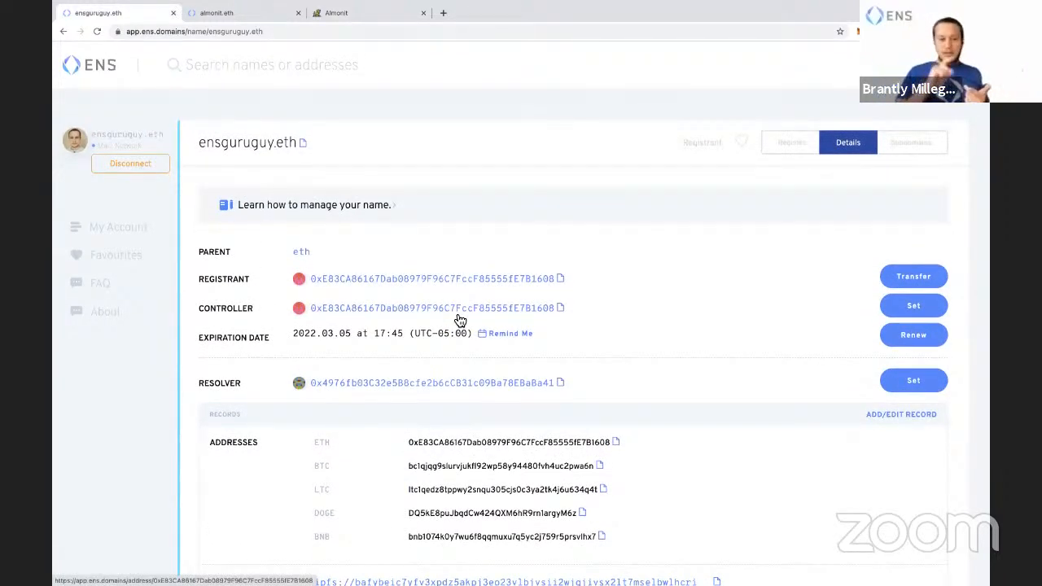
{"action": "scroll", "scroll_direction": "down", "scroll_amount": 3}
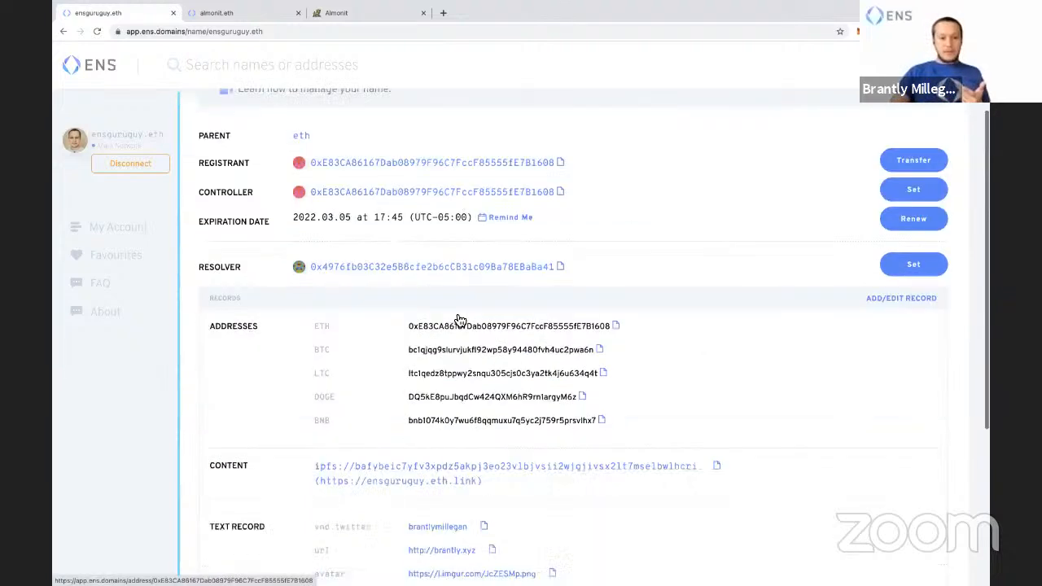
{"action": "scroll", "scroll_direction": "down", "scroll_amount": 3}
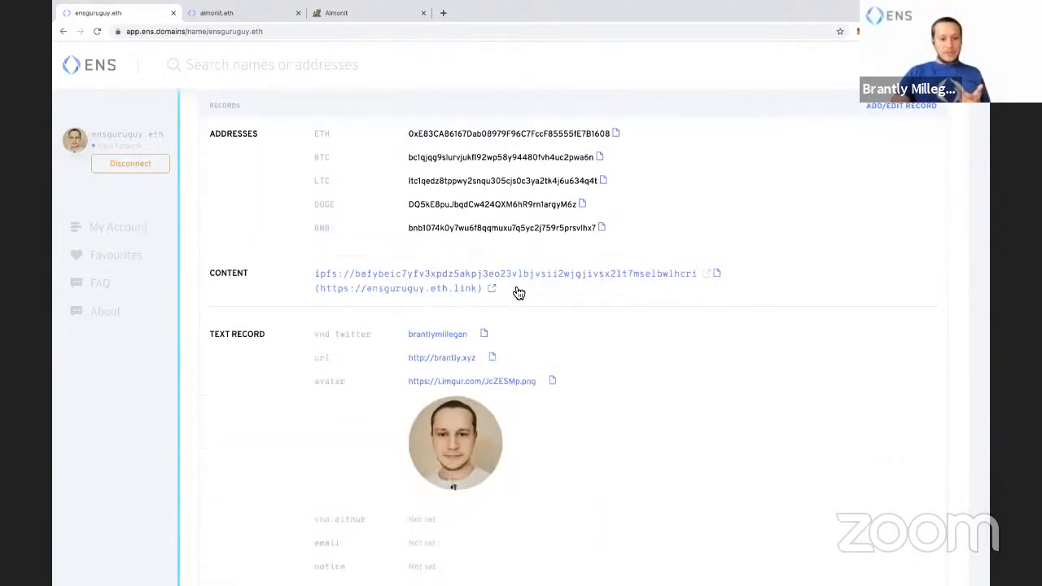
{"action": "scroll", "scroll_direction": "down", "scroll_amount": 3}
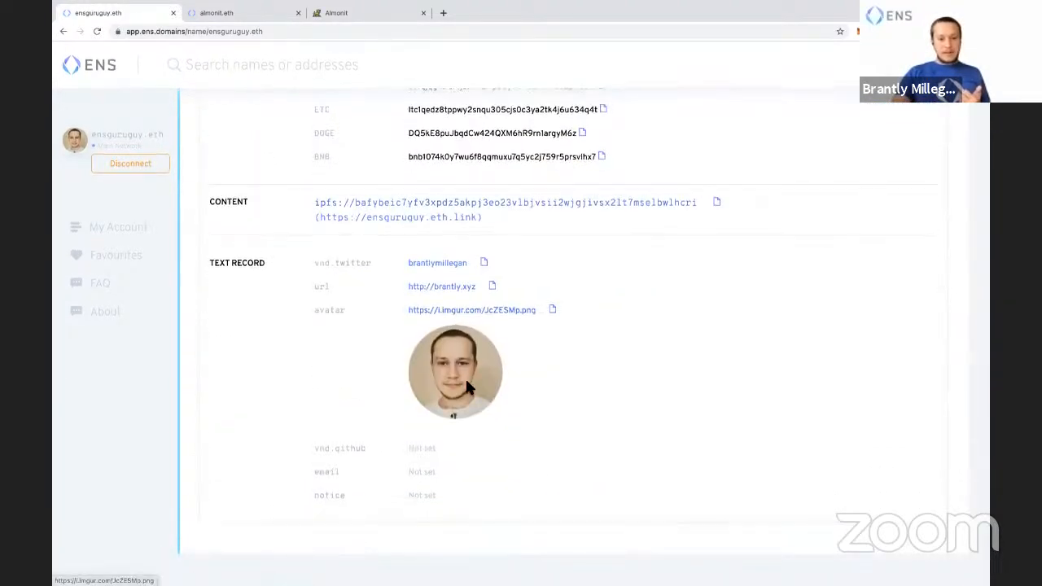
{"action": "scroll", "scroll_direction": "up", "scroll_amount": 3}
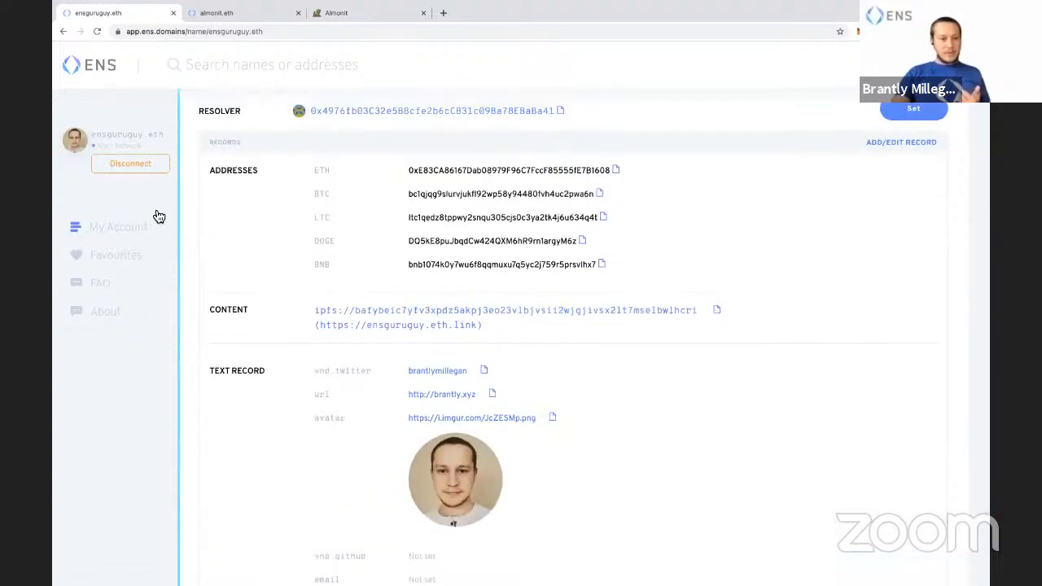
Step: View the owning account with reverse record ensguruguy.eth, then head to ens.domains
{"action": "left_click", "coordinate": [530, 170]}
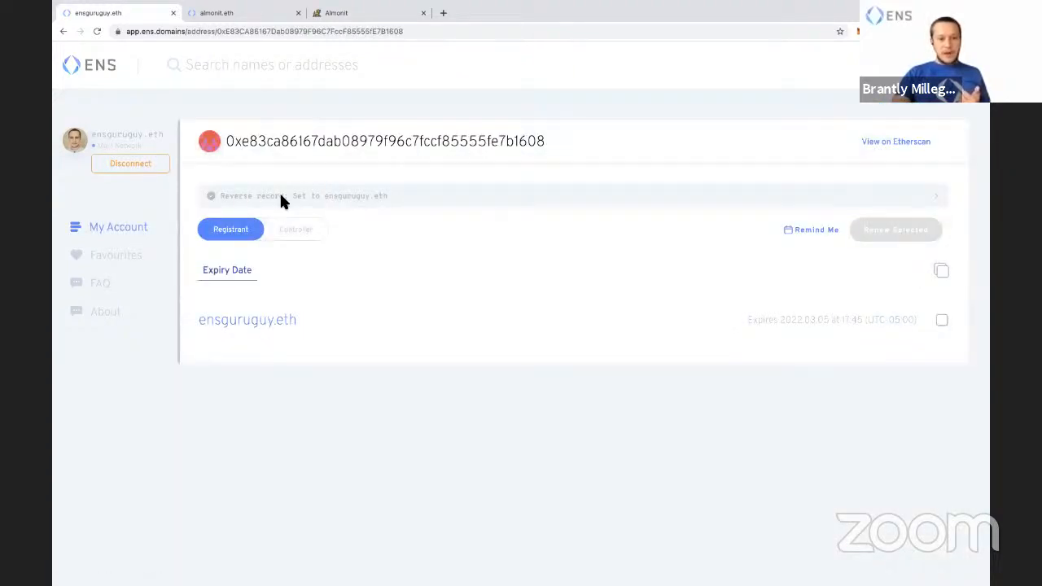
{"action": "mouse_move", "coordinate": [350, 138]}
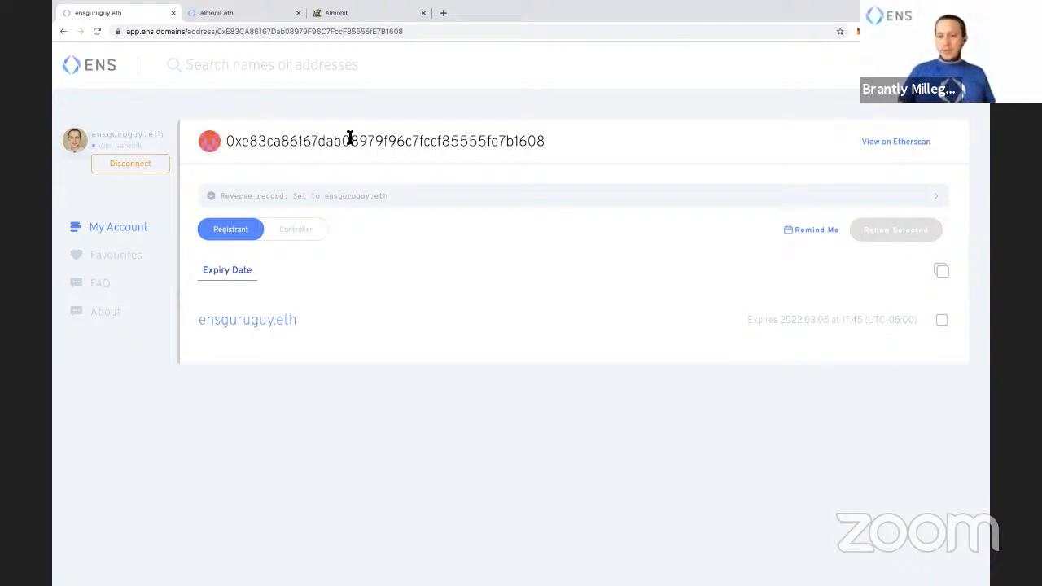
{"action": "mouse_move", "coordinate": [582, 8]}
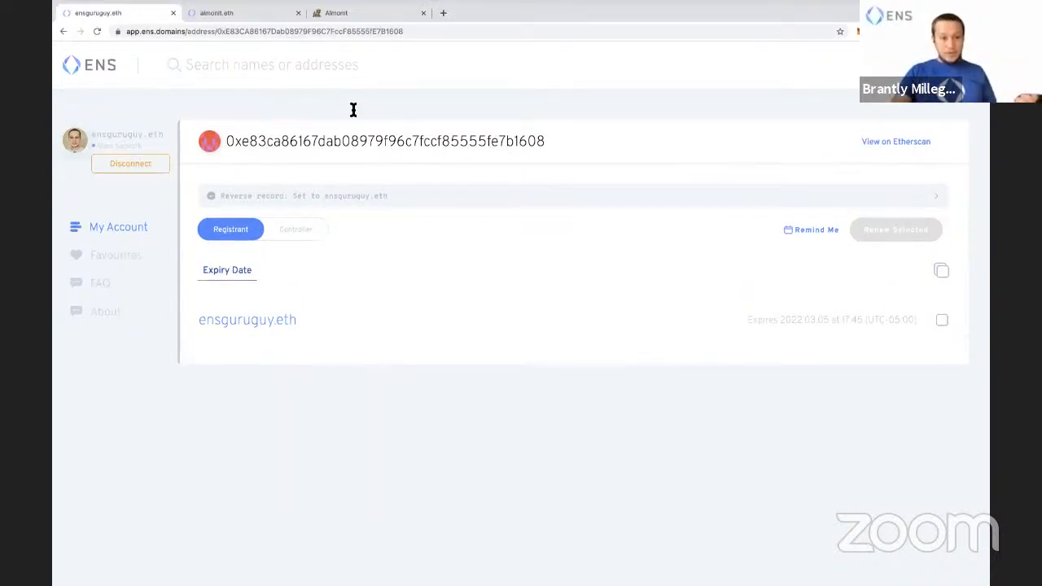
{"action": "left_click", "coordinate": [326, 31]}
{"action": "type", "text": "ens.domains"}
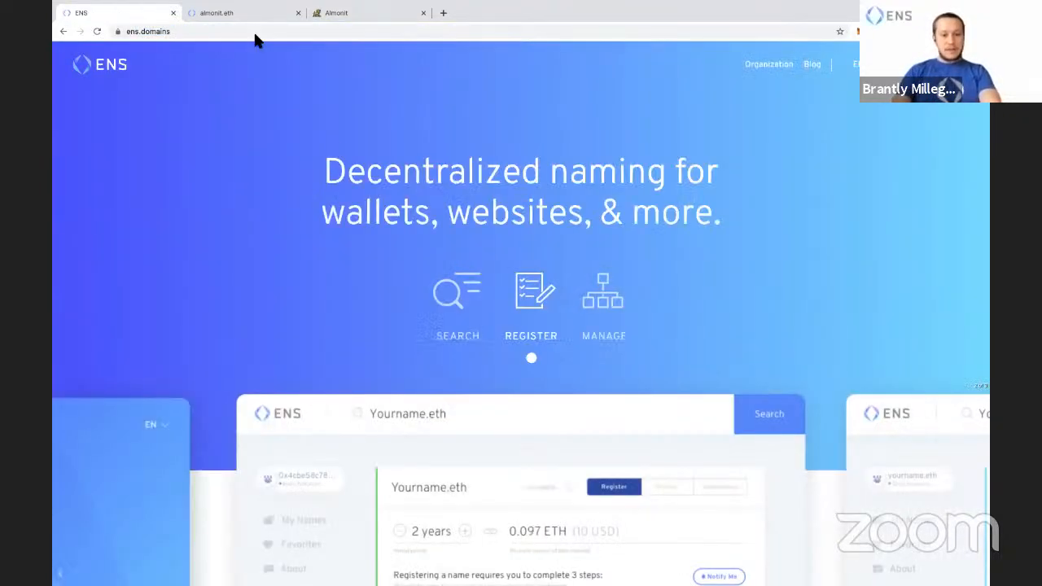
Step: Scroll through the ens.domains homepage to browse the Ecosystem wallets and apps lists
{"action": "scroll", "scroll_direction": "down", "scroll_amount": 3}
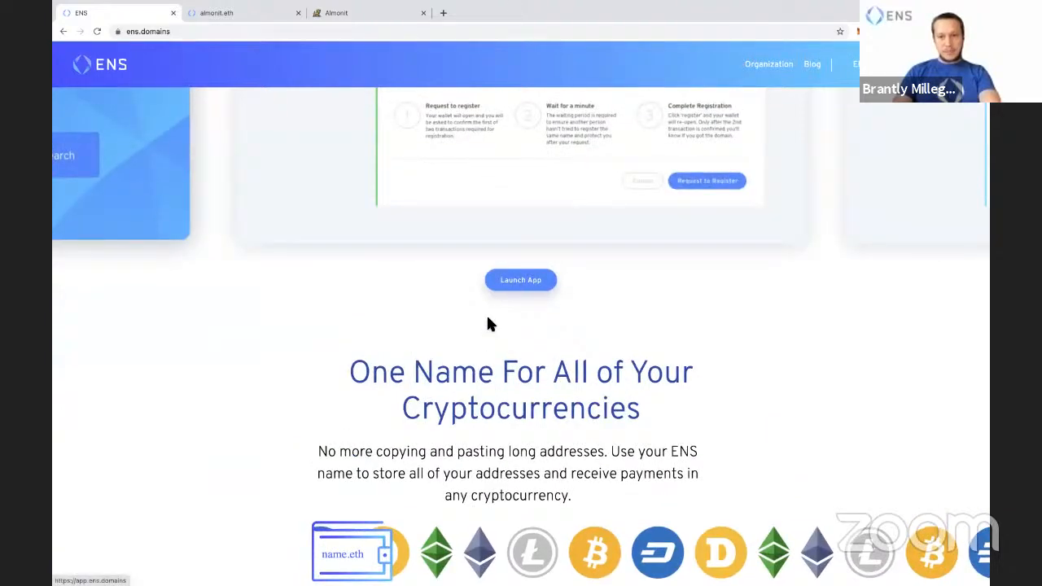
{"action": "scroll", "scroll_direction": "down", "scroll_amount": 3}
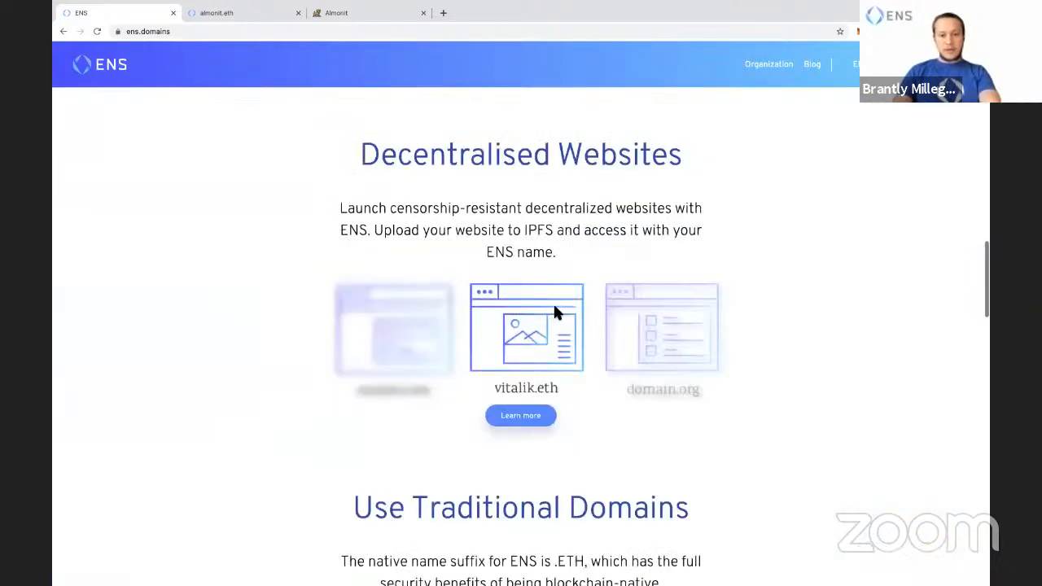
{"action": "scroll", "scroll_direction": "down", "scroll_amount": 3}
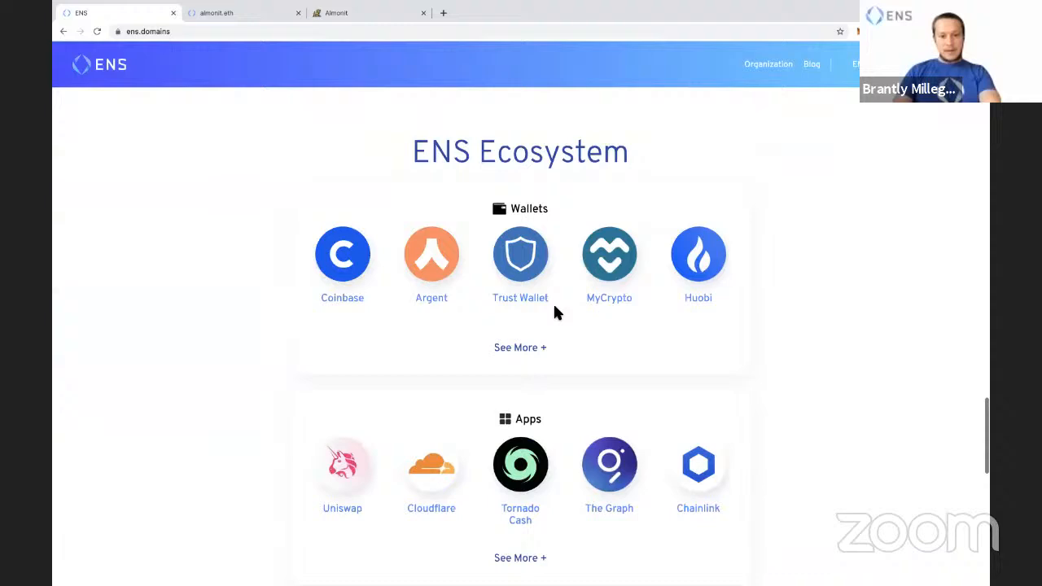
{"action": "scroll", "scroll_direction": "down", "scroll_amount": 3}
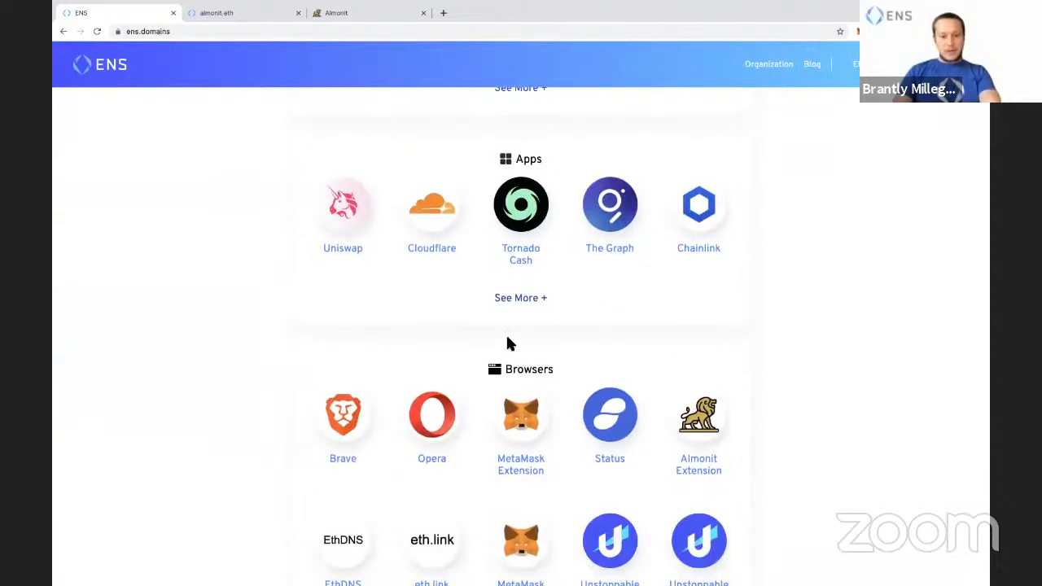
{"action": "scroll", "scroll_direction": "up", "scroll_amount": 3}
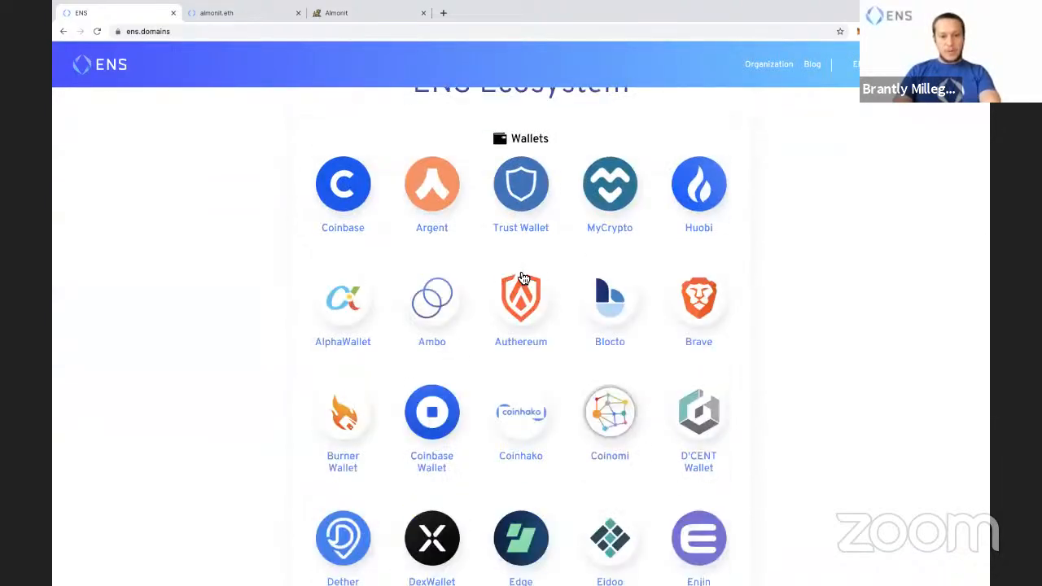
{"action": "scroll", "scroll_direction": "down", "scroll_amount": 3}
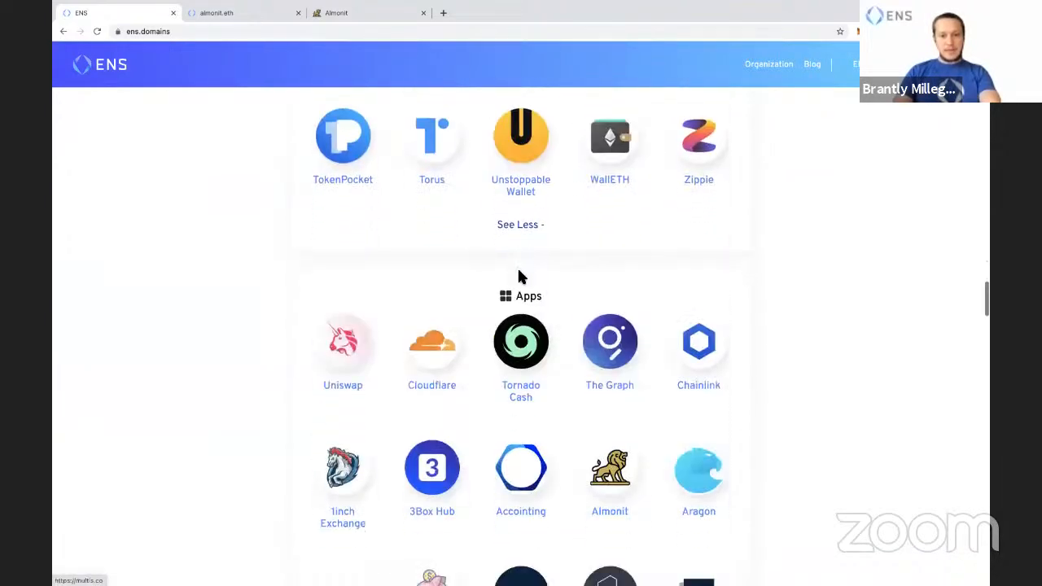
{"action": "scroll", "scroll_direction": "down", "scroll_amount": 3}
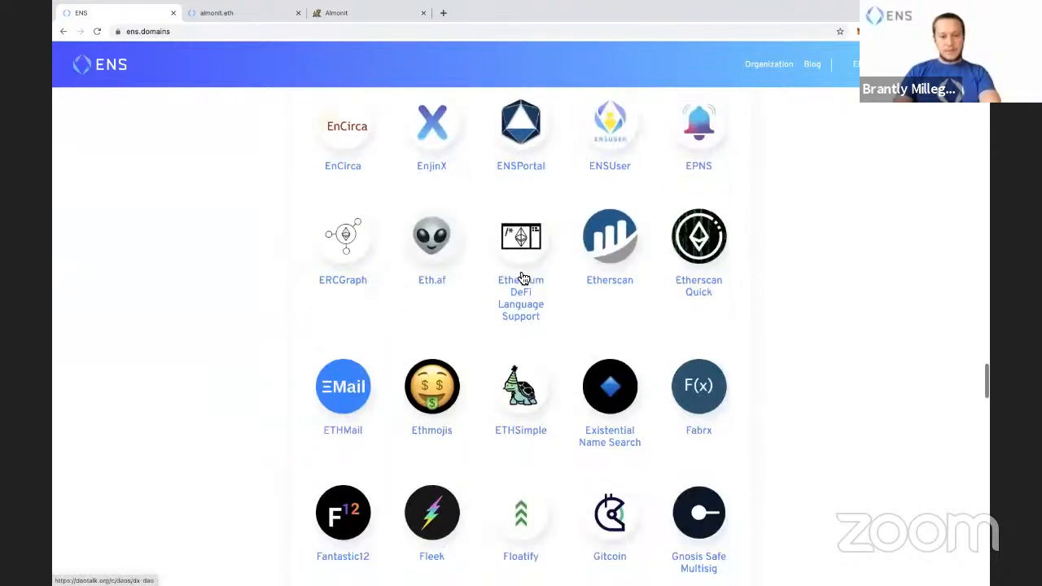
{"action": "scroll", "scroll_direction": "up", "scroll_amount": 3}
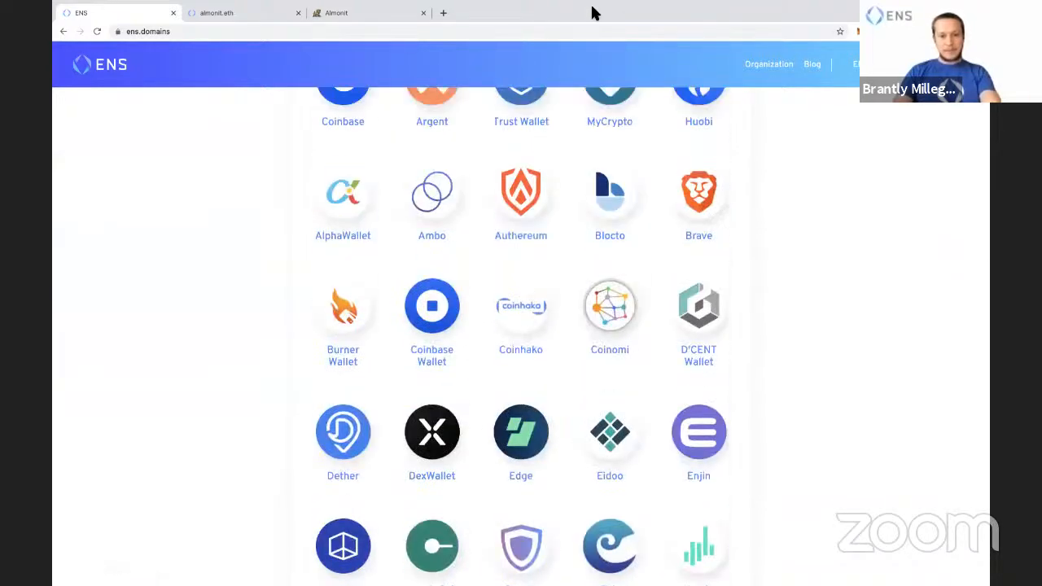